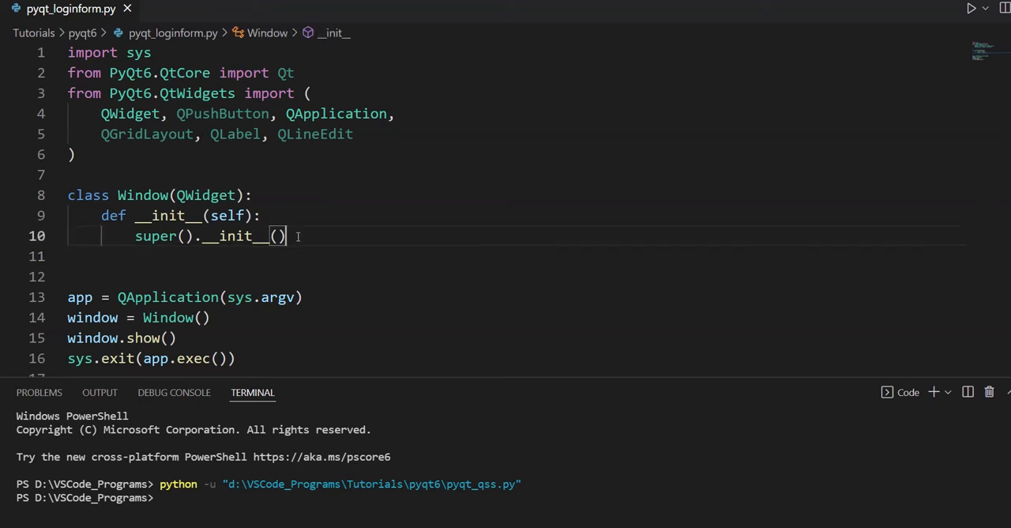
Step: Create layout = QGridLayout() and apply it with self.setLayout(layout) in __init__
{"action": "type", "text": "QQ"}
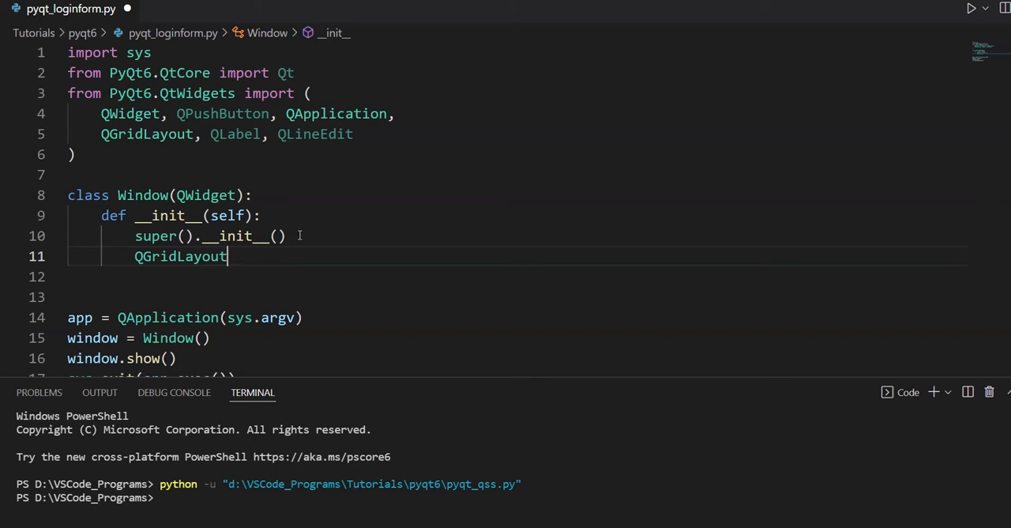
{"action": "type", "text": "()"}
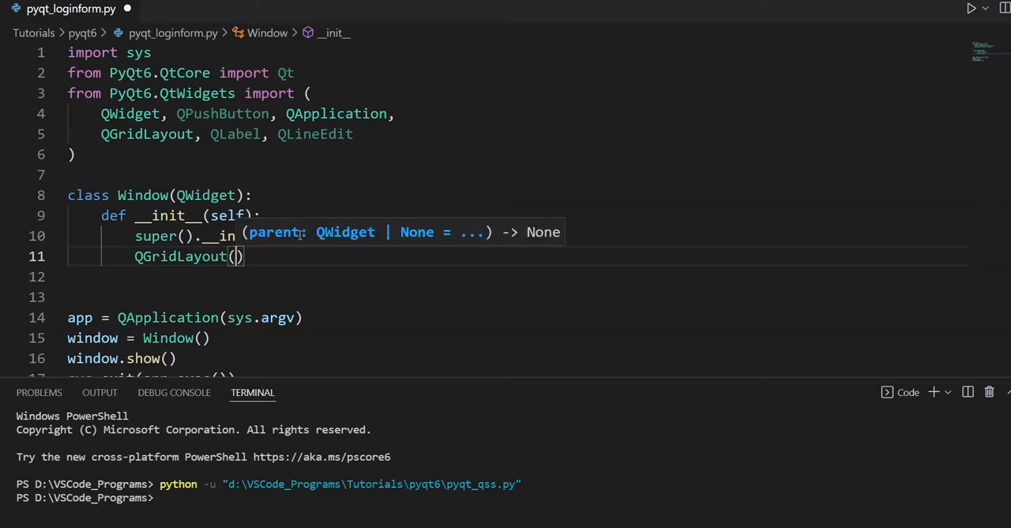
{"action": "type", "text": "layout ="}
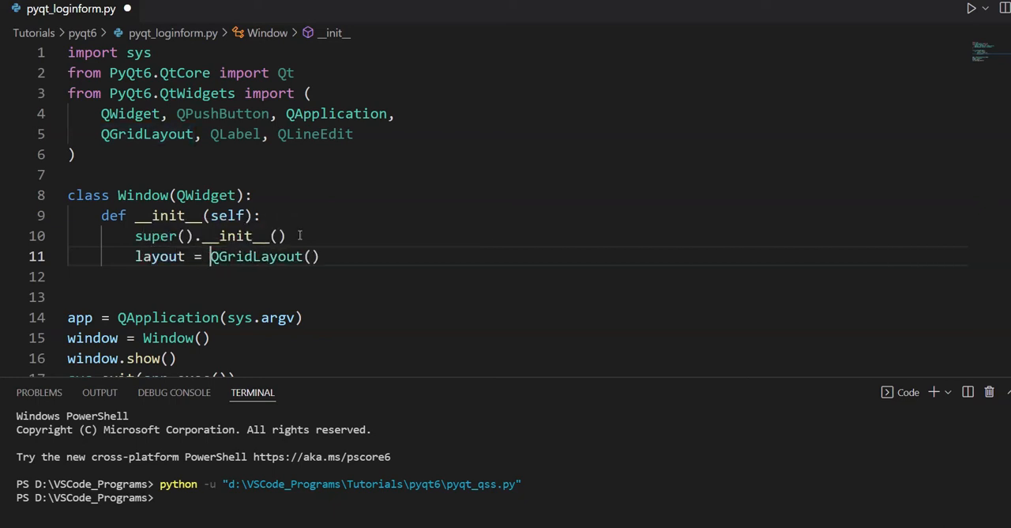
{"action": "left_click", "coordinate": [319, 256]}
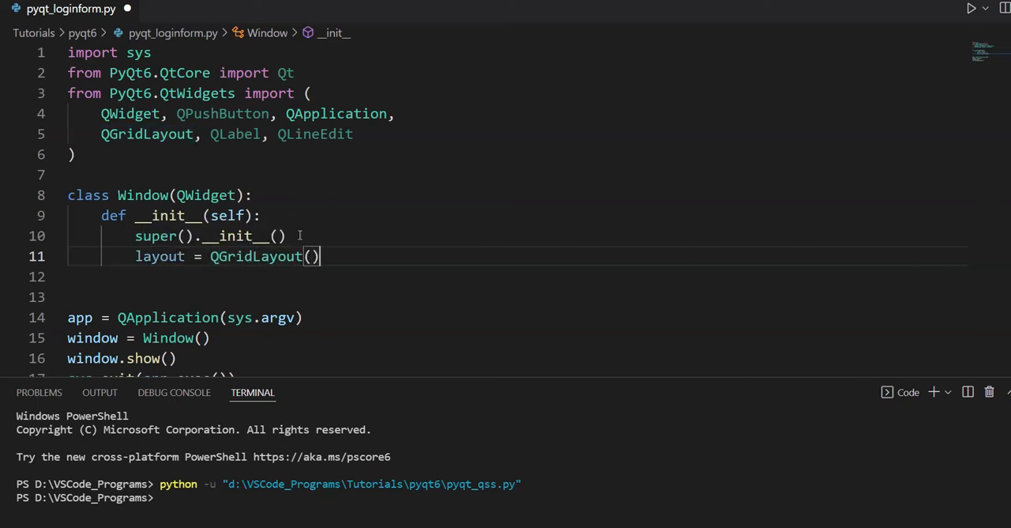
{"action": "type", "text": "self"}
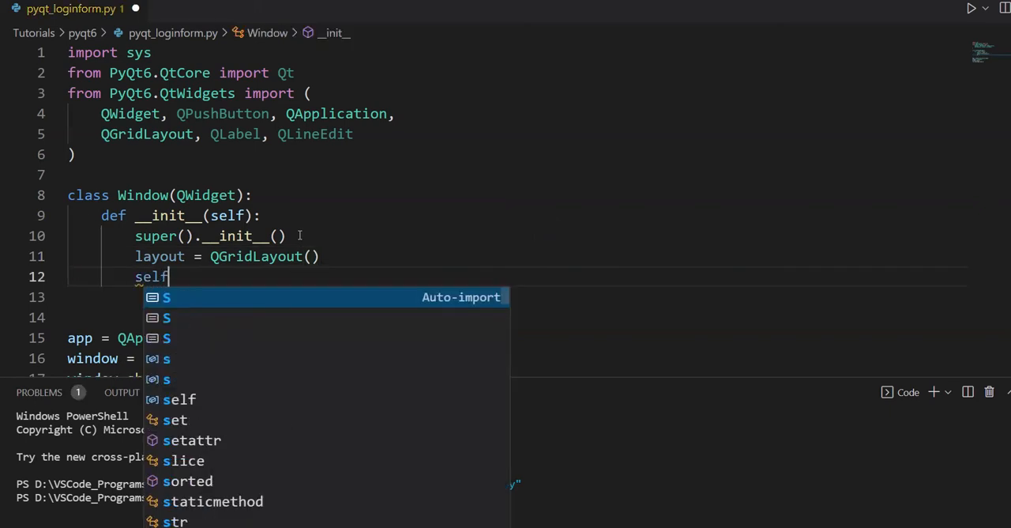
{"action": "type", "text": ".setLayout(layout"}
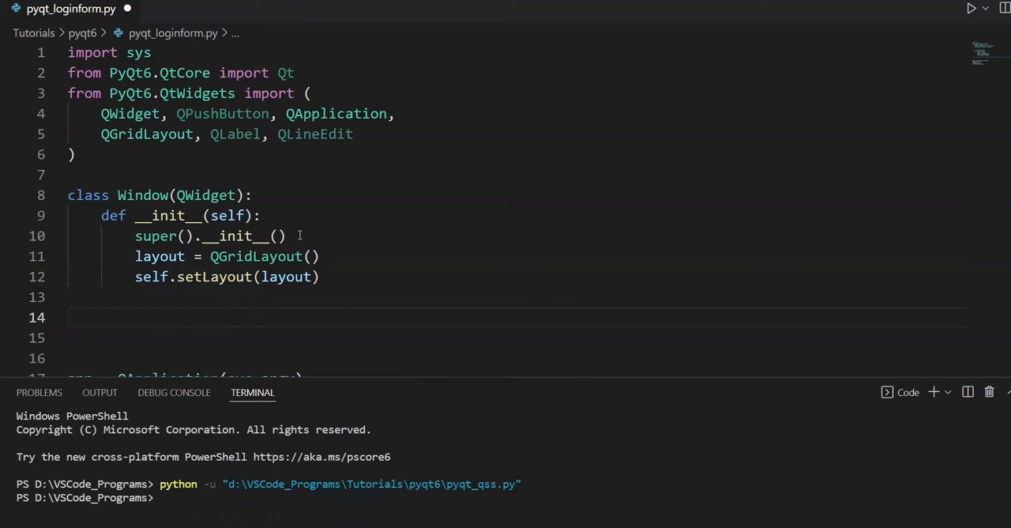
Step: Create title = QLabel("Login Form") and add it to the layout at row 0, column 1
{"action": "type", "text": "title = QLabel(\""}
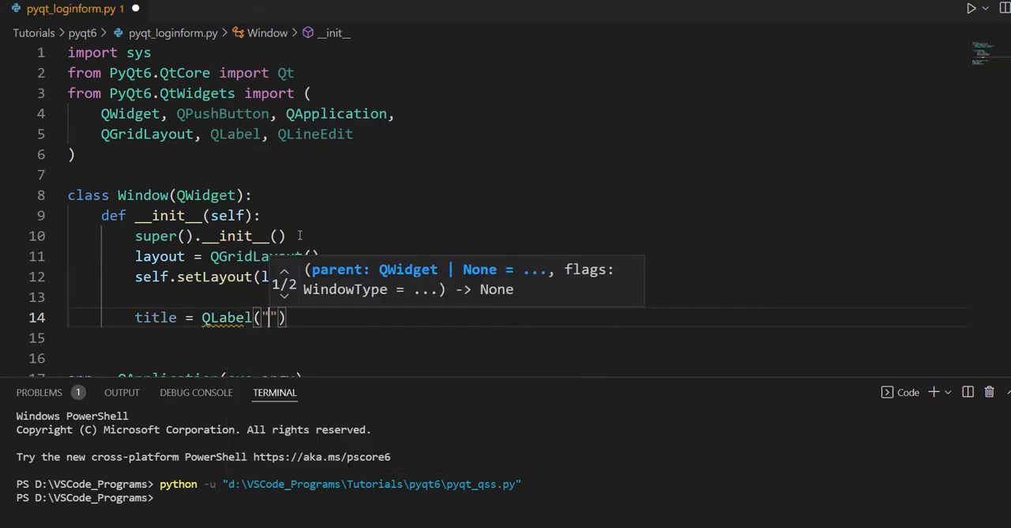
{"action": "type", "text": "Login Form"}
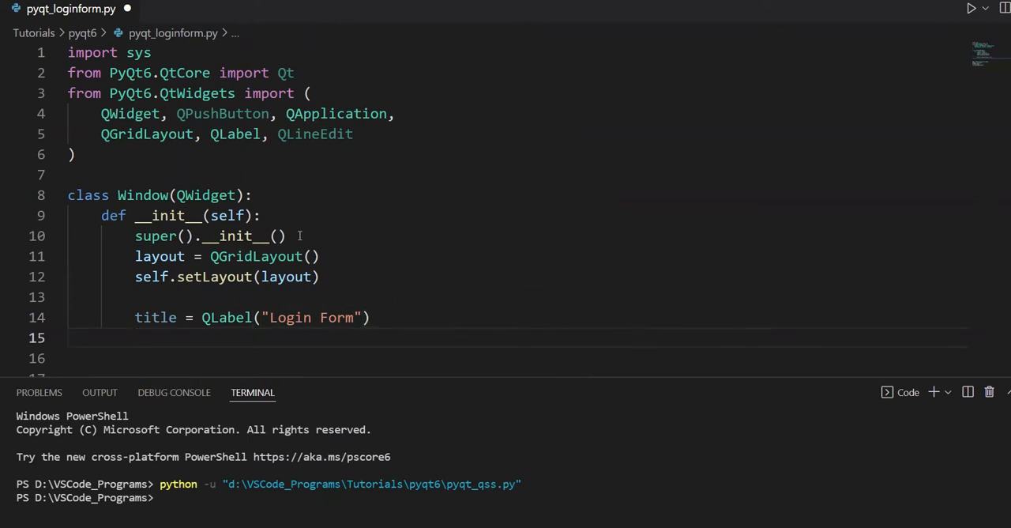
{"action": "type", "text": "laou"}
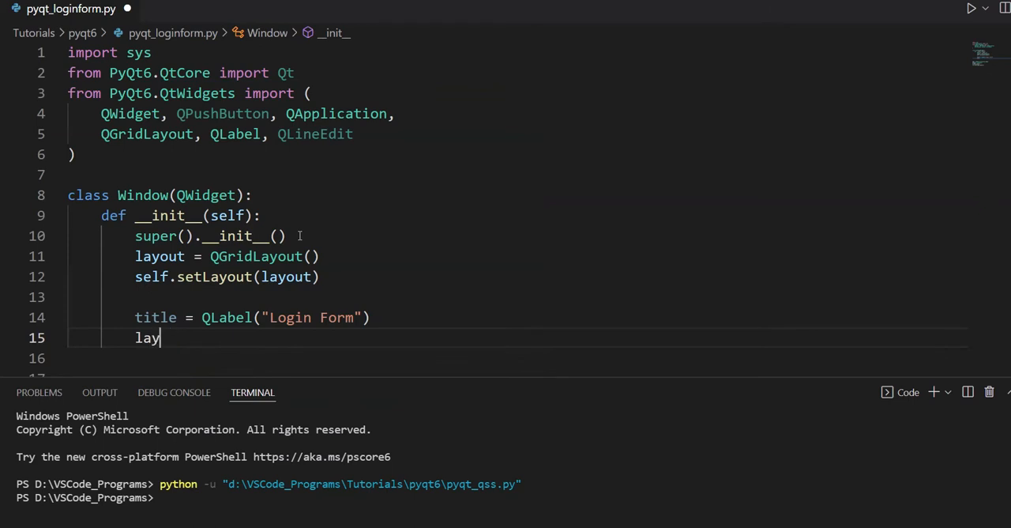
{"action": "type", "text": "ou"}
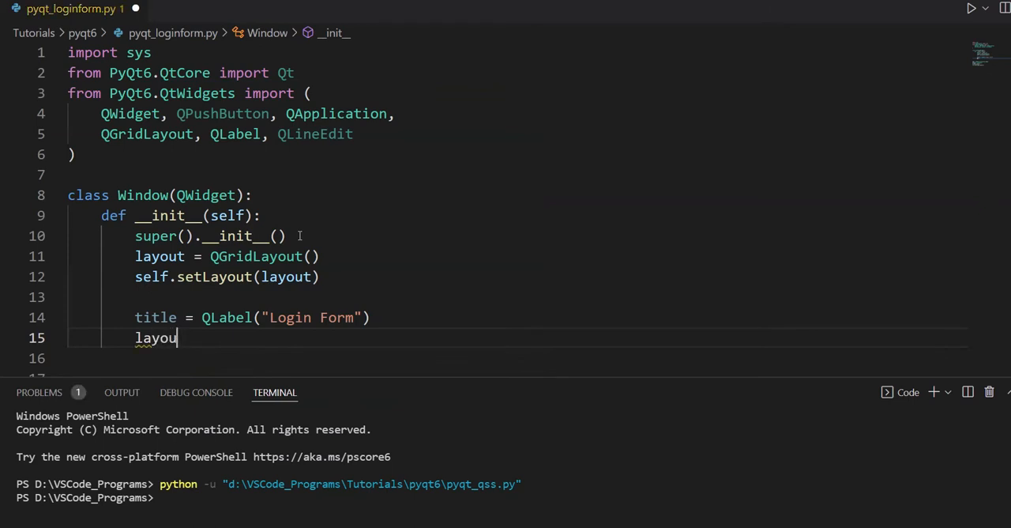
{"action": "type", "text": "t.addWidget()"}
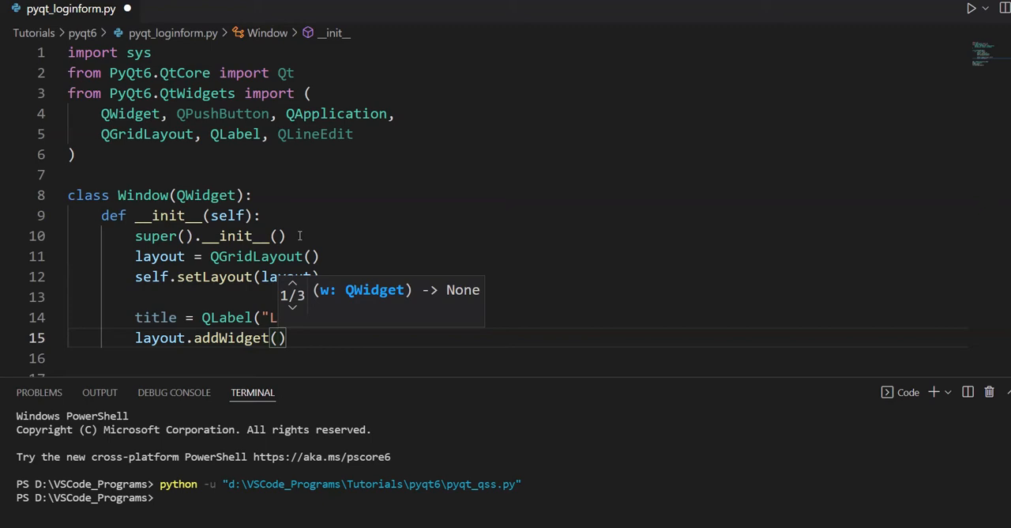
{"action": "type", "text": "title, 0,"}
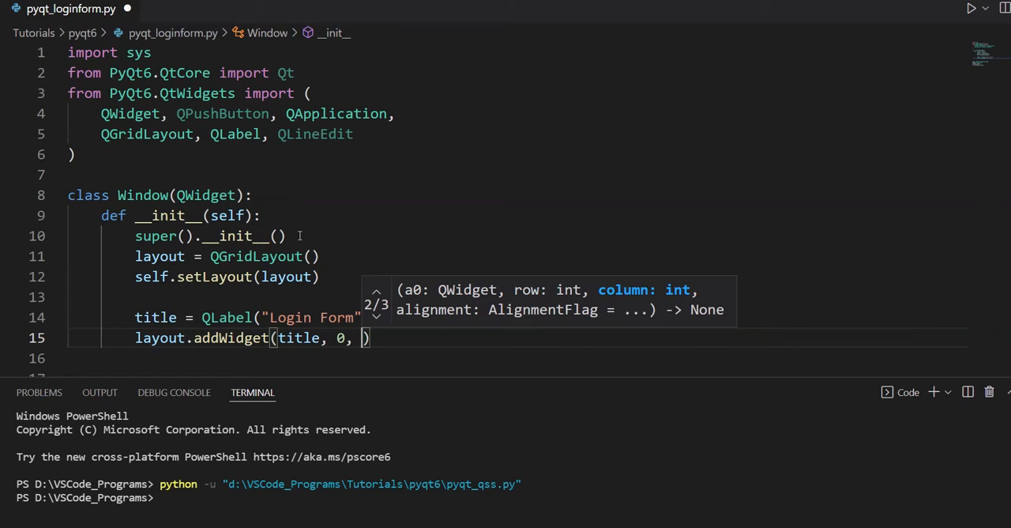
{"action": "type", "text": "1"}
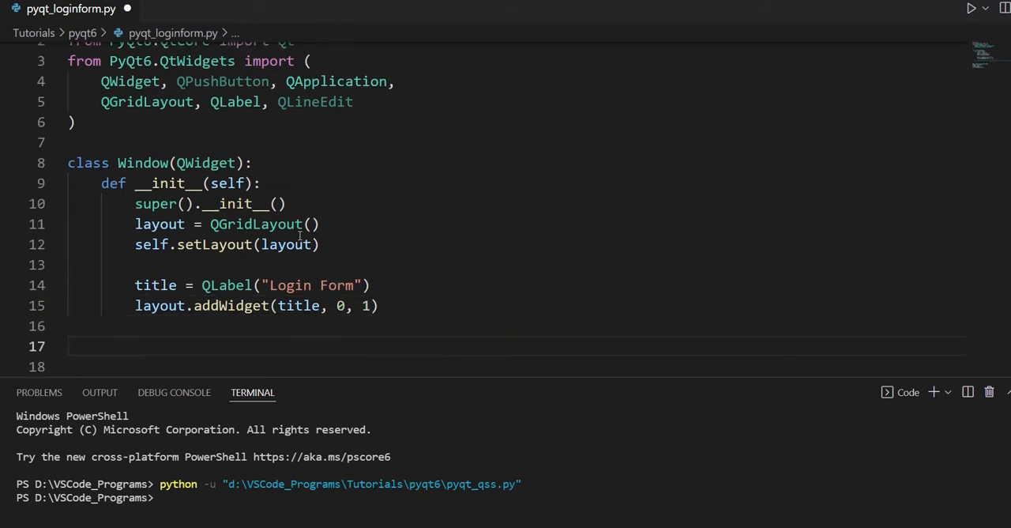
Step: Create user = QLabel("Username:") and add it to the grid at row 1, column 0
{"action": "type", "text": "user ="}
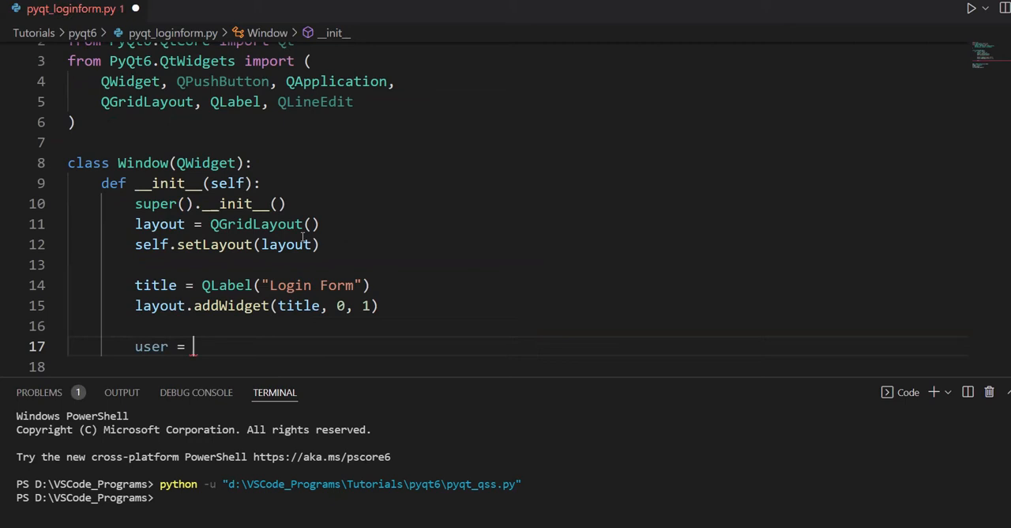
{"action": "type", "text": "QLabel(\"U\""}
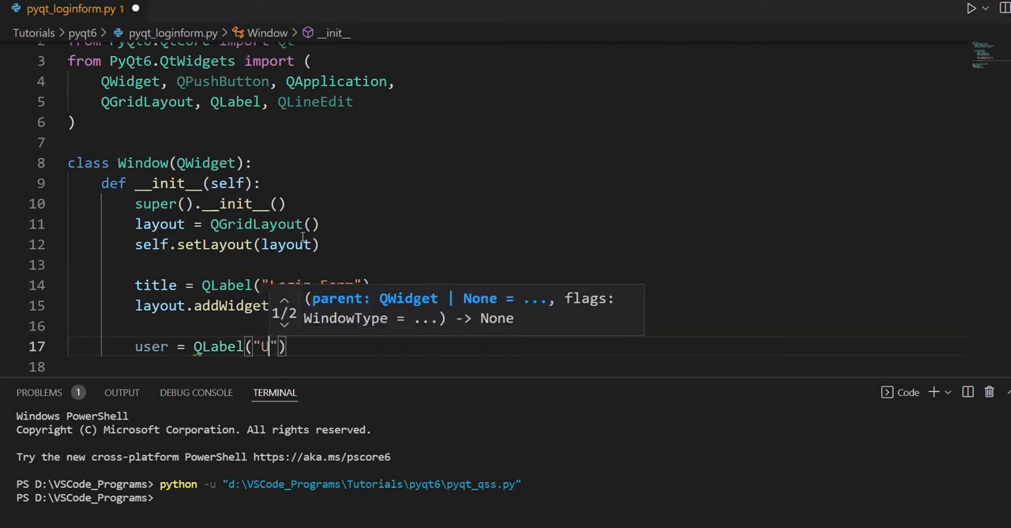
{"action": "type", "text": "sername:"}
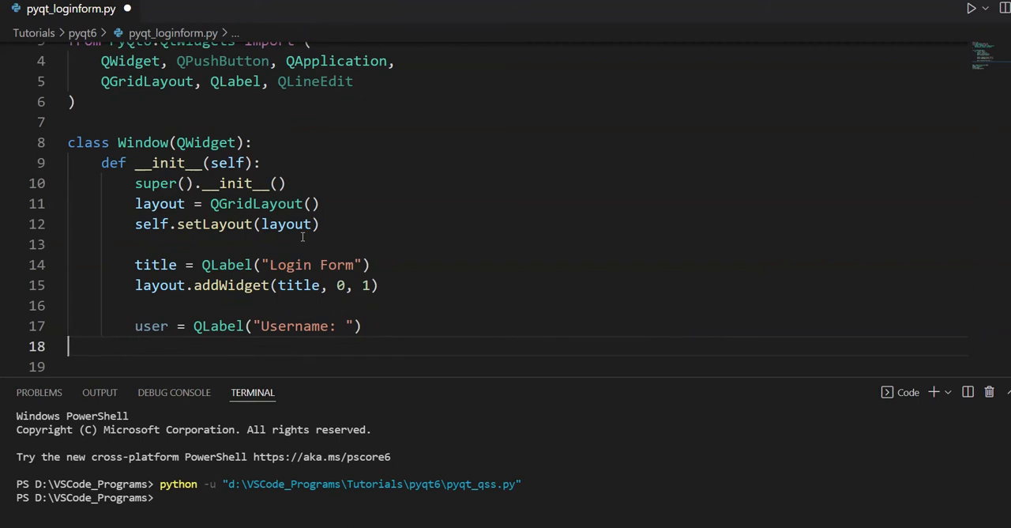
{"action": "key", "text": "Backspace"}
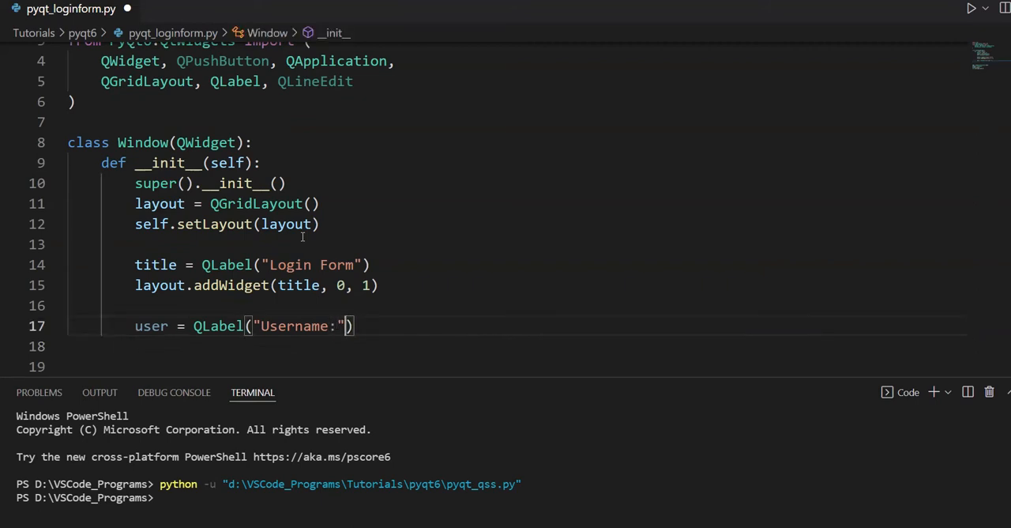
{"action": "scroll", "scroll_direction": "down", "scroll_amount": 3}
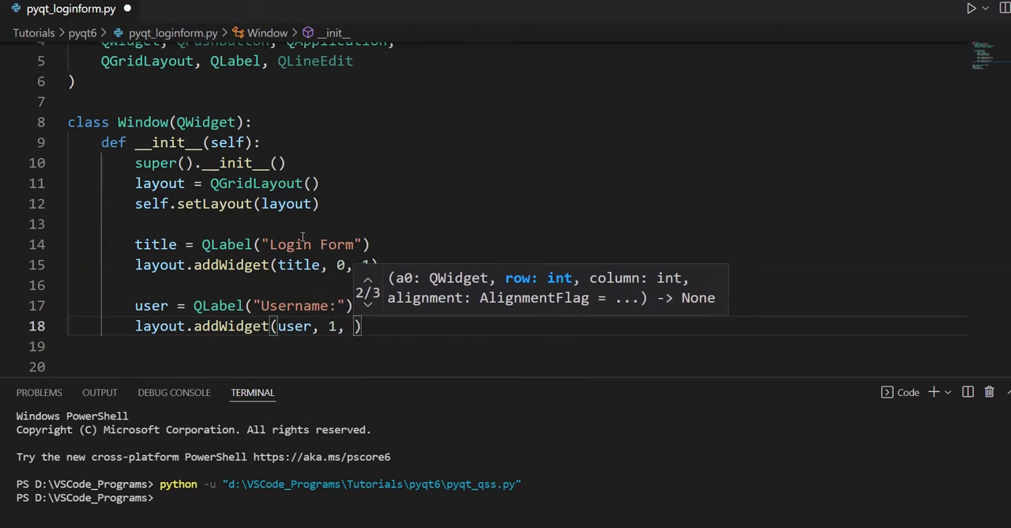
{"action": "type", "text": "0"}
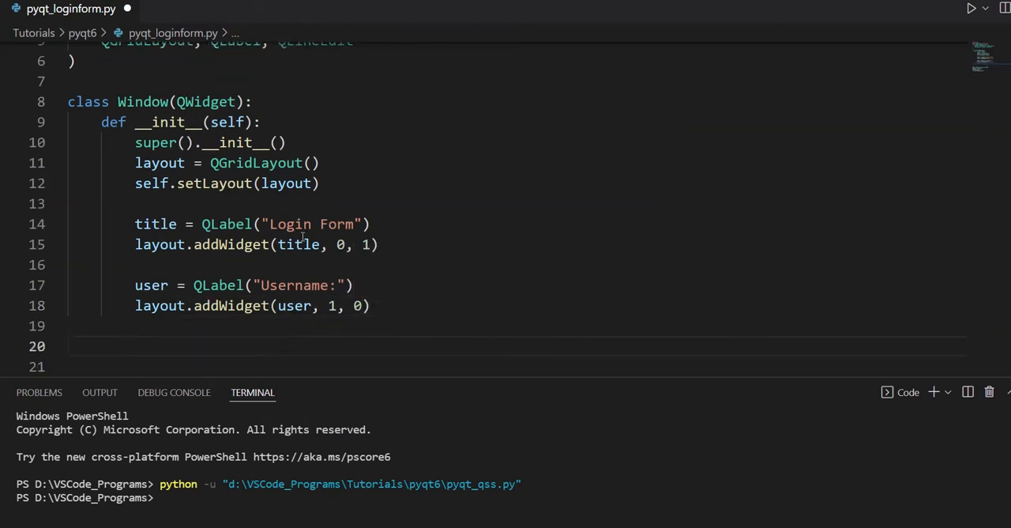
Step: Create pwd = QLabel("Password") and add it to the grid at row 2, column 0
{"action": "type", "text": "pwd ="}
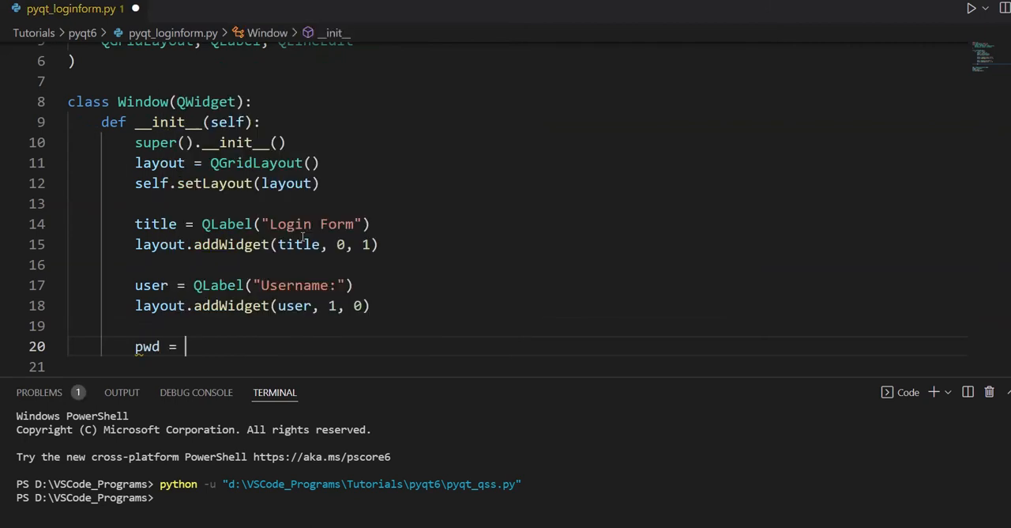
{"action": "type", "text": "QLabel(\"Password"}
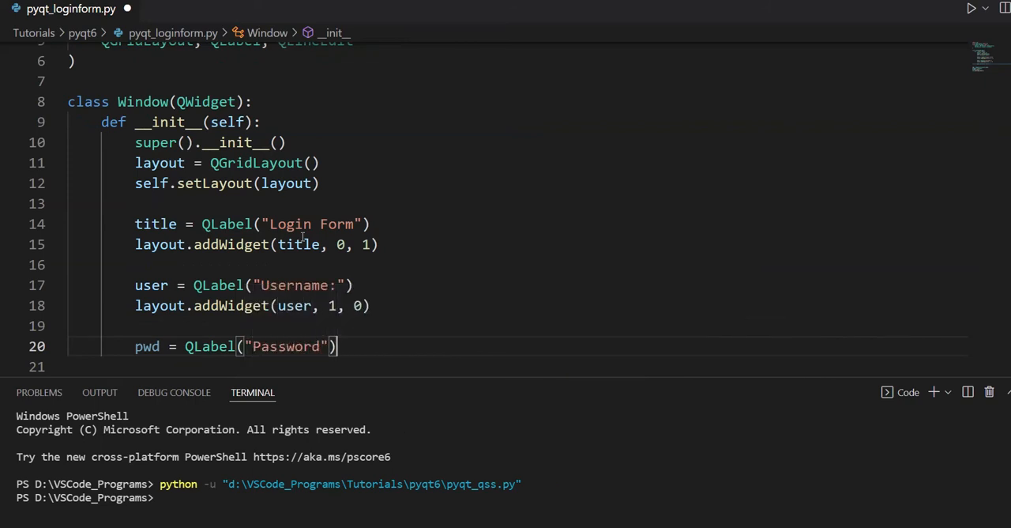
{"action": "type", "text": "layout."}
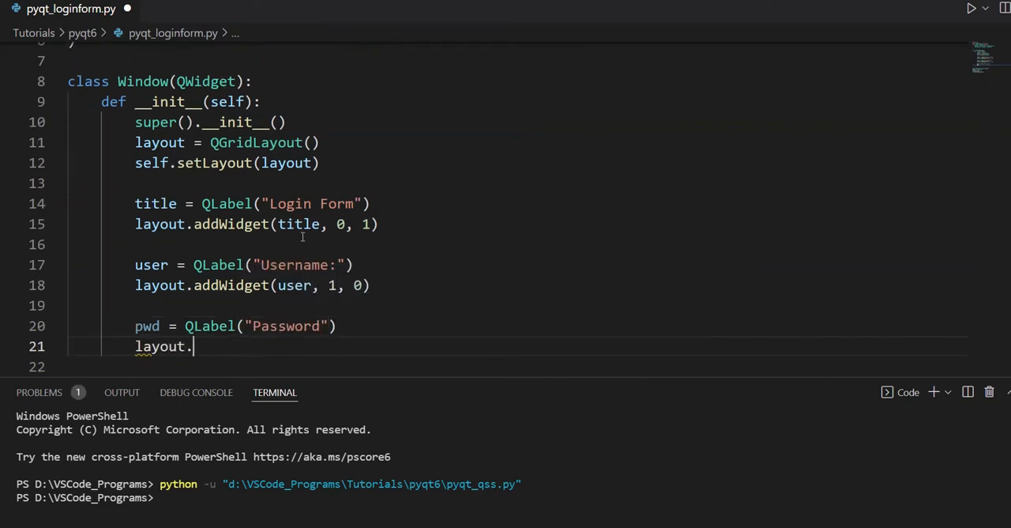
{"action": "type", "text": "addWidget()"}
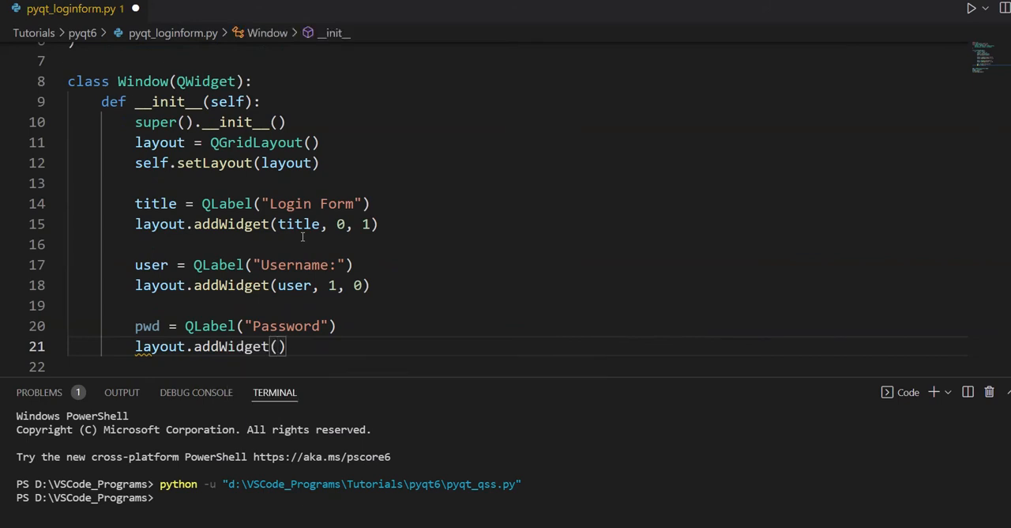
{"action": "type", "text": "pwd, 1,"}
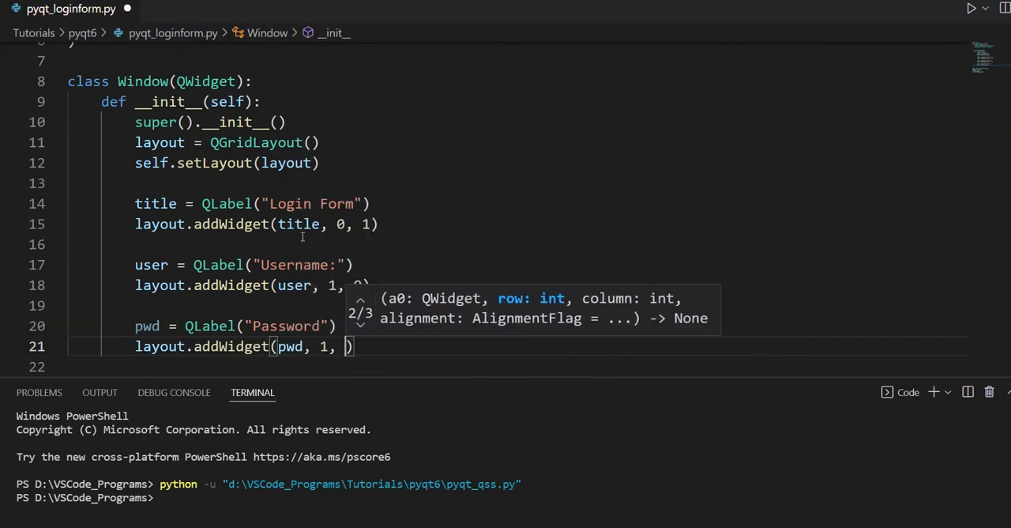
{"action": "key", "text": "Backspace"}
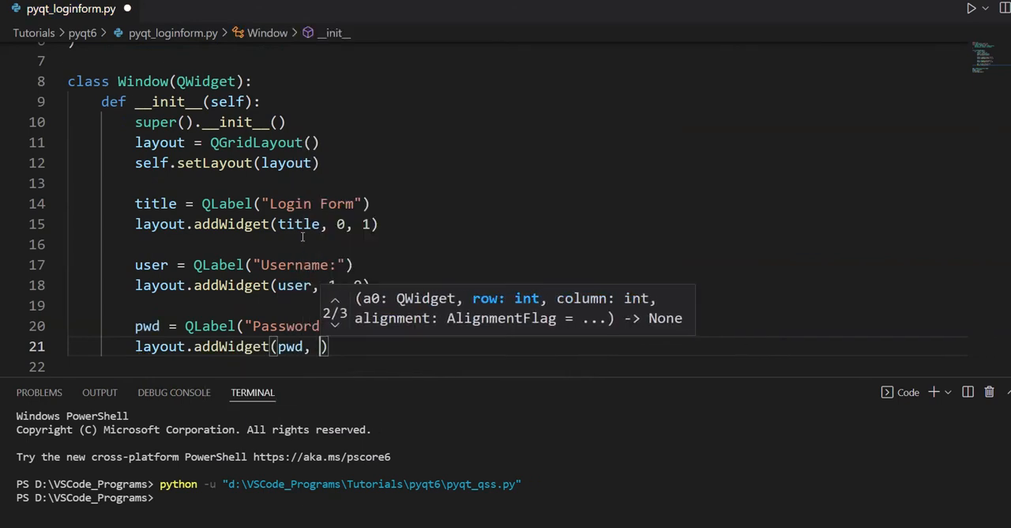
{"action": "type", "text": "2,"}
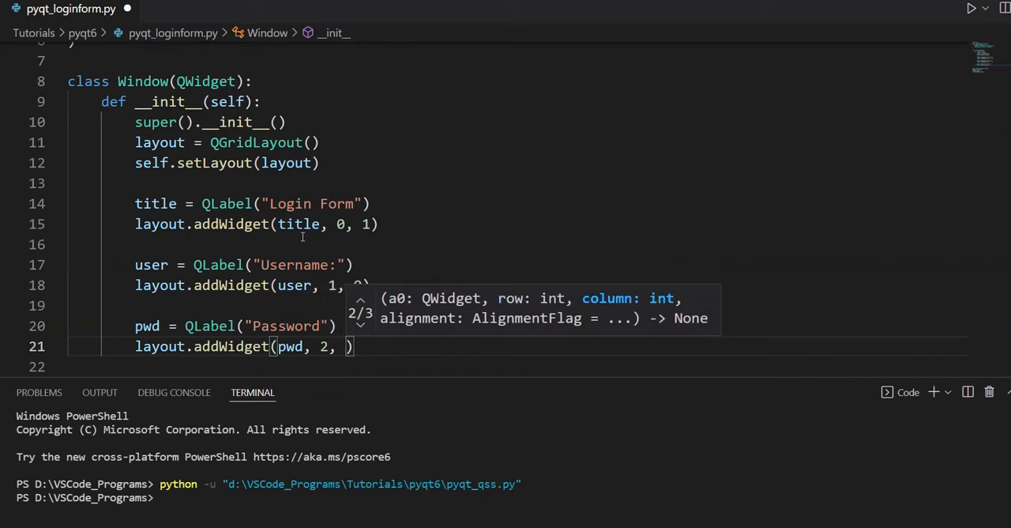
{"action": "type", "text": "0"}
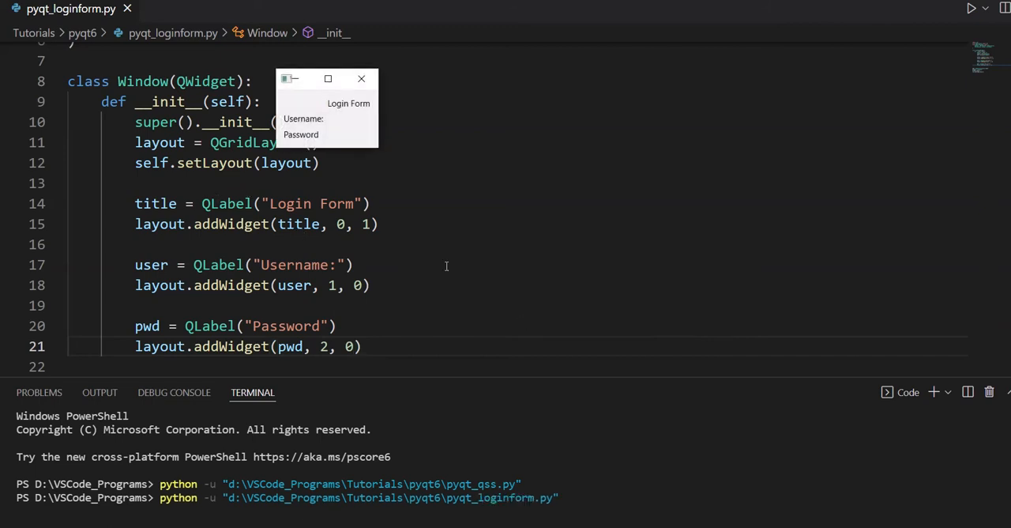
{"action": "mouse_move", "coordinate": [379, 113]}
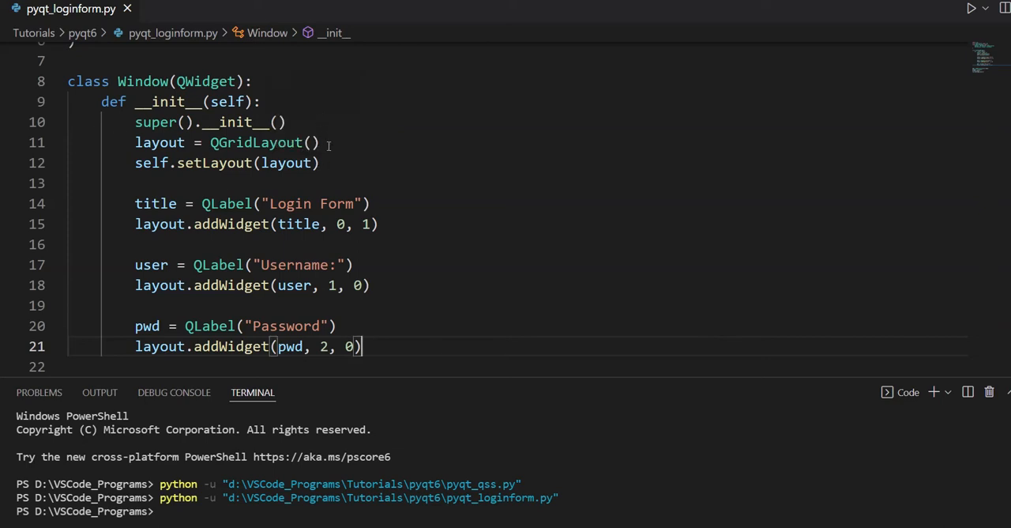
Step: Add self.setWindowTitle("CodersLegacy") after the QGridLayout creation
{"action": "type", "text": "self."}
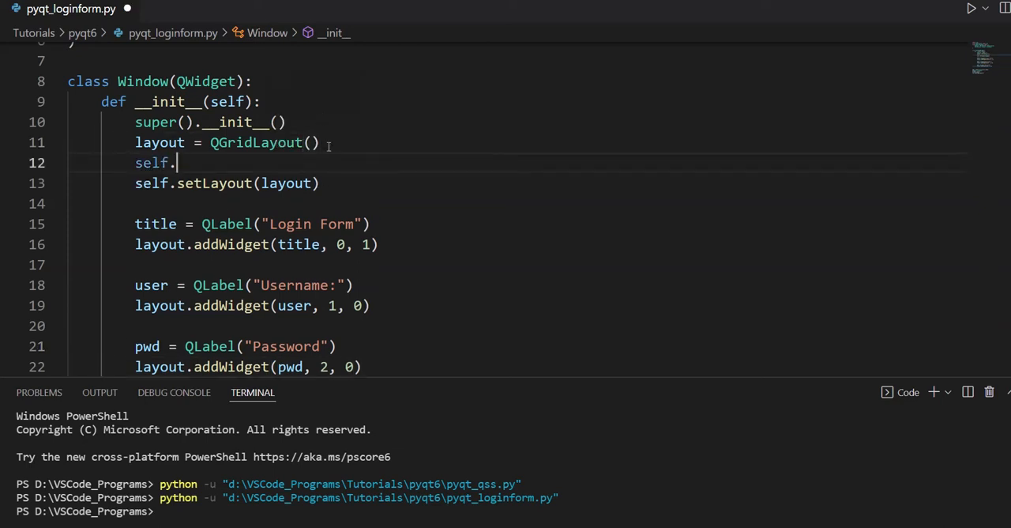
{"action": "type", "text": "setWindowTitle(\""}
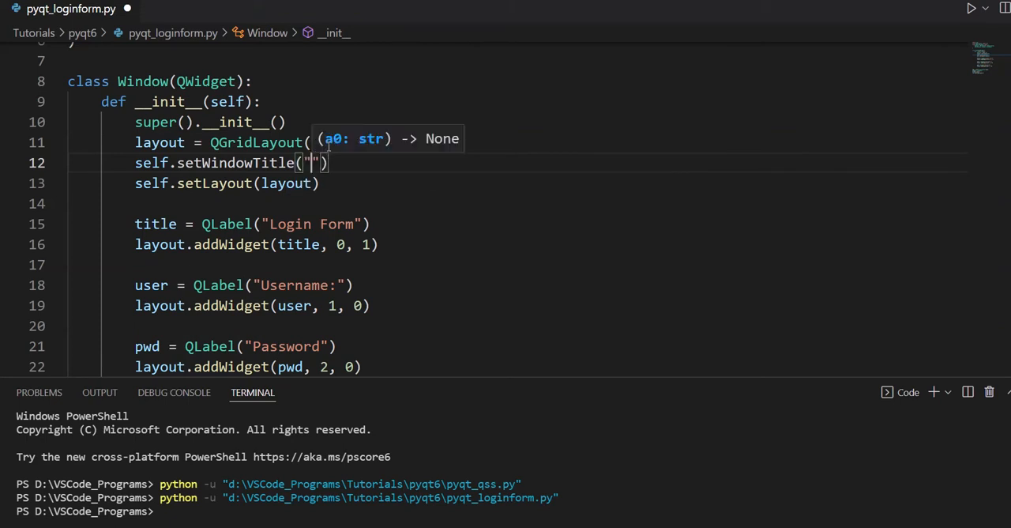
{"action": "type", "text": "CodersLegacy"}
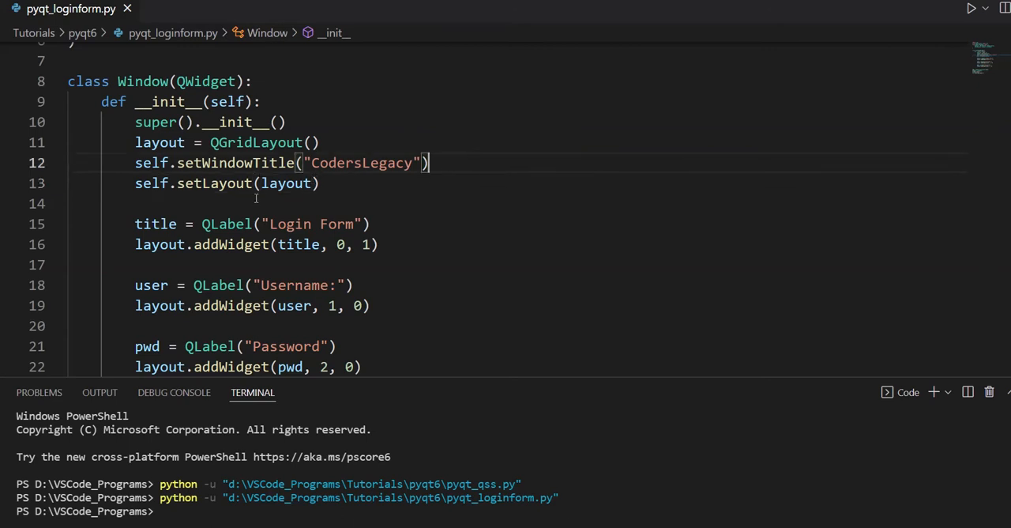
{"action": "mouse_move", "coordinate": [193, 183]}
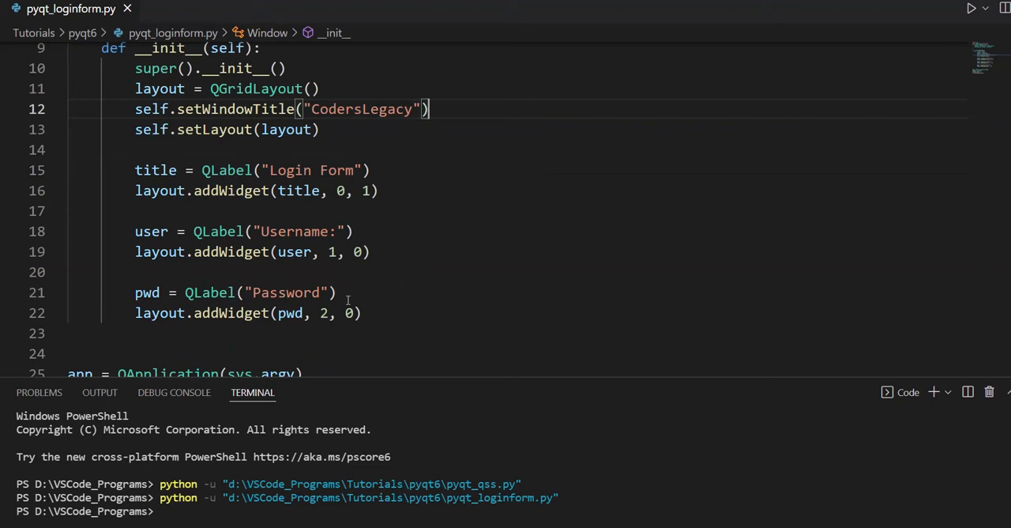
{"action": "mouse_move", "coordinate": [373, 304]}
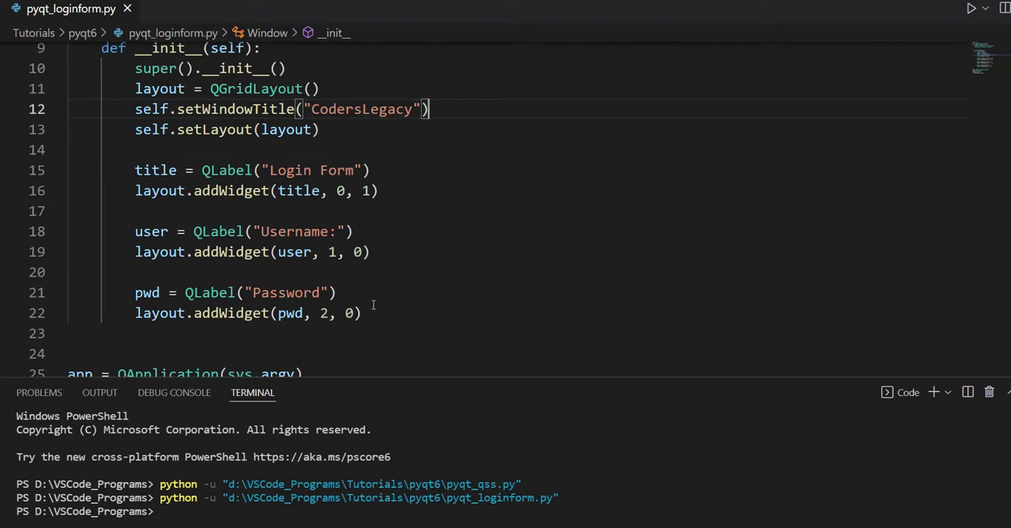
{"action": "left_click", "coordinate": [365, 312]}
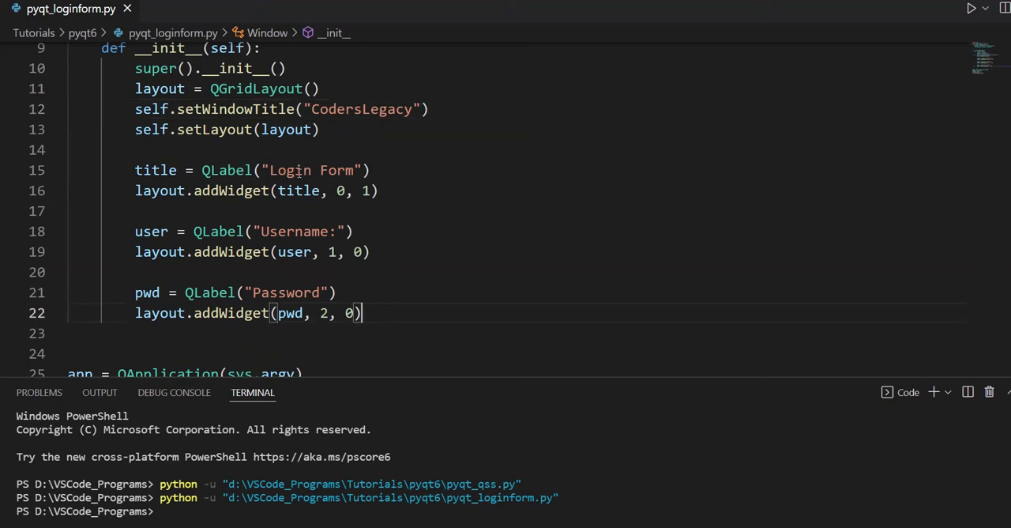
Step: Create input1 = QLineEdit() and add it to the grid at row 1, column 1
{"action": "scroll", "scroll_direction": "down", "scroll_amount": 3}
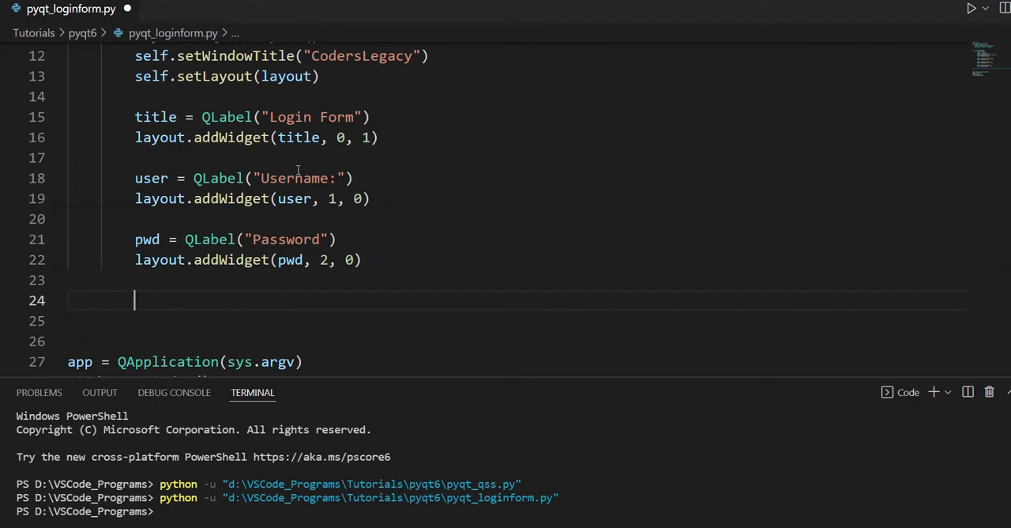
{"action": "type", "text": "i"}
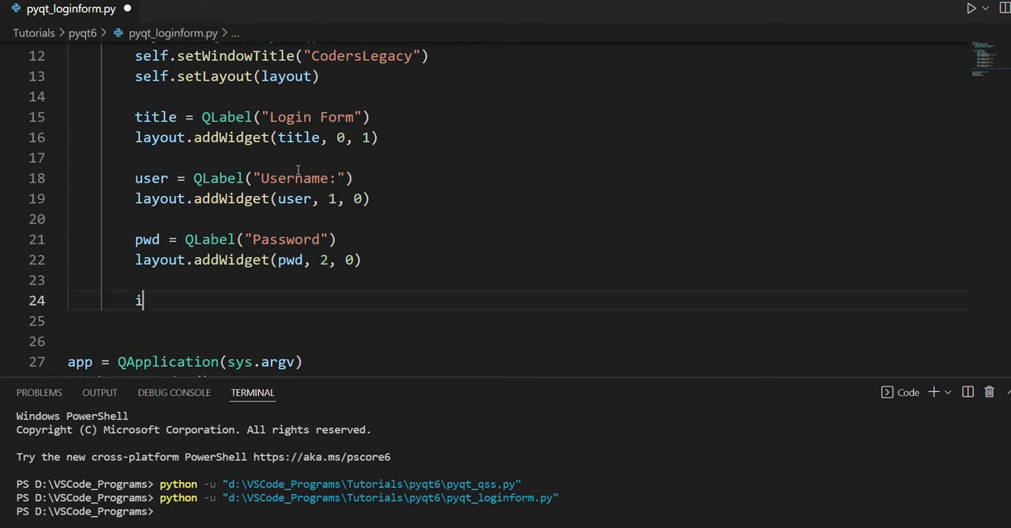
{"action": "type", "text": "nput1 = QLineEdit("}
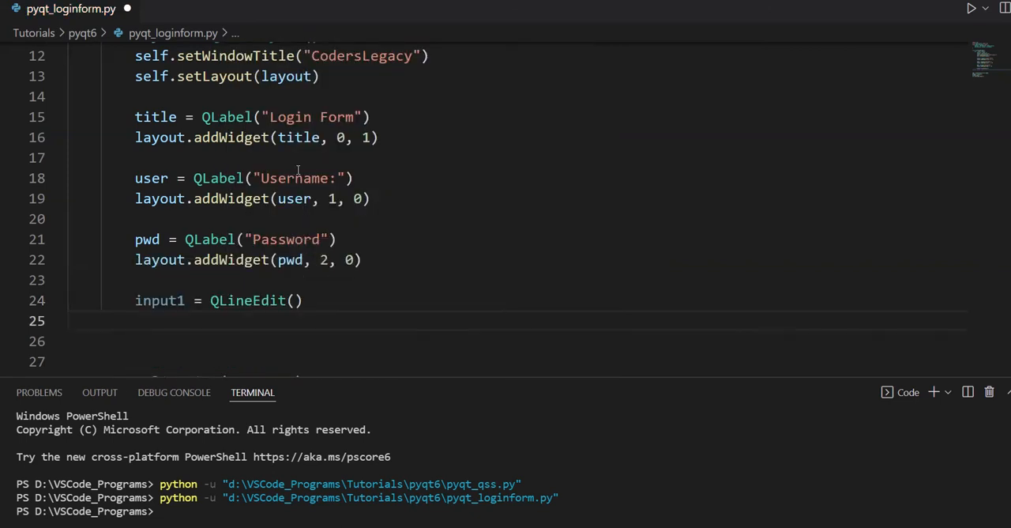
{"action": "type", "text": "layout"}
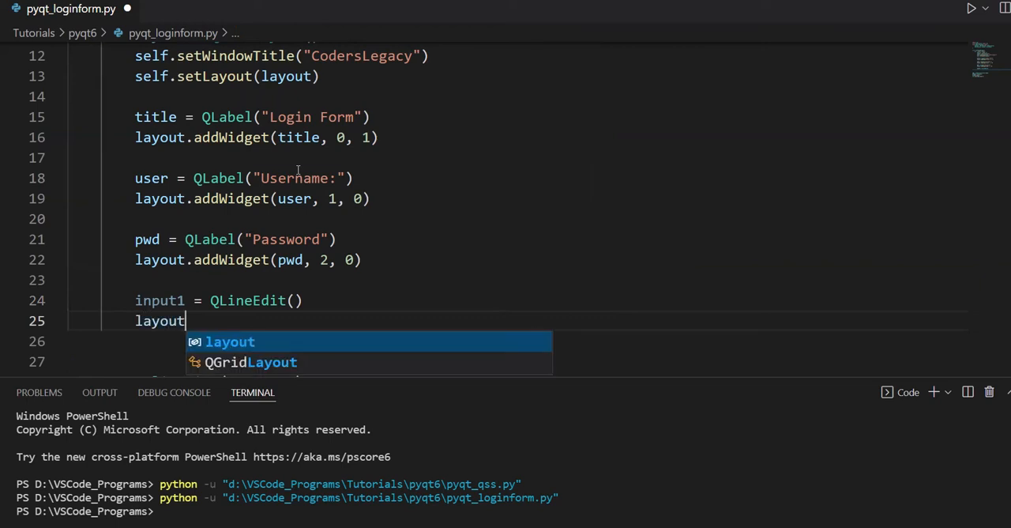
{"action": "type", "text": ".addWidget("}
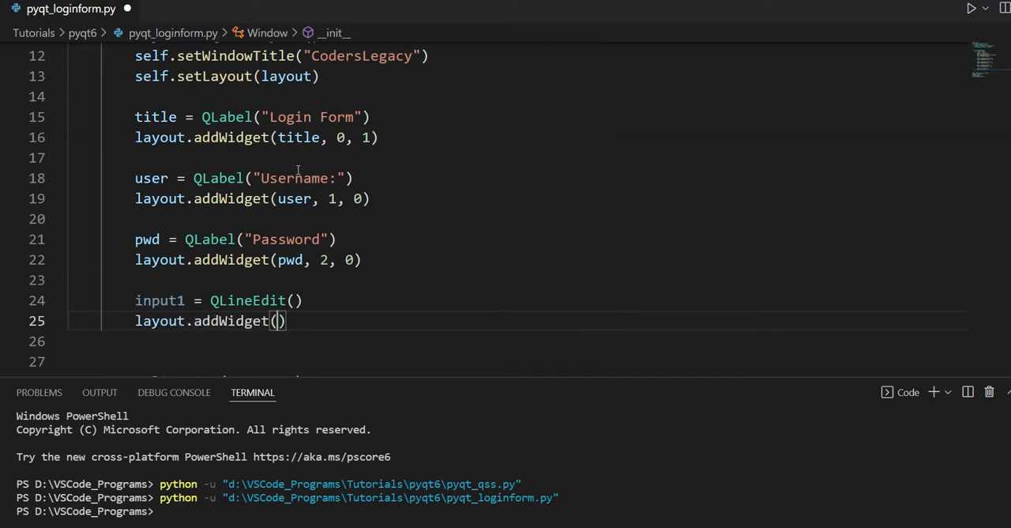
{"action": "type", "text": "input1,"}
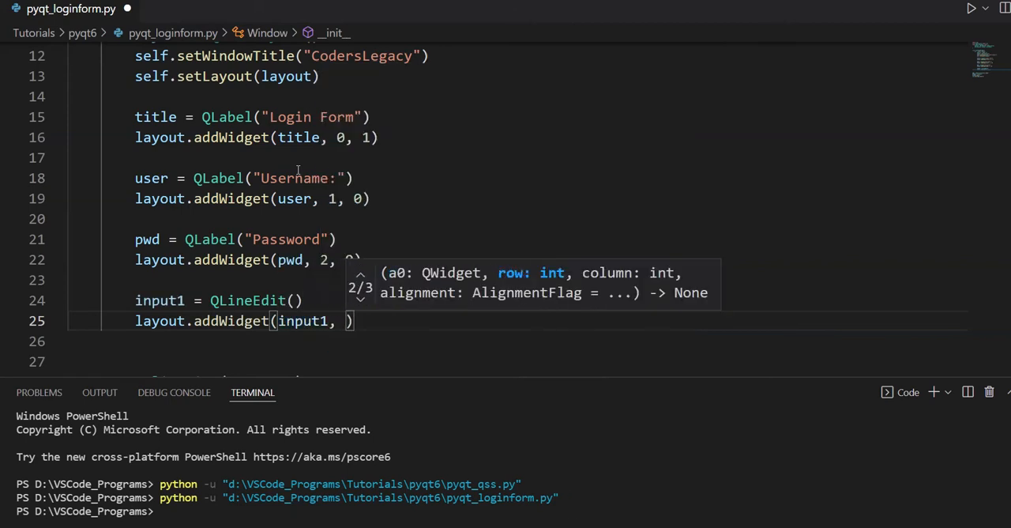
{"action": "type", "text": "1,"}
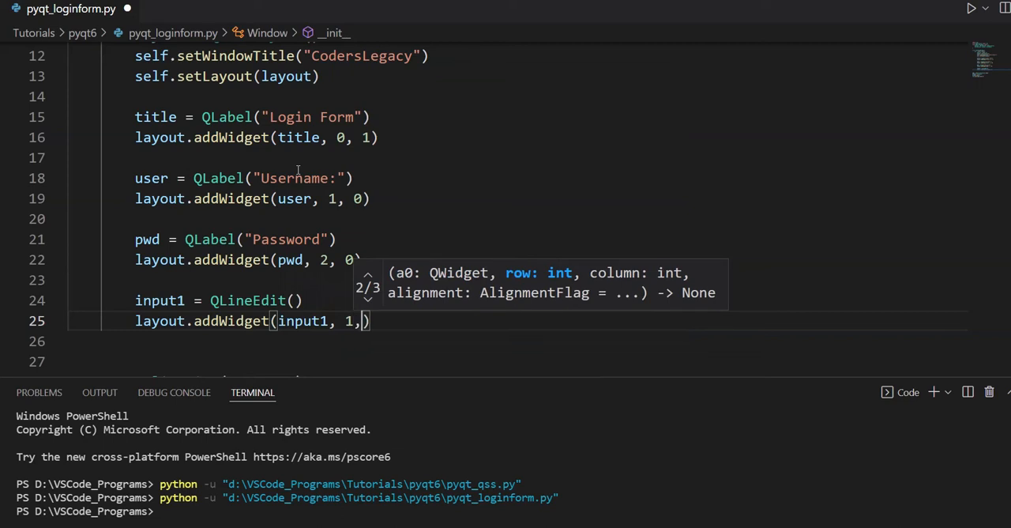
{"action": "type", "text": "1"}
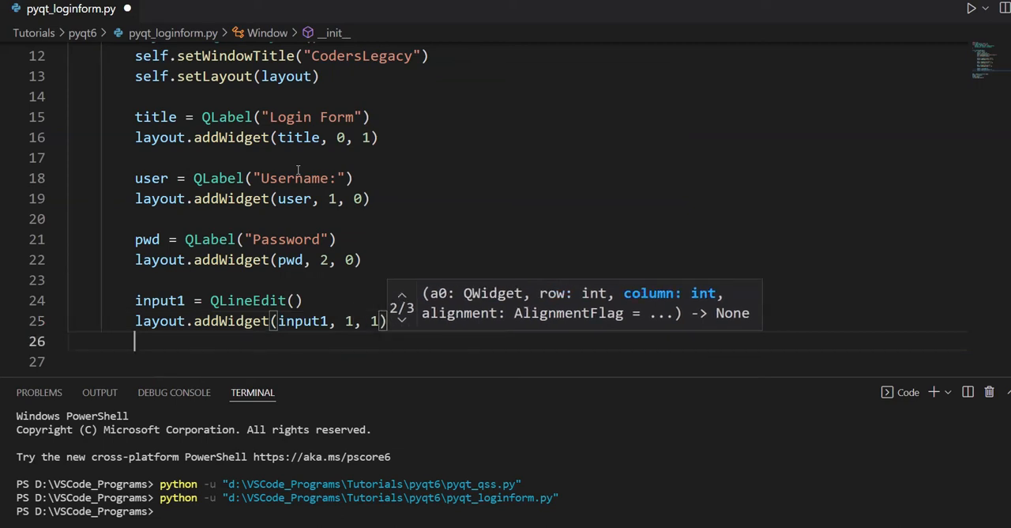
Step: Create input2 = QLineEdit() and add it to the grid at row 2, column 1
{"action": "type", "text": "input2"}
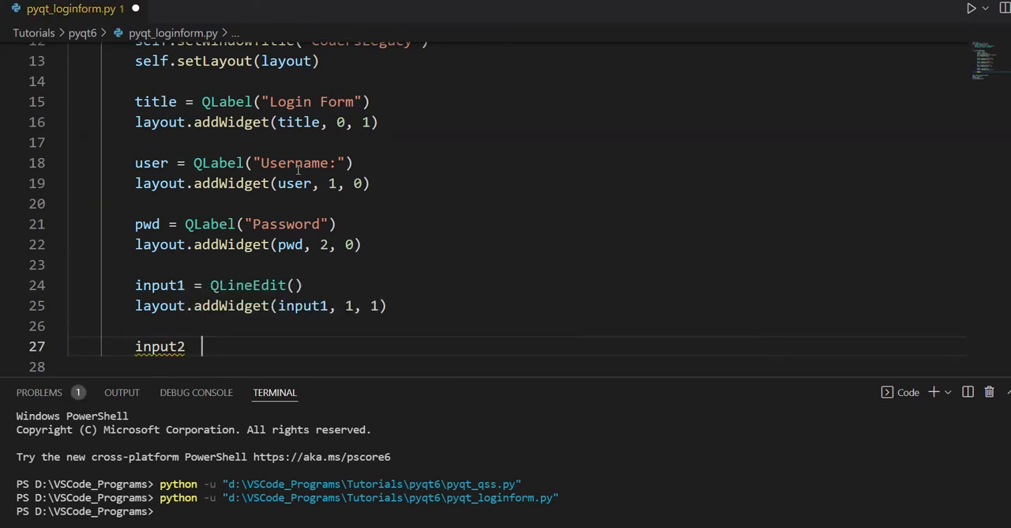
{"action": "type", "text": "= QLineEdit()"}
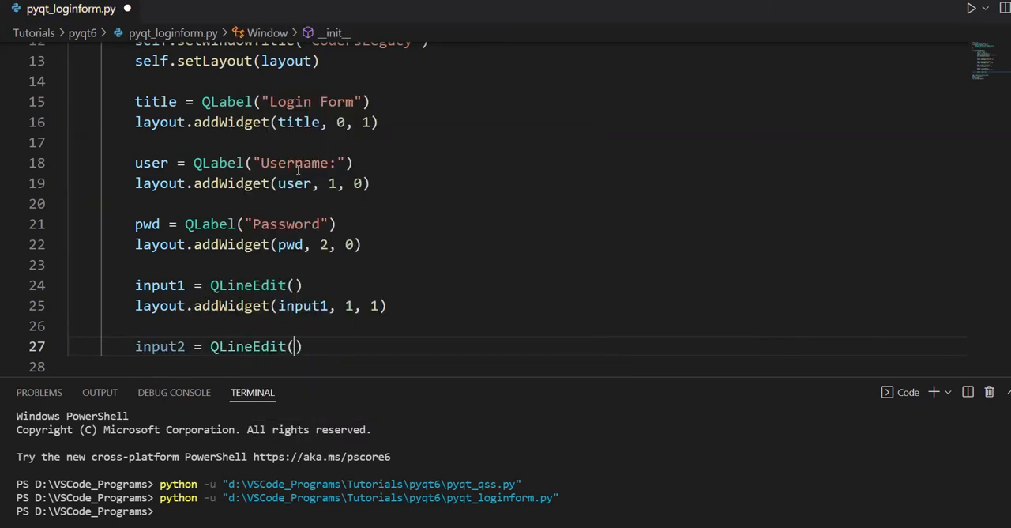
{"action": "type", "text": "layou"}
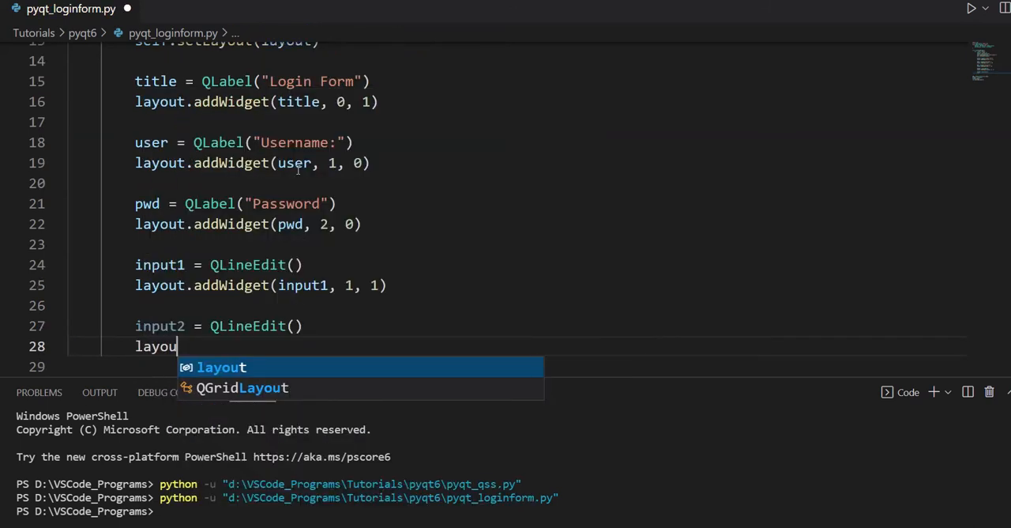
{"action": "type", "text": ".add"}
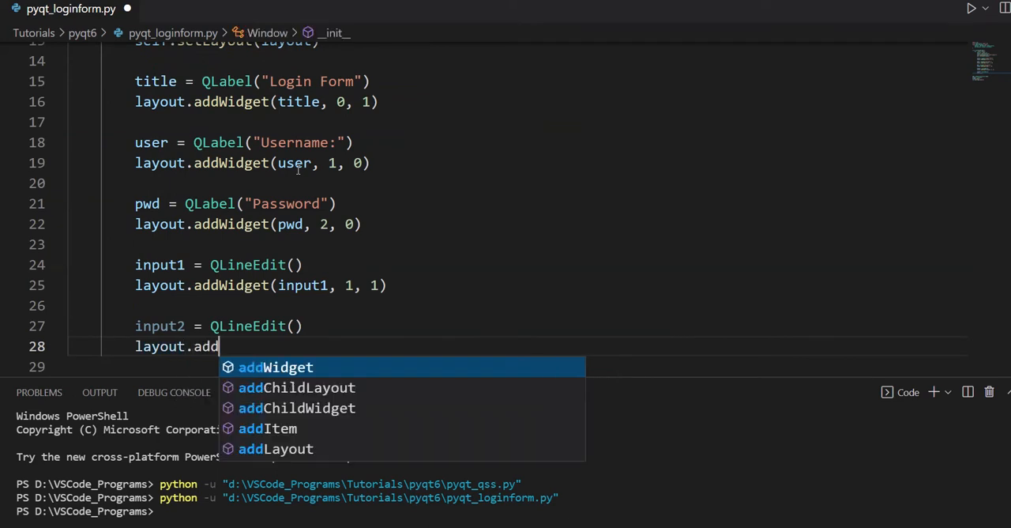
{"action": "left_click", "coordinate": [275, 366]}
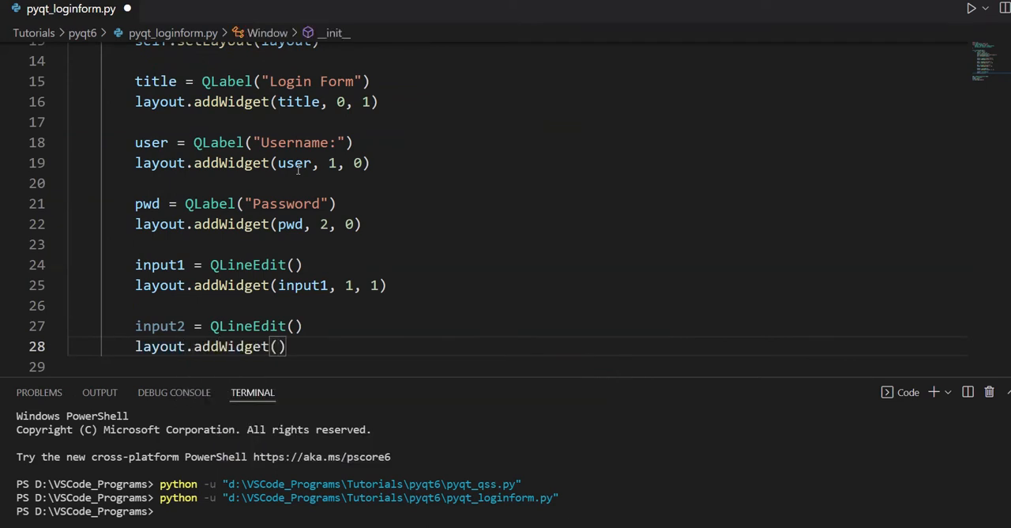
{"action": "type", "text": "input2,"}
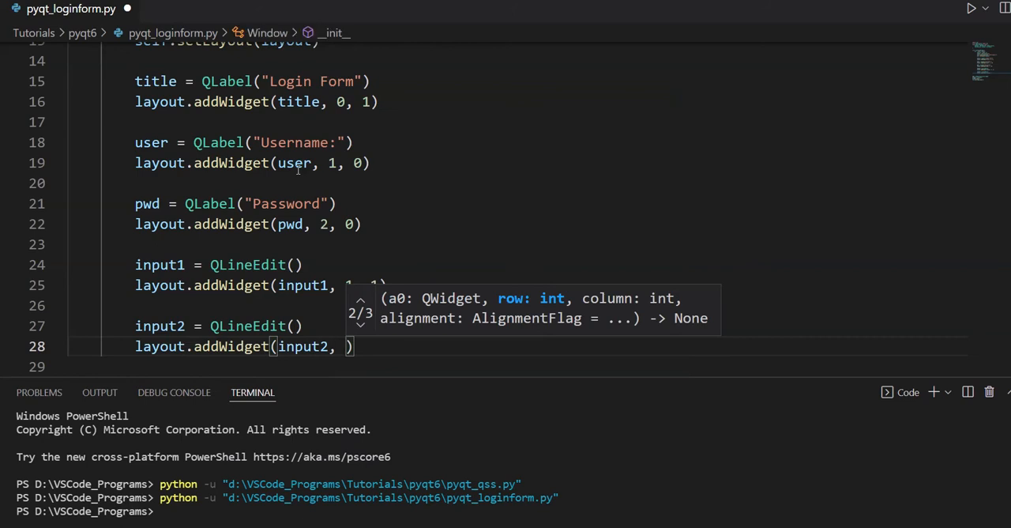
{"action": "type", "text": "2,"}
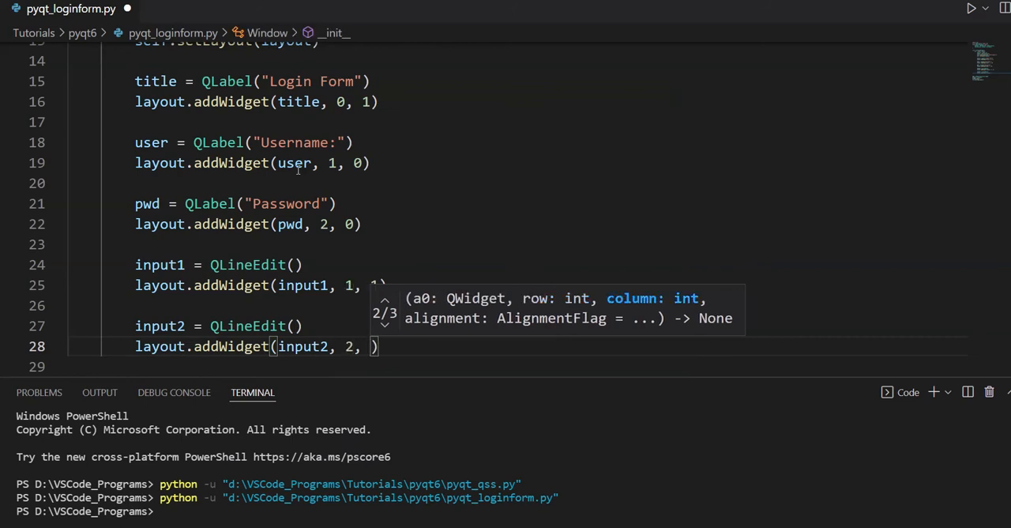
{"action": "type", "text": "1"}
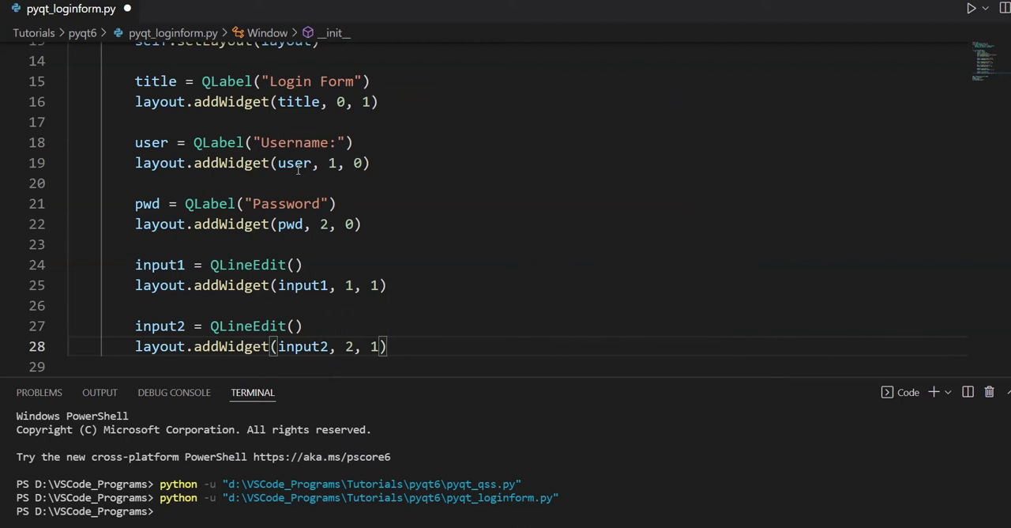
Step: Run the script to preview the form with its two empty fields, then close the window
{"action": "left_click", "coordinate": [970, 10]}
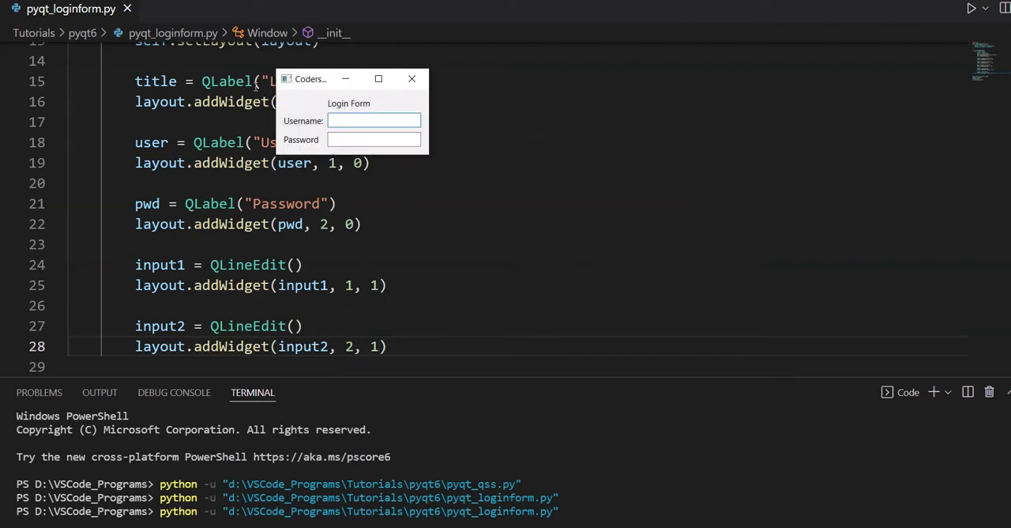
{"action": "mouse_move", "coordinate": [388, 202]}
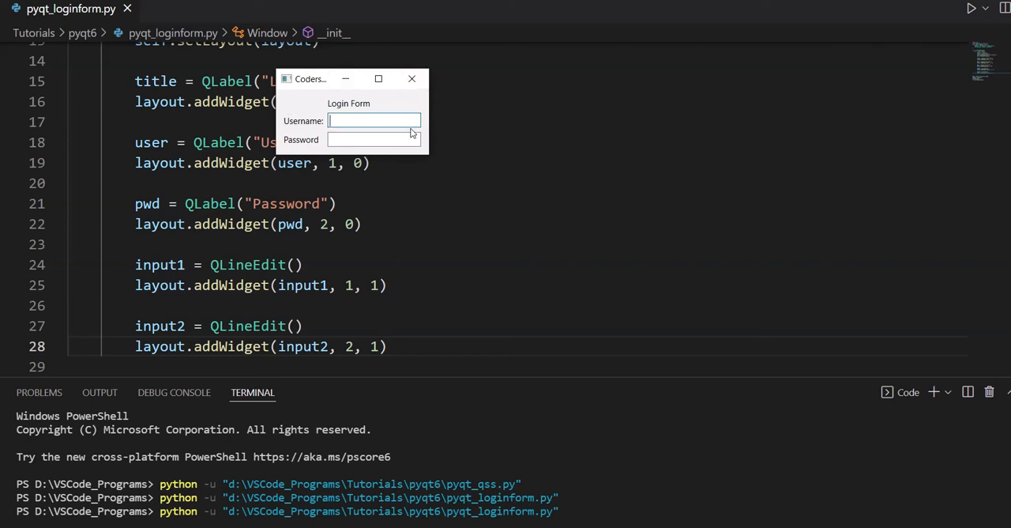
{"action": "left_click", "coordinate": [411, 79]}
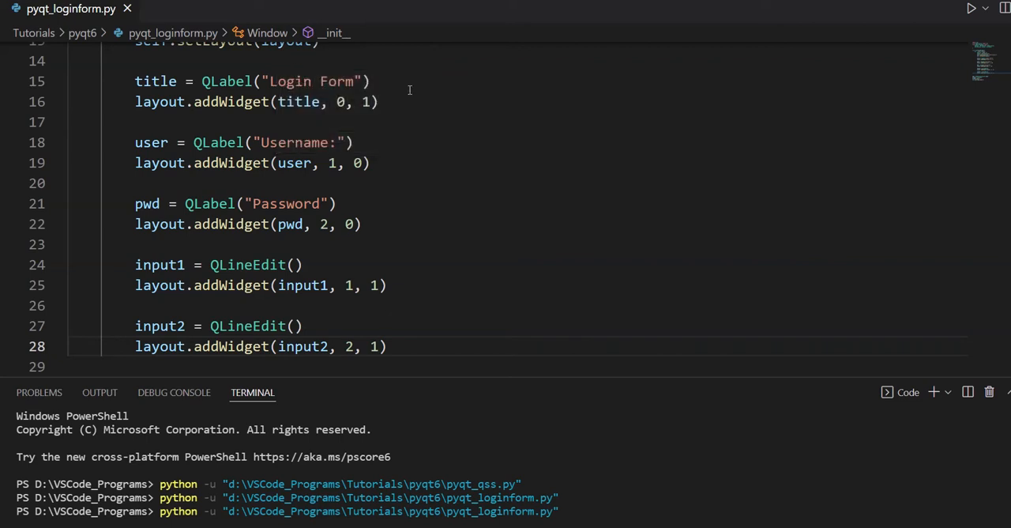
Step: Create button1 = QPushButton("Register") and add it to the layout
{"action": "scroll", "scroll_direction": "down", "scroll_amount": 3}
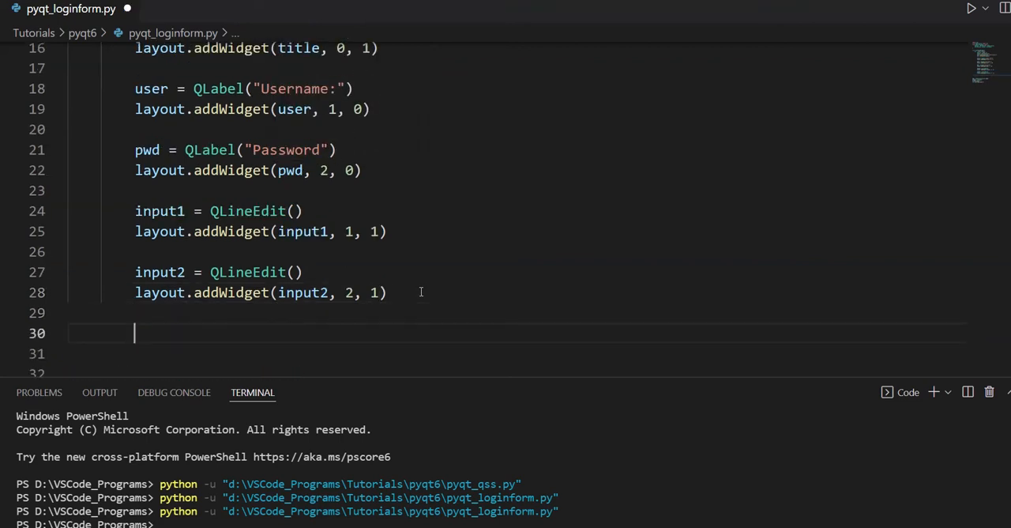
{"action": "type", "text": "but"}
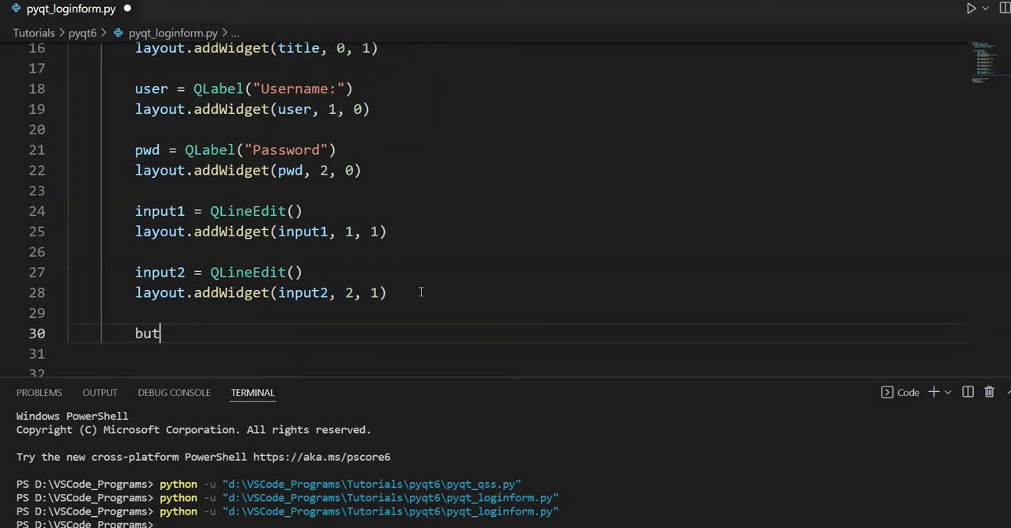
{"action": "type", "text": "ton1 = QPushButton("}
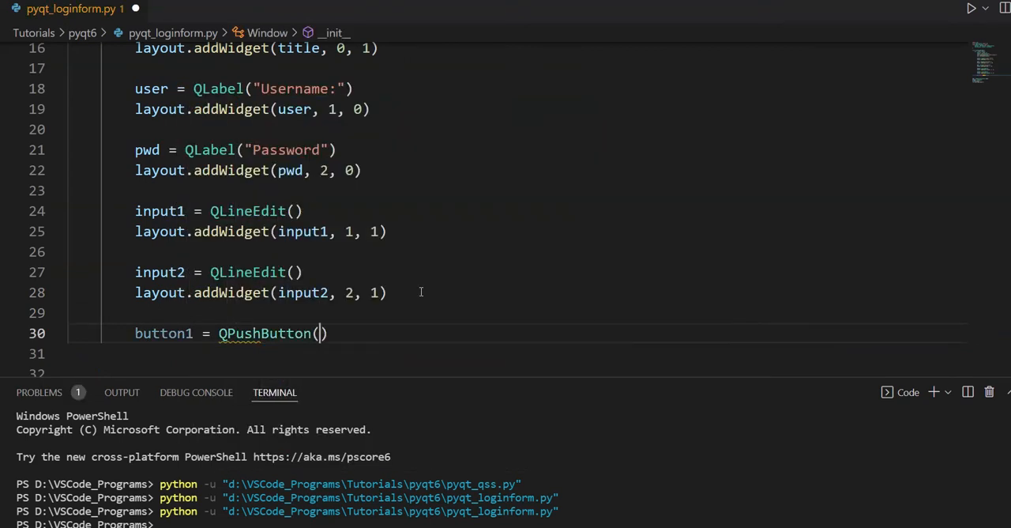
{"action": "type", "text": "\"\""}
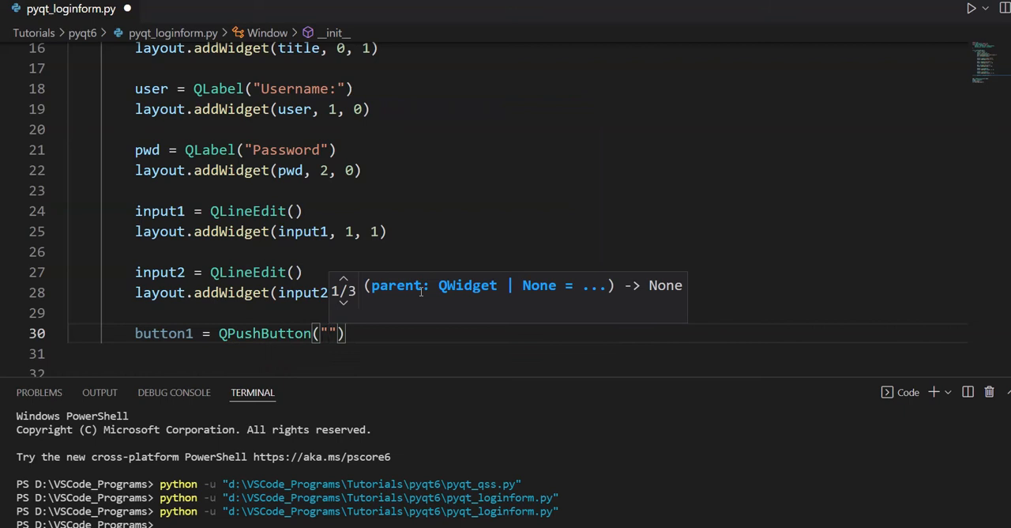
{"action": "type", "text": "Clear"}
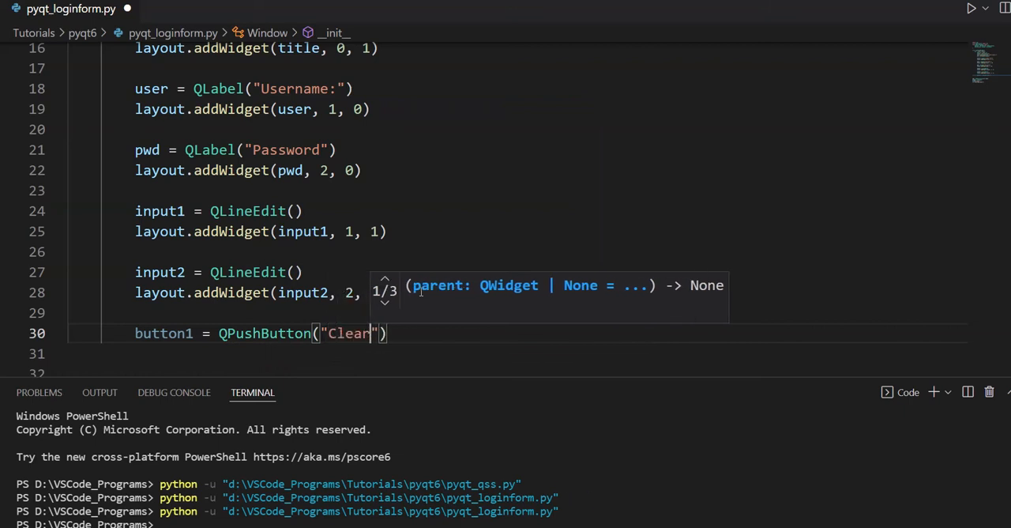
{"action": "type", "text": "Registe"}
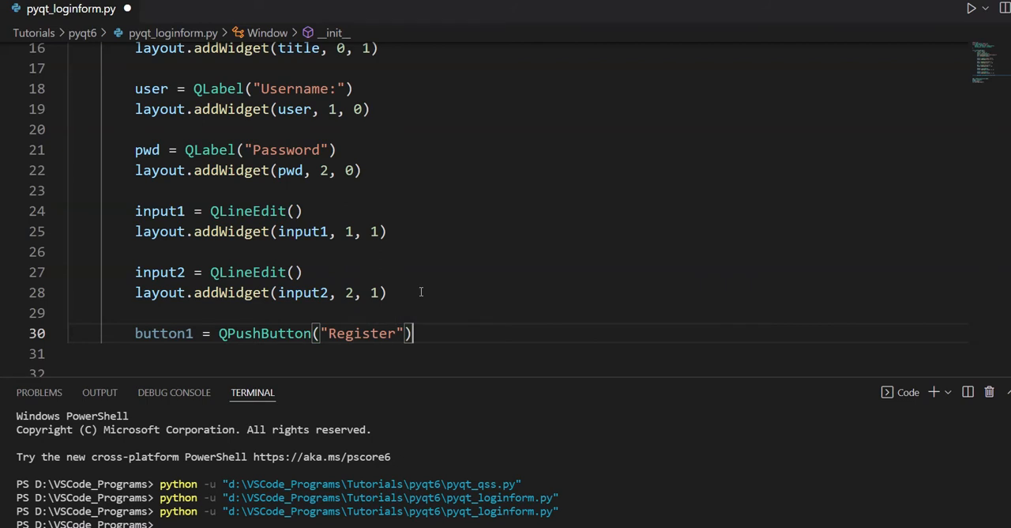
{"action": "type", "text": "layout"}
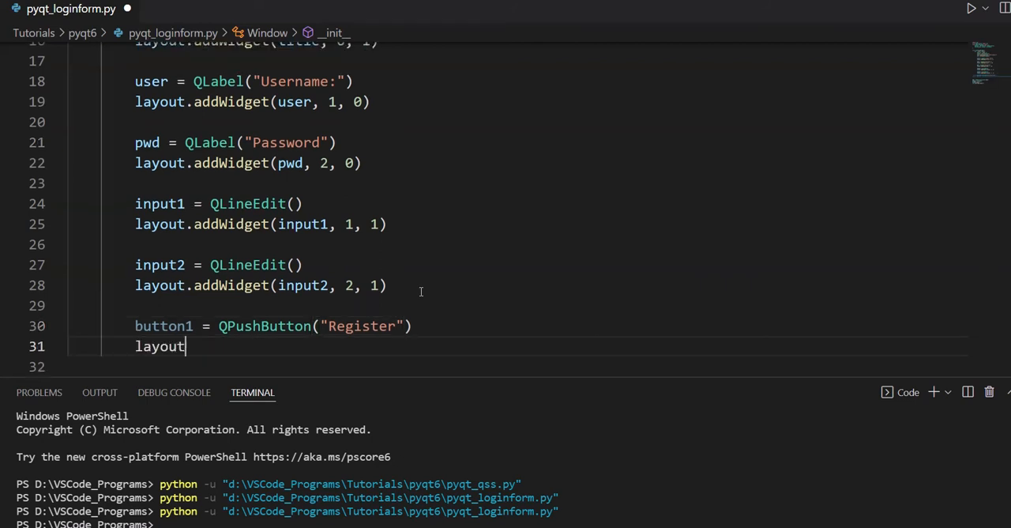
{"action": "type", "text": ".addWidget(button1"}
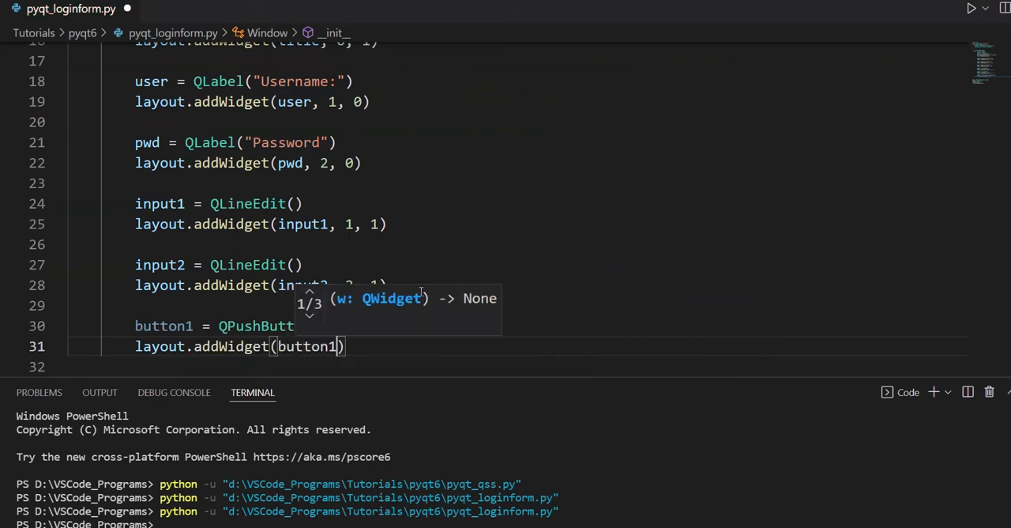
{"action": "type", "text": ", 2, 1"}
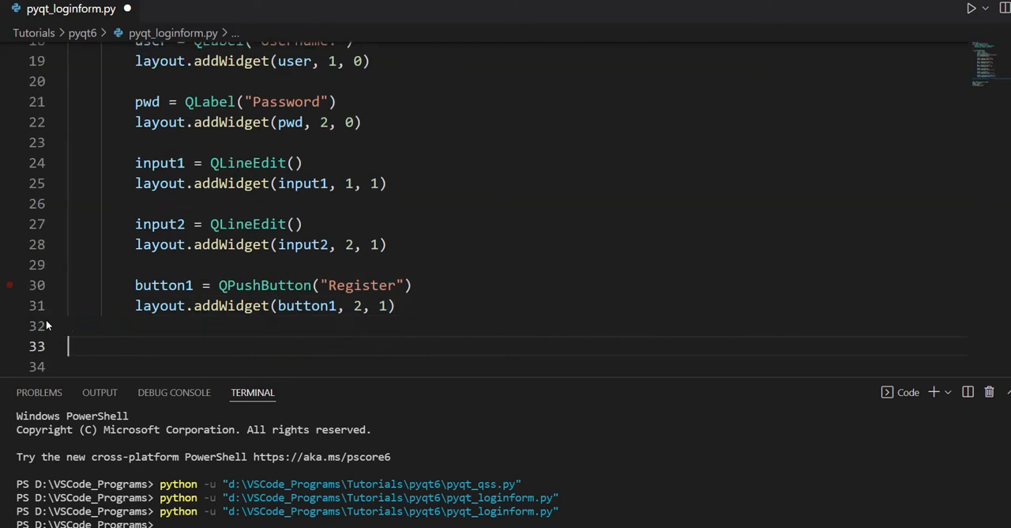
Step: Create button2 = QPushButton("Login") and place the buttons at row 3, columns 1 and 2
{"action": "type", "text": "button1 = QPushButton(\"Regi\")"}
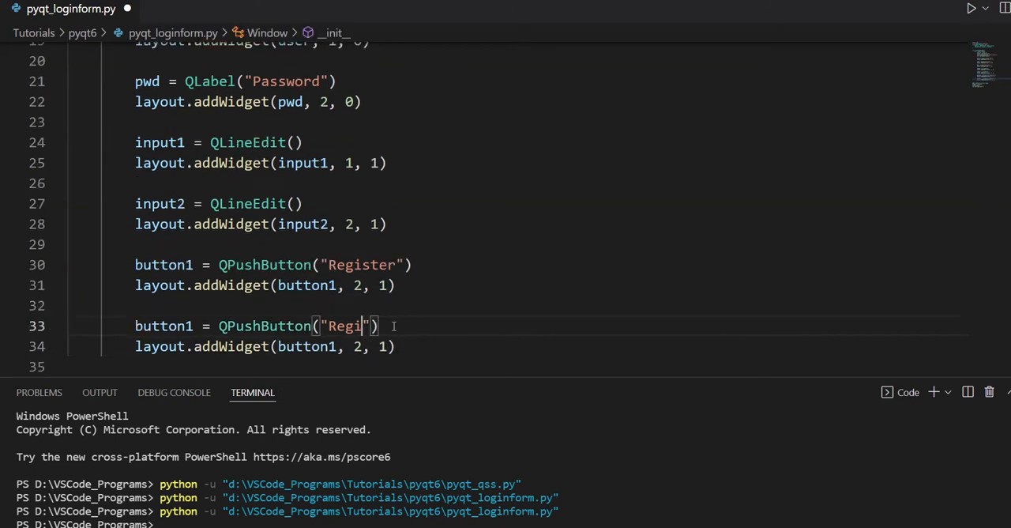
{"action": "type", "text": "Login"}
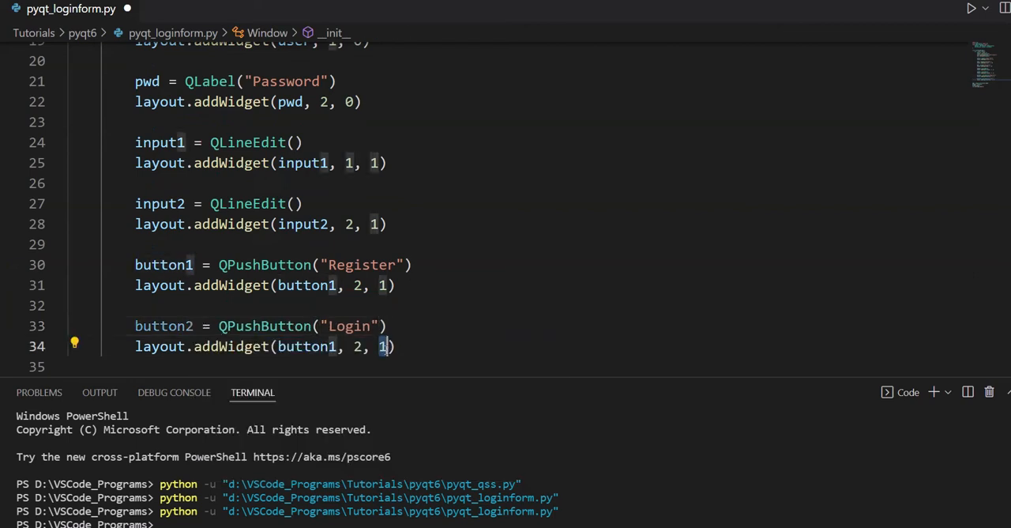
{"action": "type", "text": "2"}
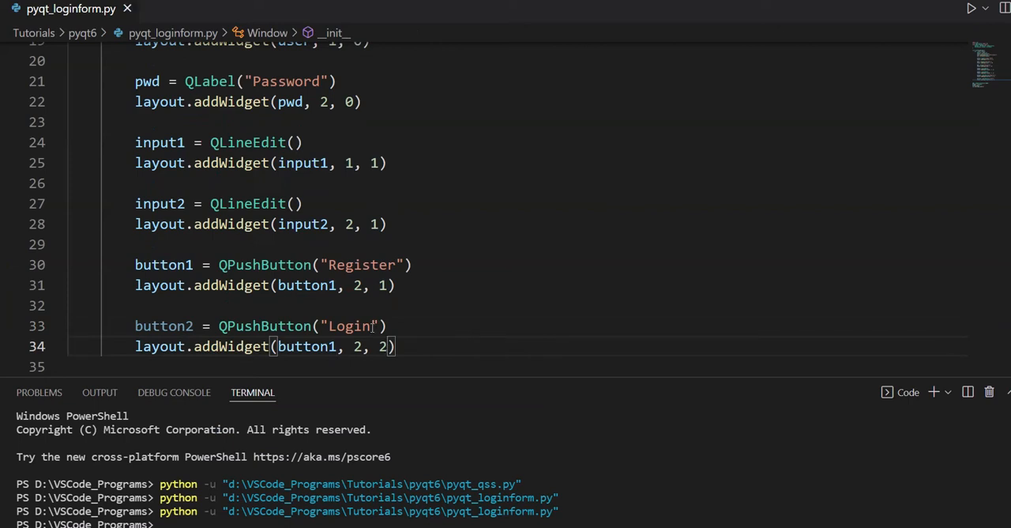
{"action": "left_click", "coordinate": [969, 8]}
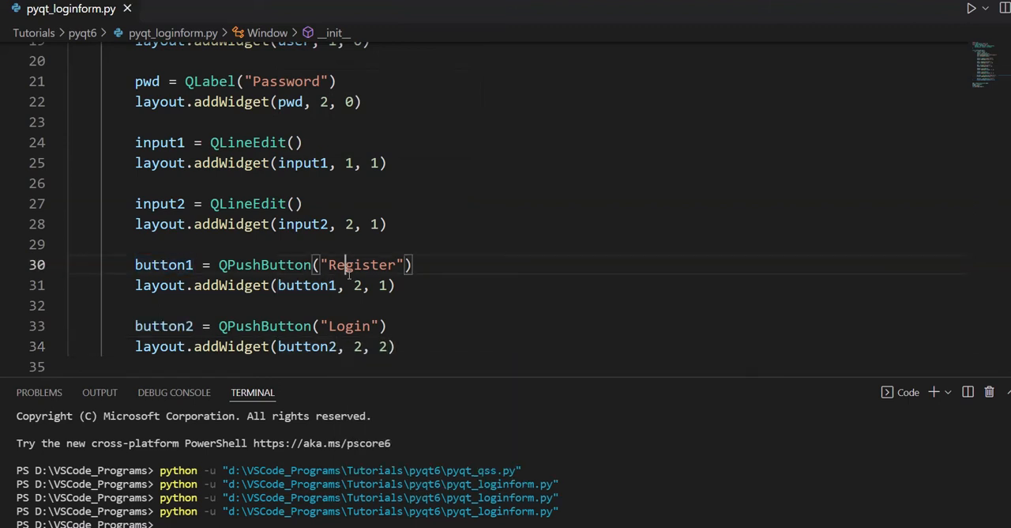
{"action": "type", "text": "3"}
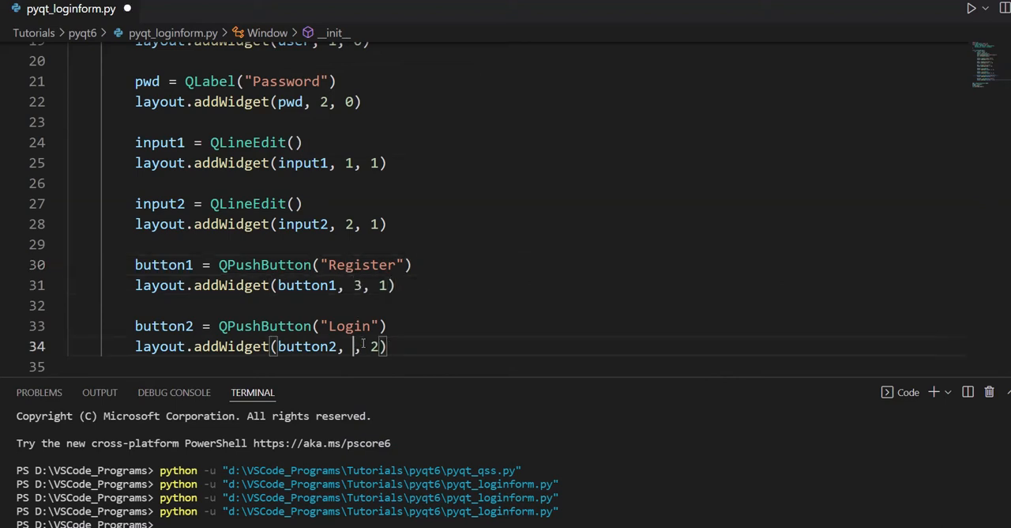
{"action": "type", "text": "3"}
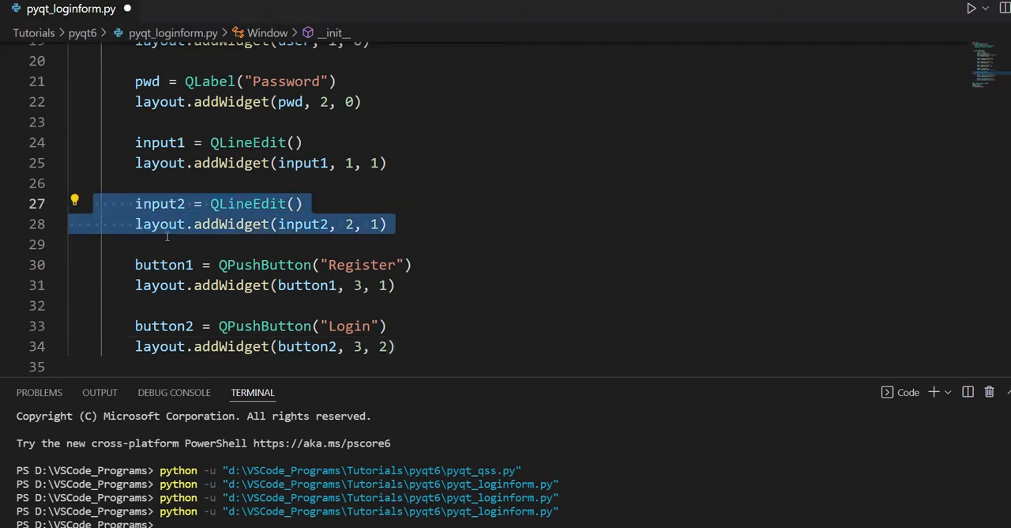
Step: Run pyqt_loginform.py and try the Username and Password fields in the resulting form
{"action": "left_click", "coordinate": [183, 243]}
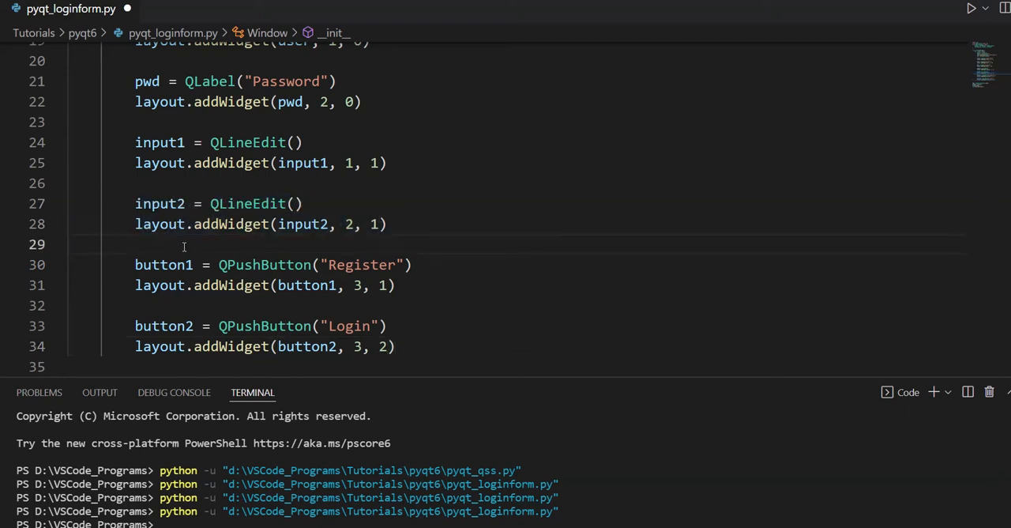
{"action": "left_click", "coordinate": [970, 9]}
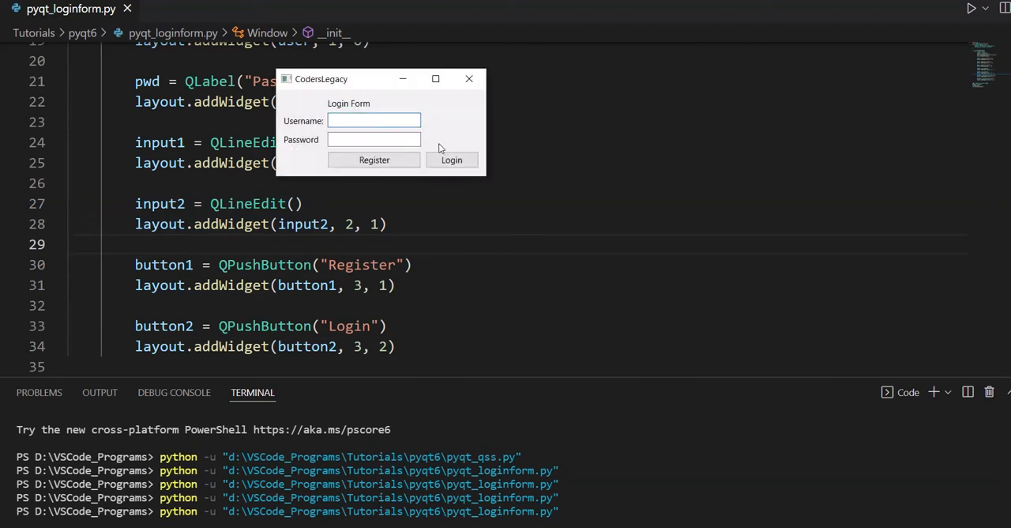
{"action": "mouse_move", "coordinate": [526, 171]}
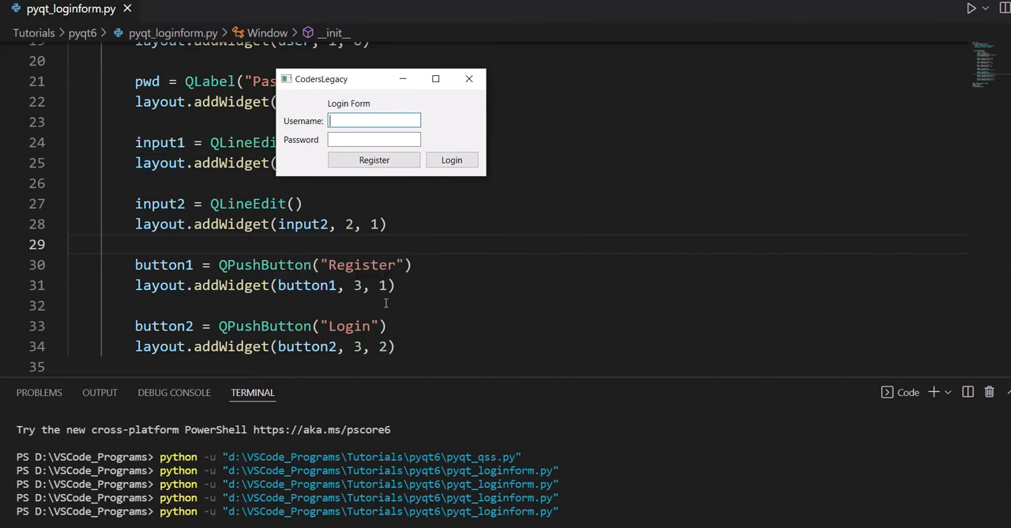
{"action": "mouse_move", "coordinate": [360, 196]}
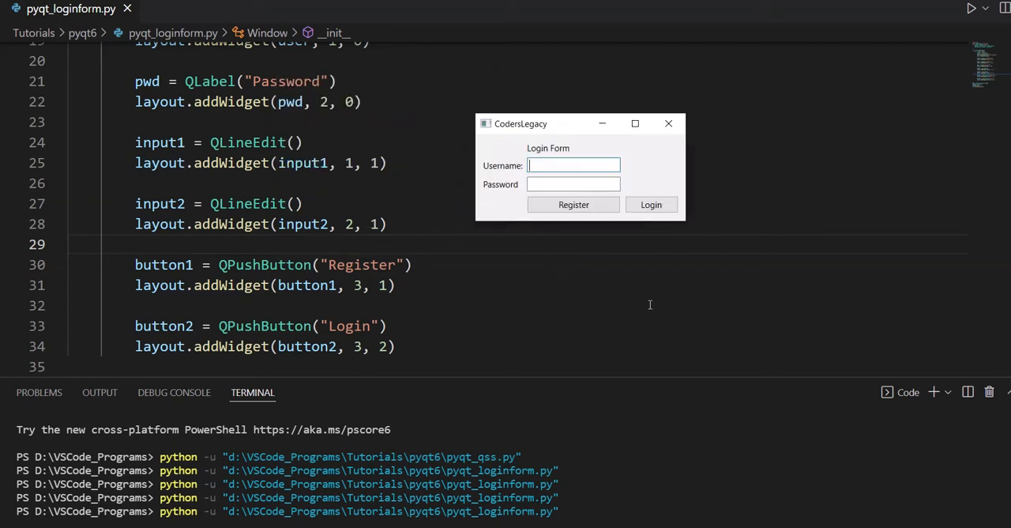
{"action": "mouse_move", "coordinate": [483, 245]}
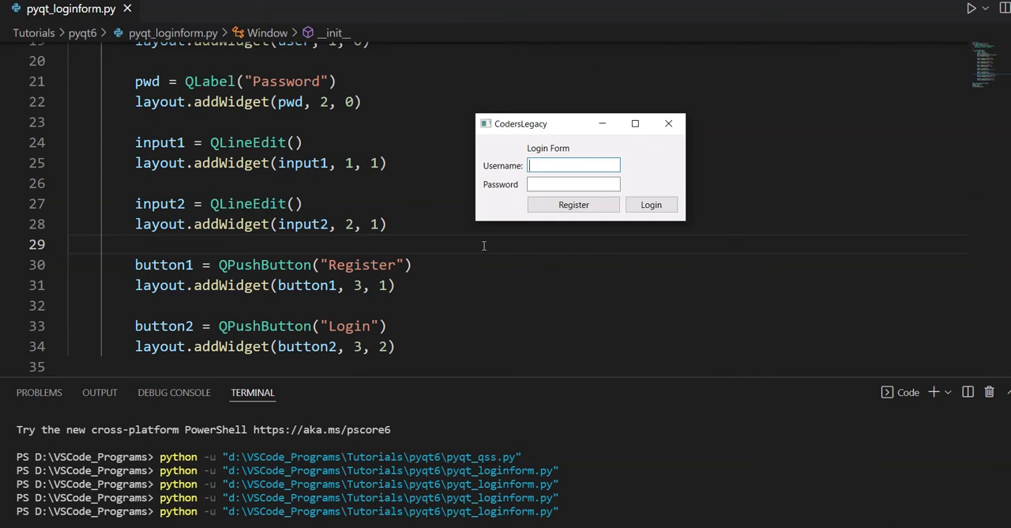
{"action": "mouse_move", "coordinate": [515, 266]}
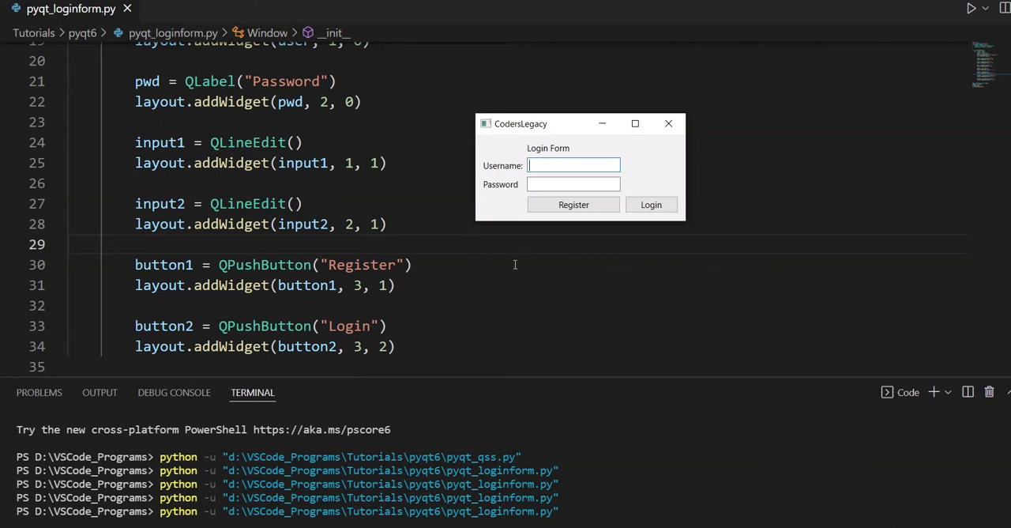
{"action": "mouse_move", "coordinate": [505, 243]}
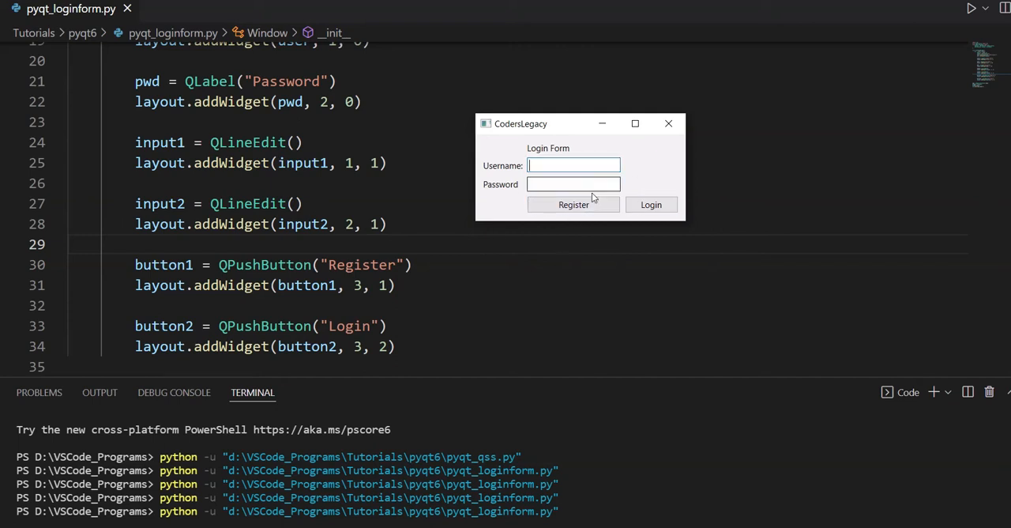
{"action": "mouse_move", "coordinate": [571, 183]}
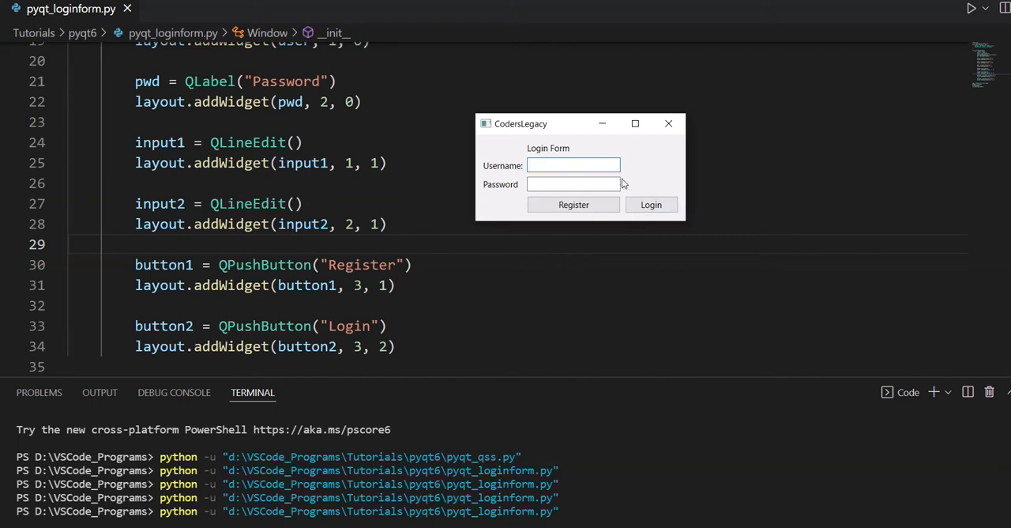
{"action": "mouse_move", "coordinate": [707, 213]}
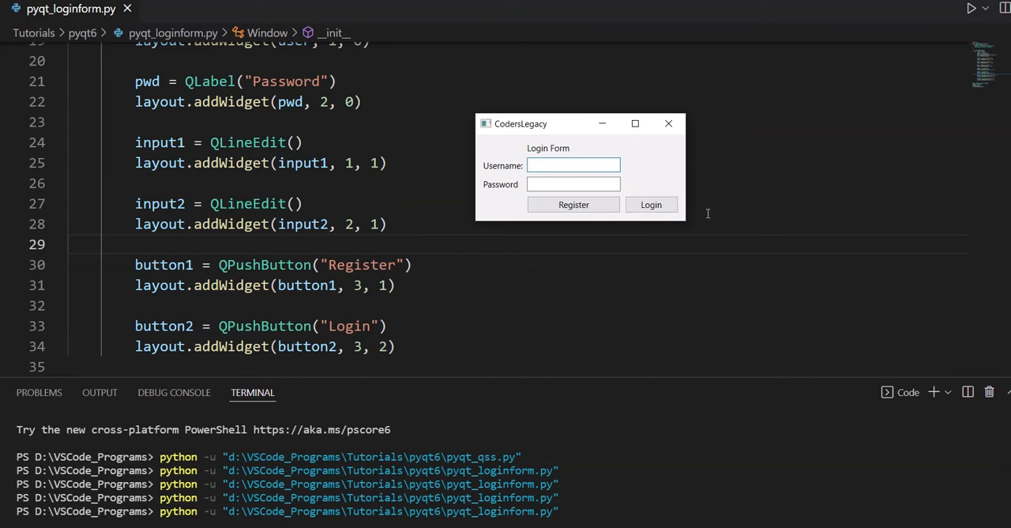
{"action": "left_click", "coordinate": [573, 183]}
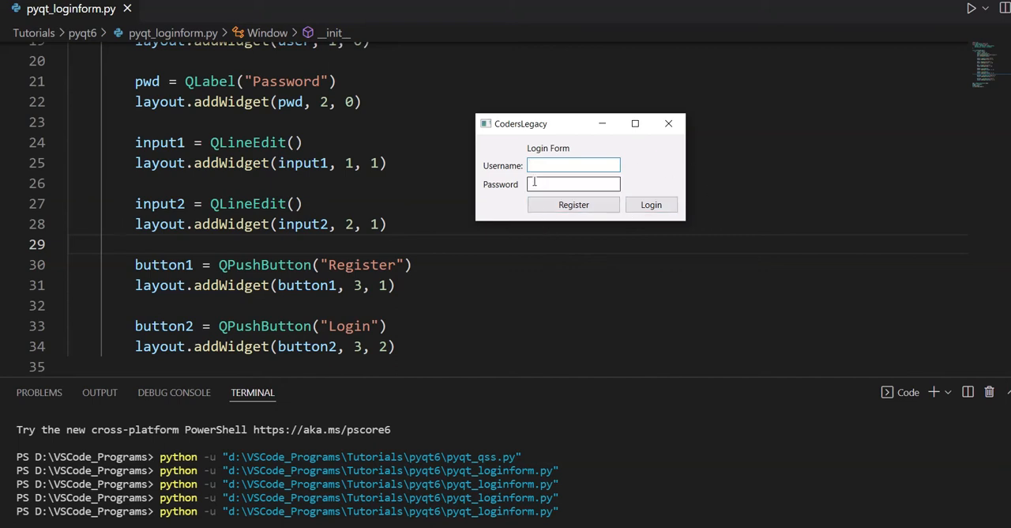
{"action": "left_click", "coordinate": [574, 165]}
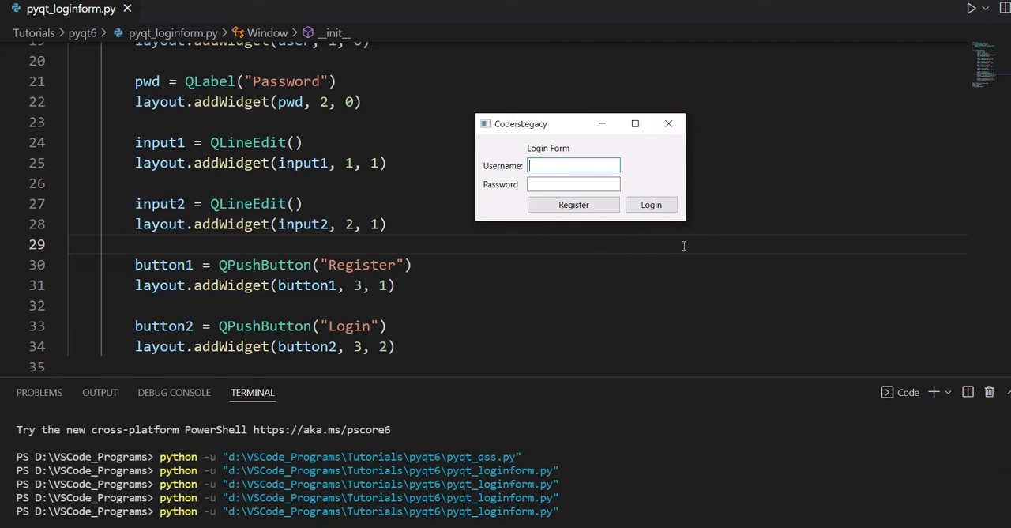
{"action": "mouse_move", "coordinate": [616, 80]}
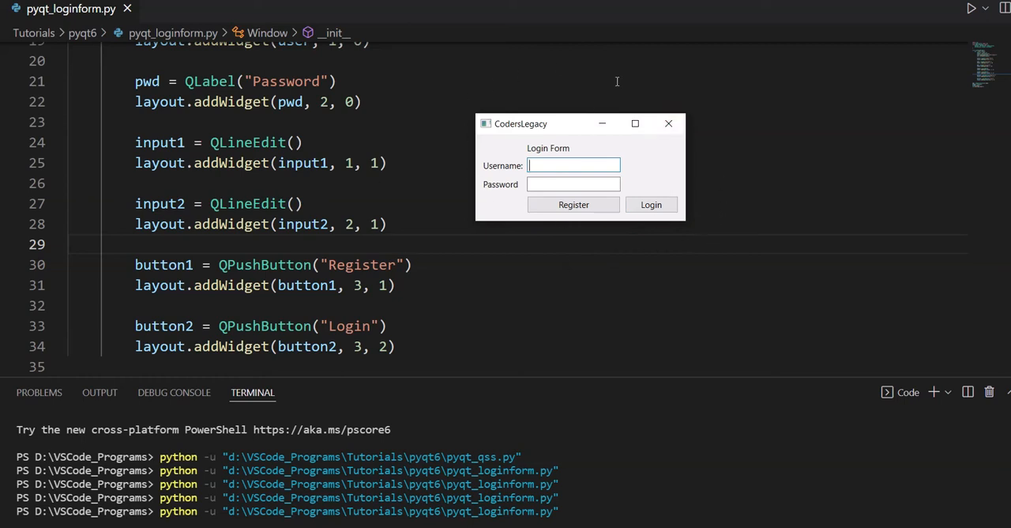
{"action": "mouse_move", "coordinate": [610, 111]}
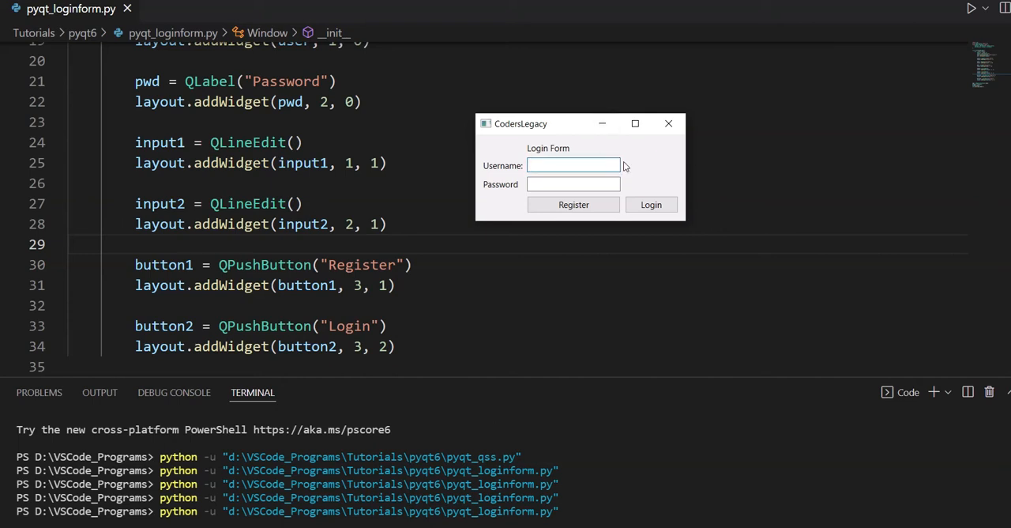
{"action": "type", "text": "T"}
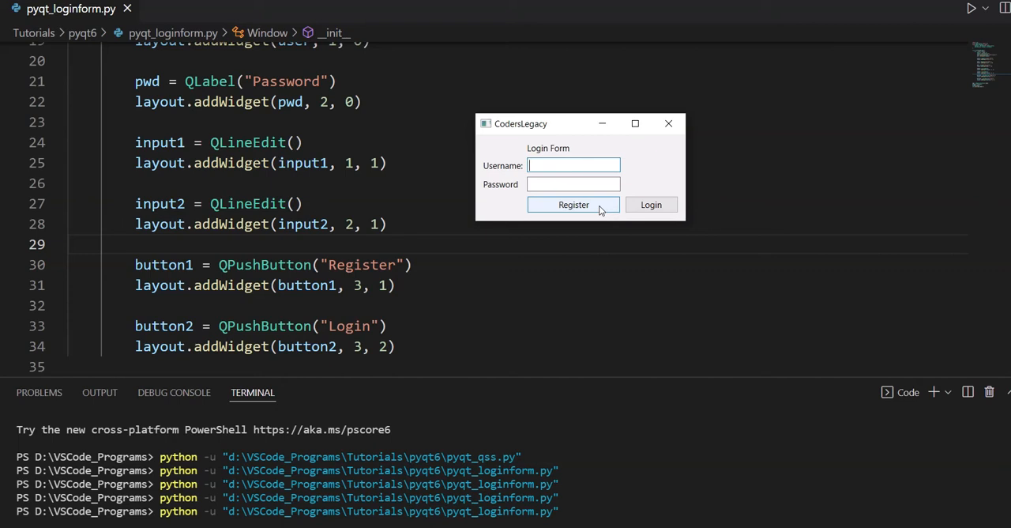
{"action": "mouse_move", "coordinate": [591, 231]}
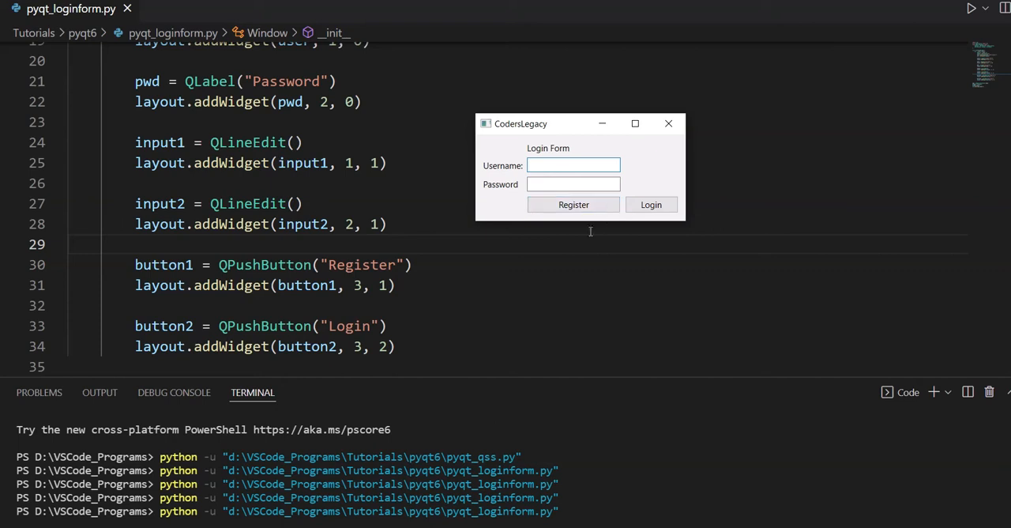
{"action": "left_click", "coordinate": [572, 164]}
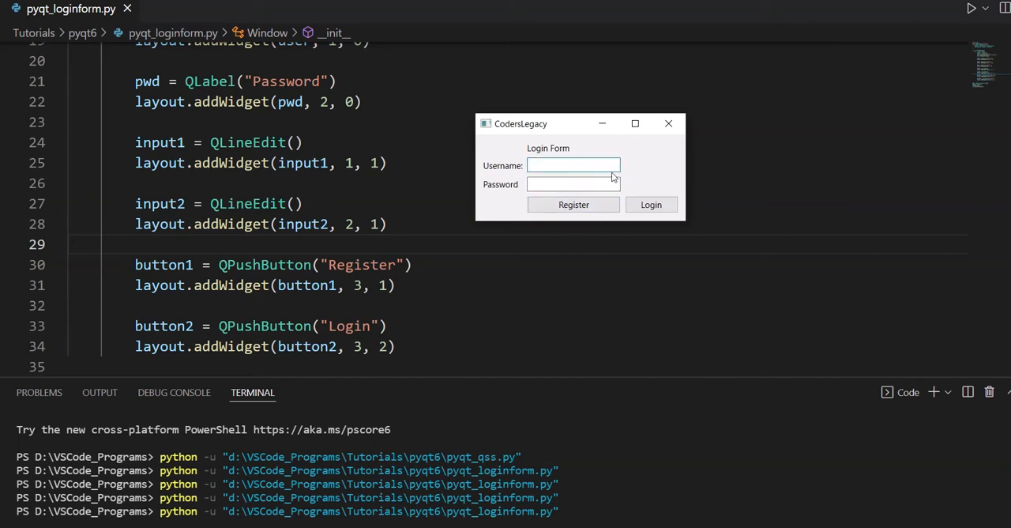
{"action": "mouse_move", "coordinate": [573, 205]}
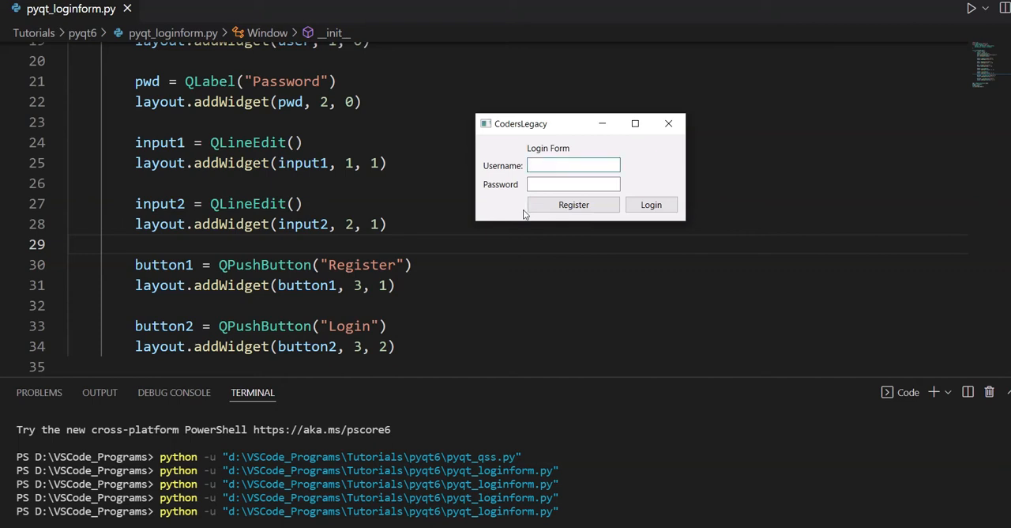
{"action": "left_click", "coordinate": [572, 164]}
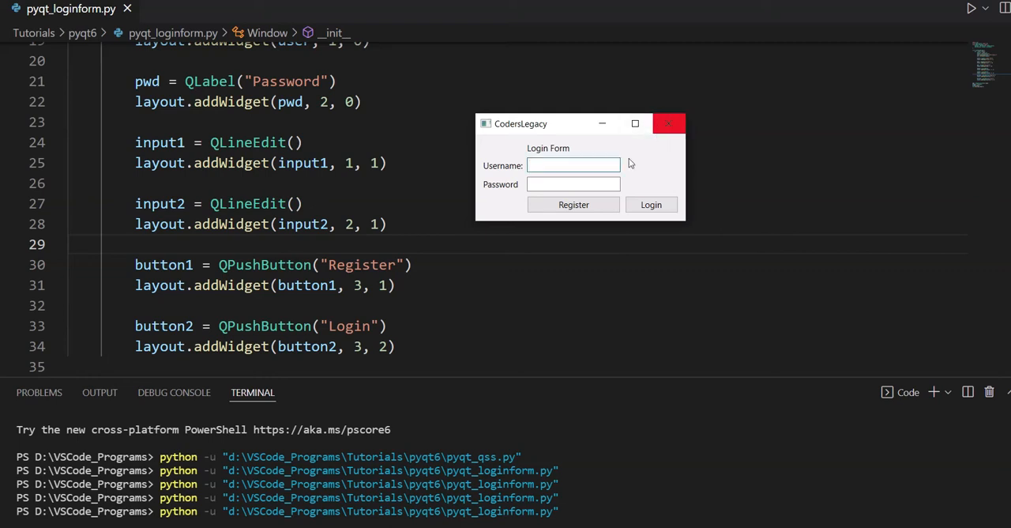
{"action": "mouse_move", "coordinate": [625, 182]}
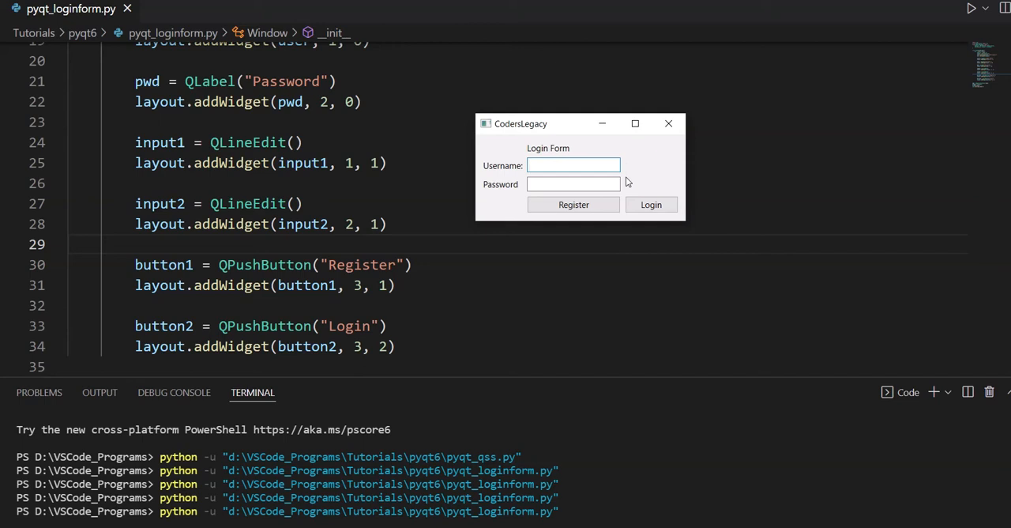
Step: Change both inputs' addWidget calls to span two columns (1, 1, 1, 2 and 2, 1, 1, 2)
{"action": "left_click", "coordinate": [668, 123]}
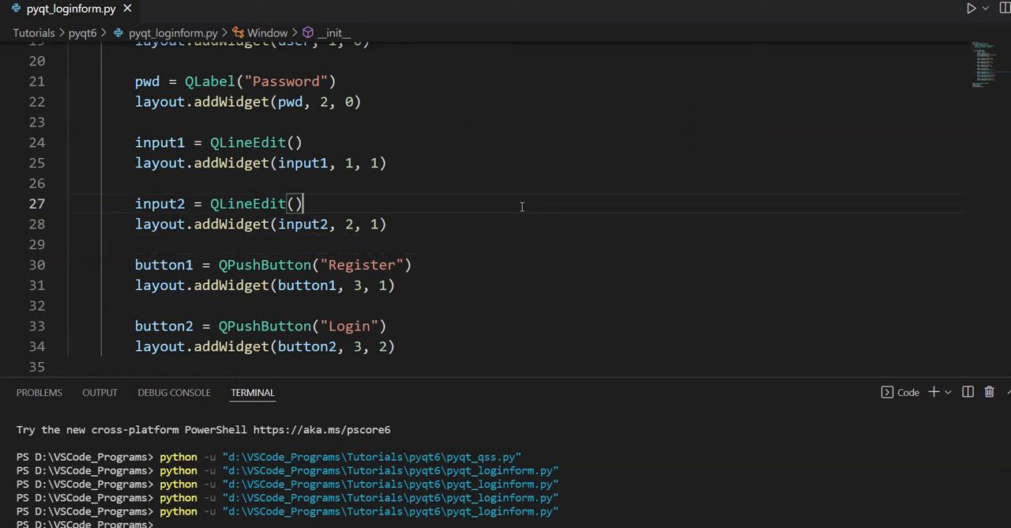
{"action": "mouse_move", "coordinate": [371, 137]}
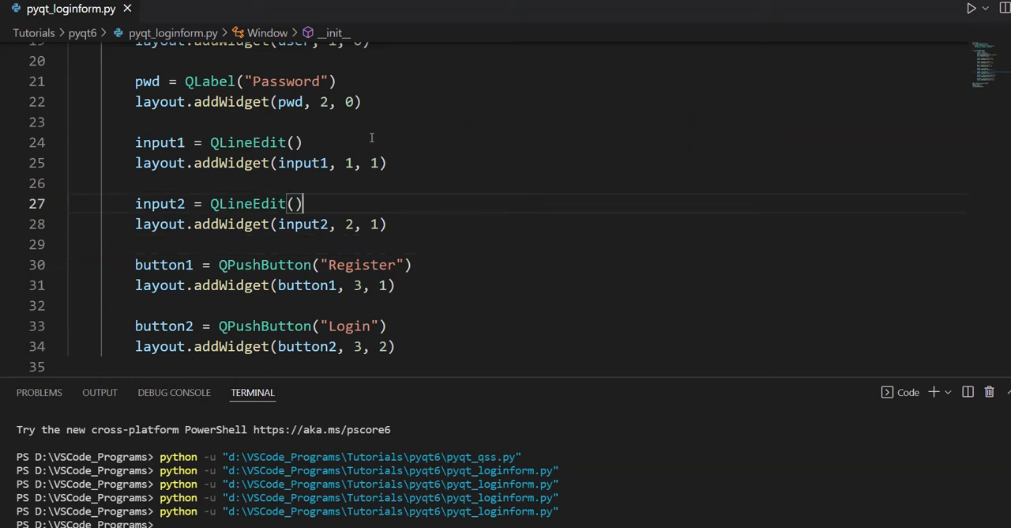
{"action": "mouse_move", "coordinate": [428, 194]}
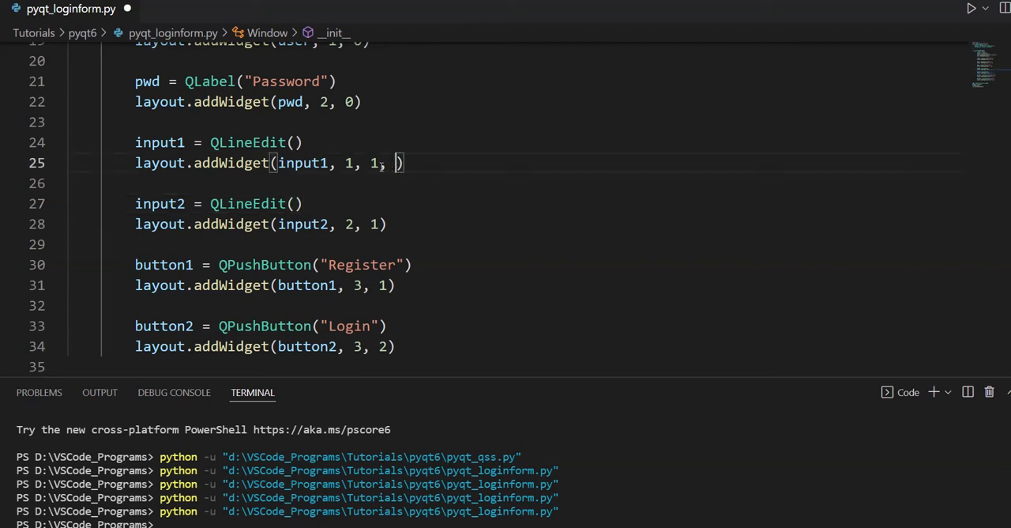
{"action": "type", "text": "2, 2"}
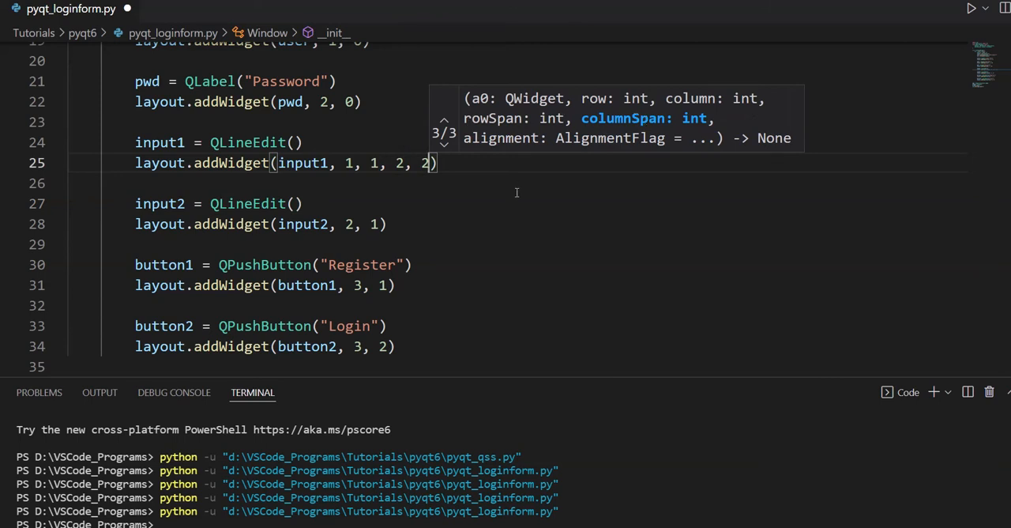
{"action": "key", "text": "Backspace"}
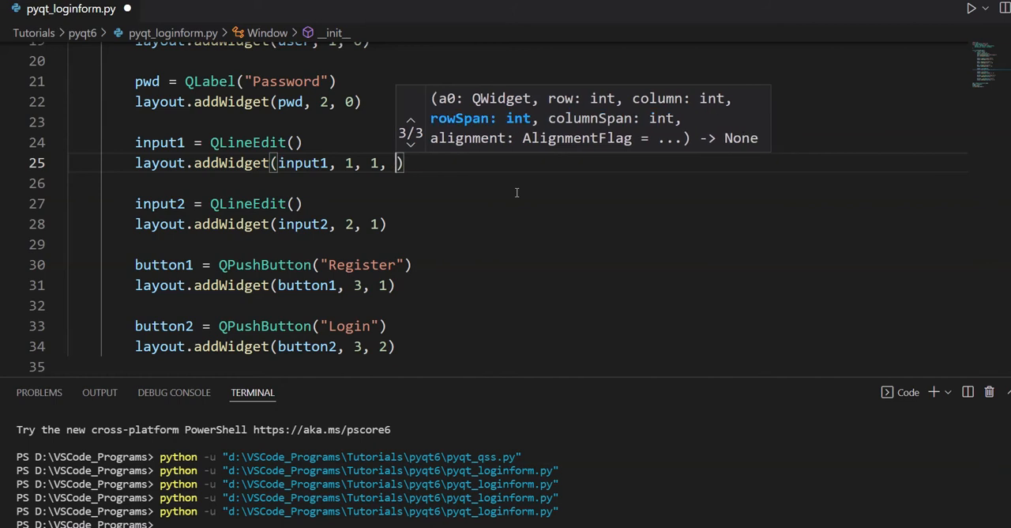
{"action": "type", "text": "1,"}
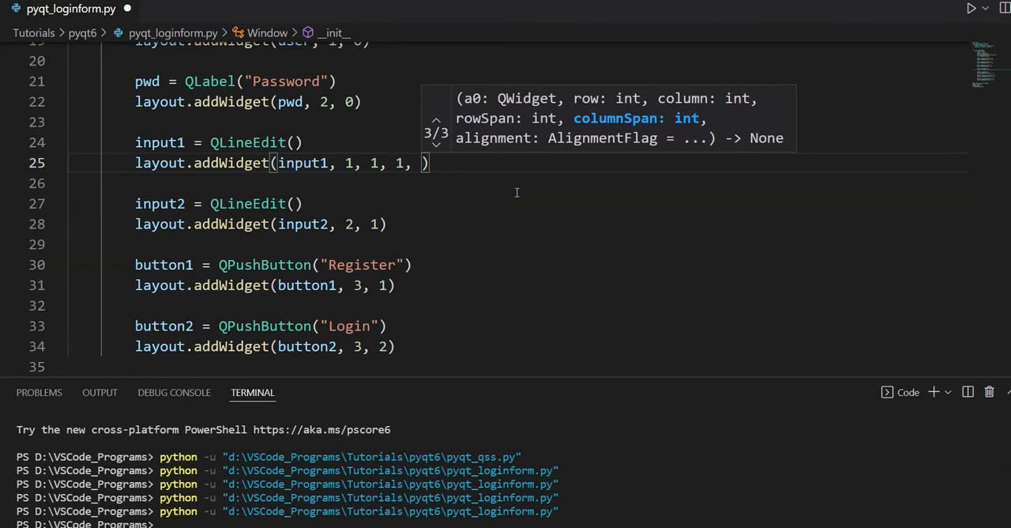
{"action": "type", "text": "2"}
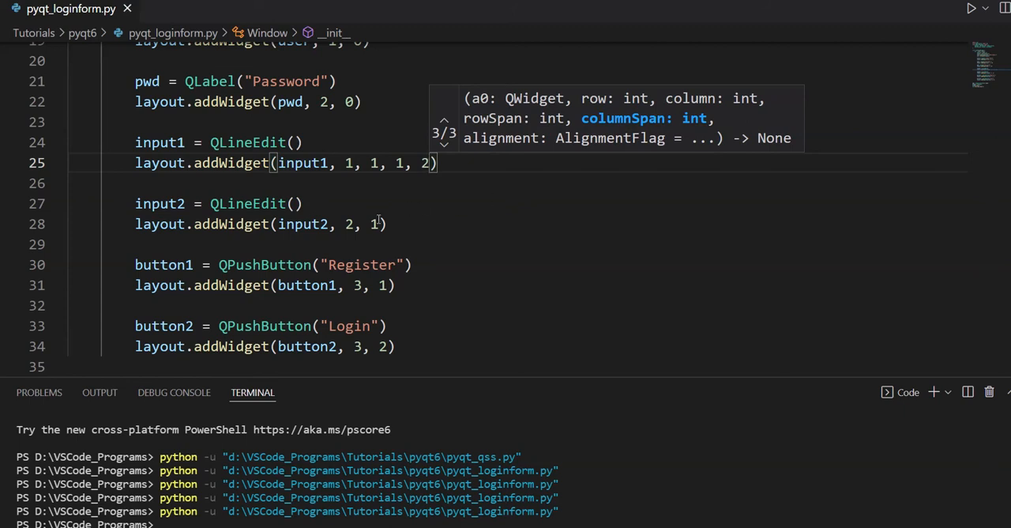
{"action": "type", "text": ", 1, 2"}
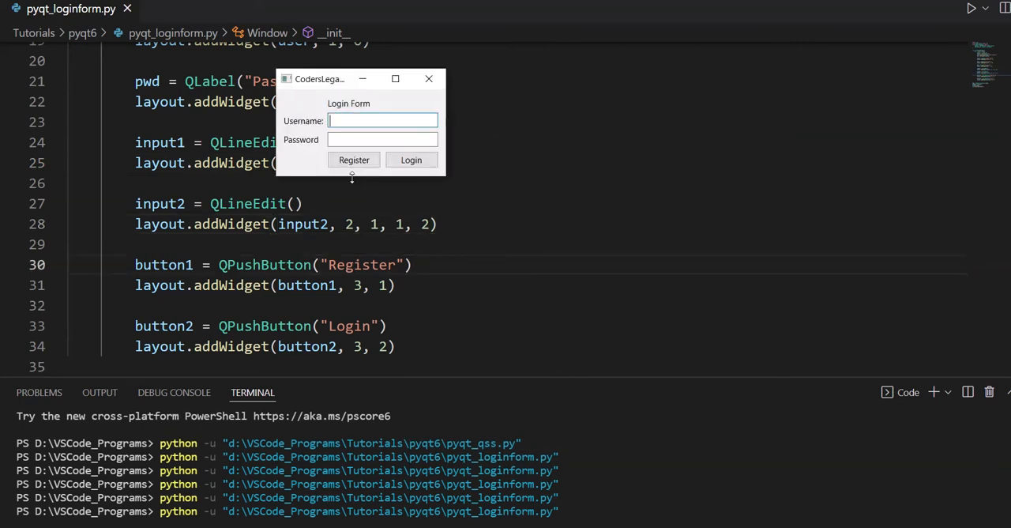
{"action": "left_click", "coordinate": [383, 120]}
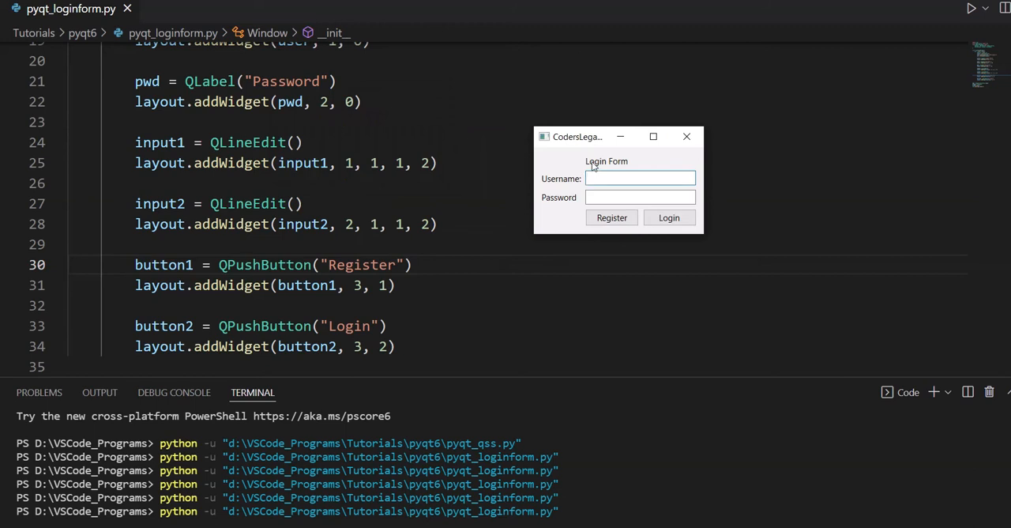
{"action": "mouse_move", "coordinate": [602, 167]}
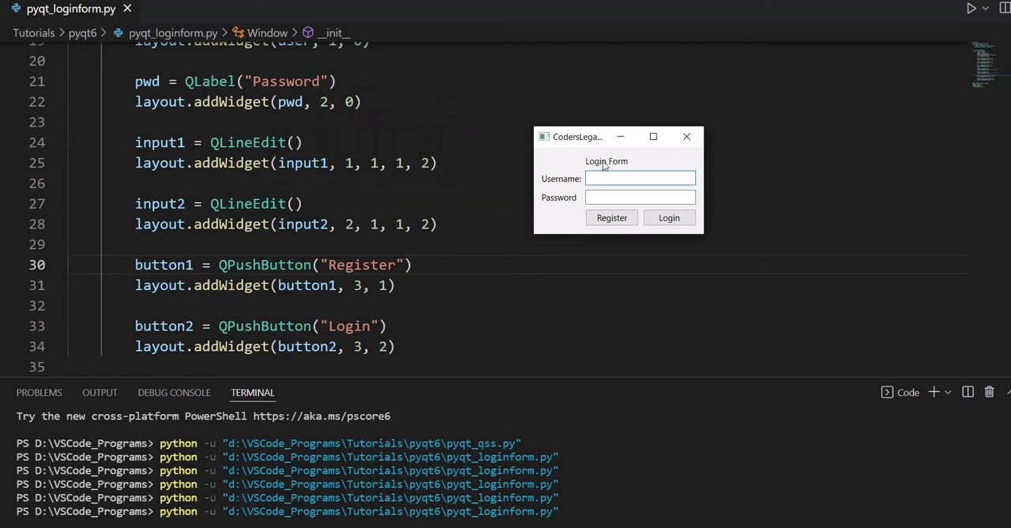
Step: Retitle the heading label to "Login Form with PyQt6" and rerun the form to check it
{"action": "left_click", "coordinate": [685, 136]}
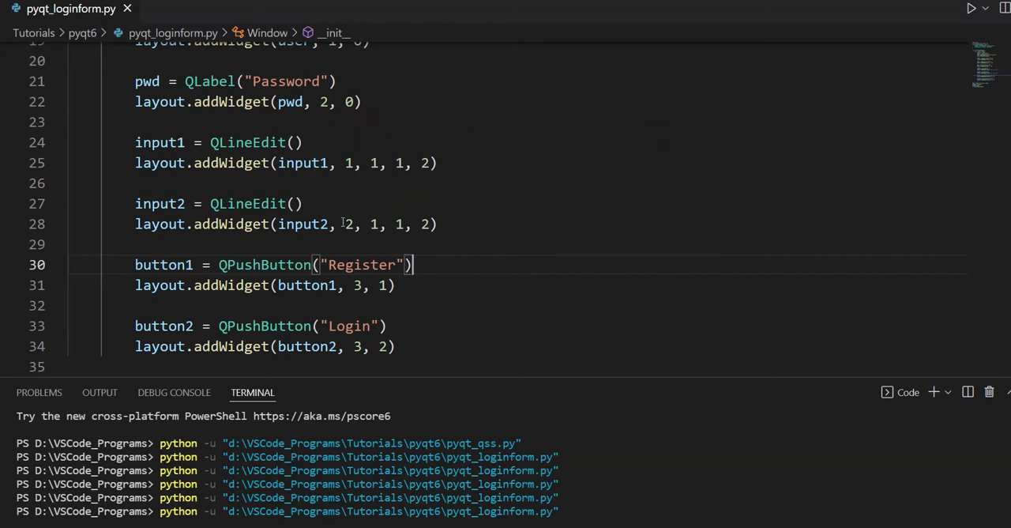
{"action": "scroll", "scroll_direction": "up", "scroll_amount": 3}
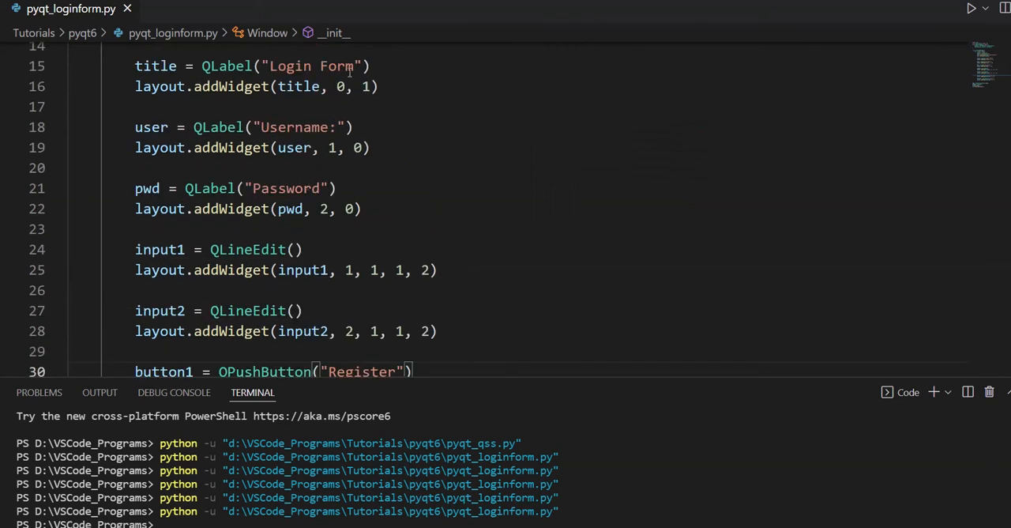
{"action": "type", "text": "with"}
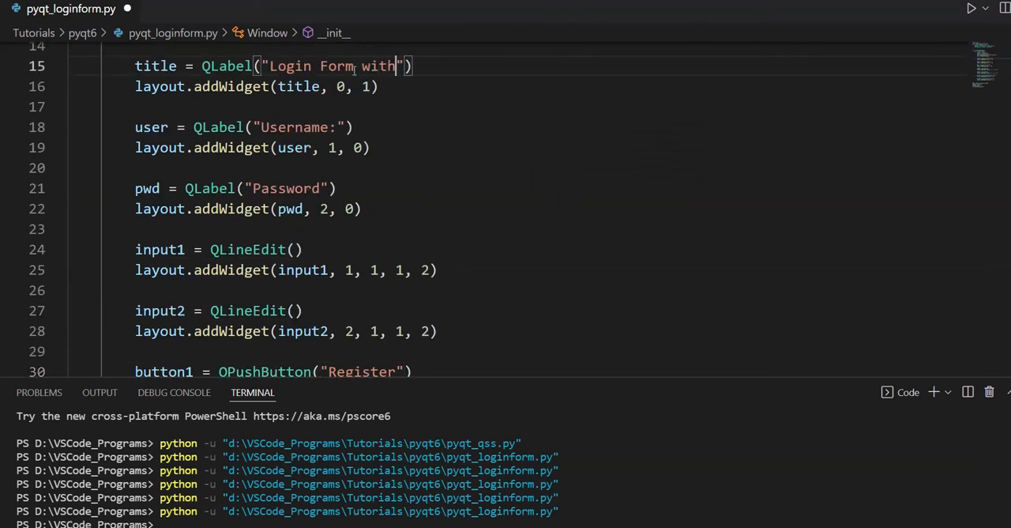
{"action": "type", "text": "PyQt5"}
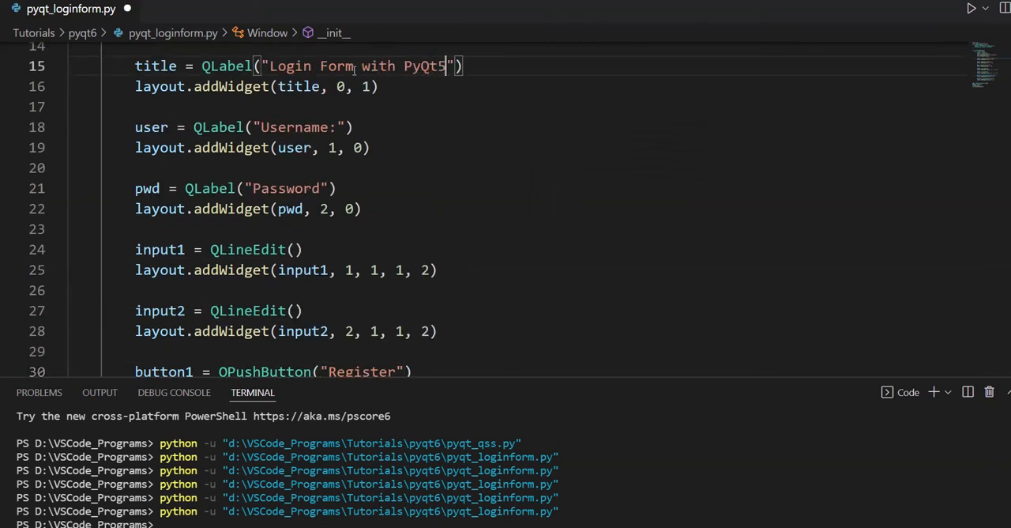
{"action": "type", "text": "6"}
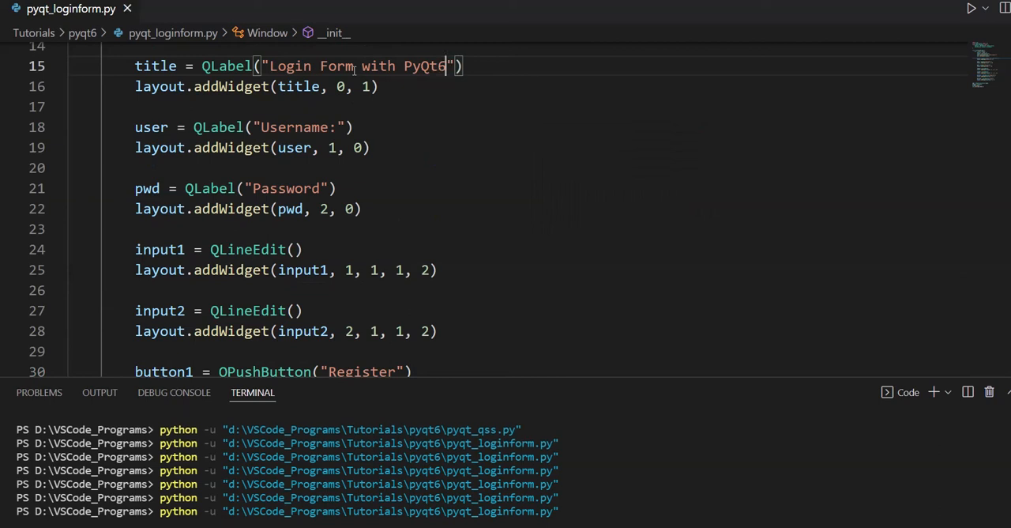
{"action": "left_click", "coordinate": [969, 9]}
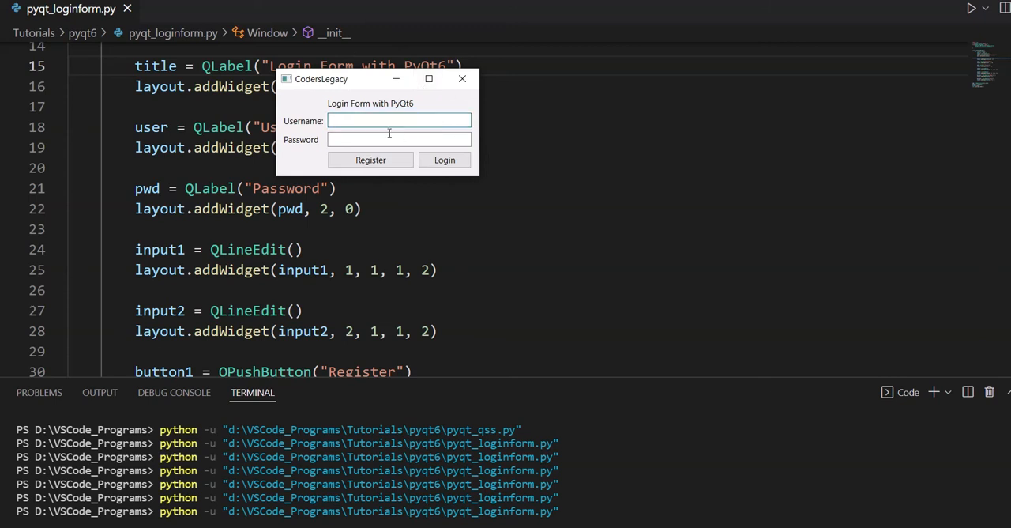
{"action": "left_click", "coordinate": [398, 120]}
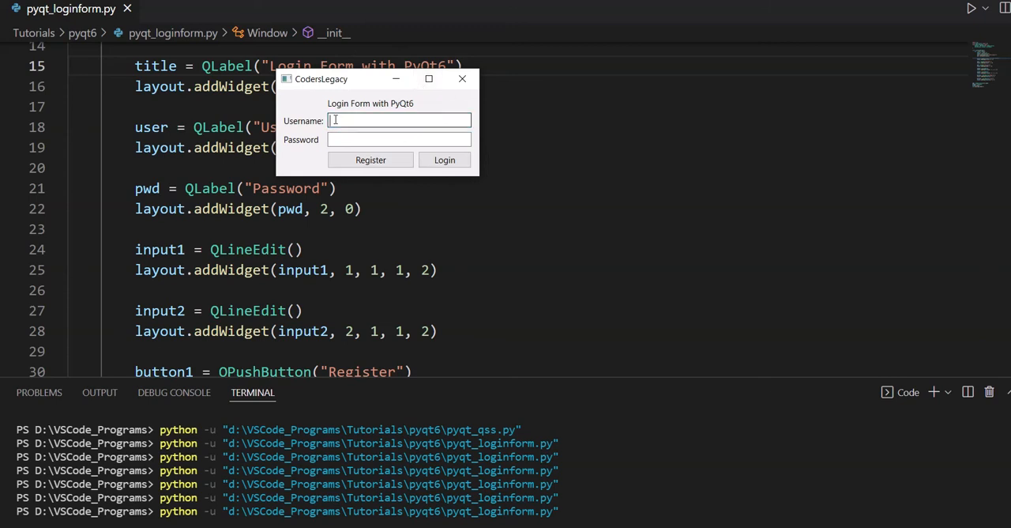
{"action": "mouse_move", "coordinate": [461, 79]}
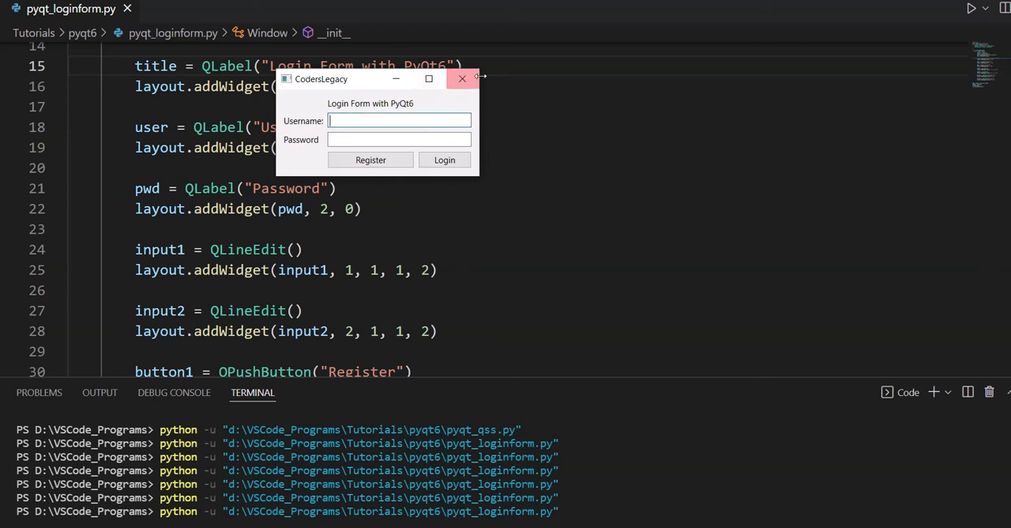
{"action": "left_click", "coordinate": [462, 79]}
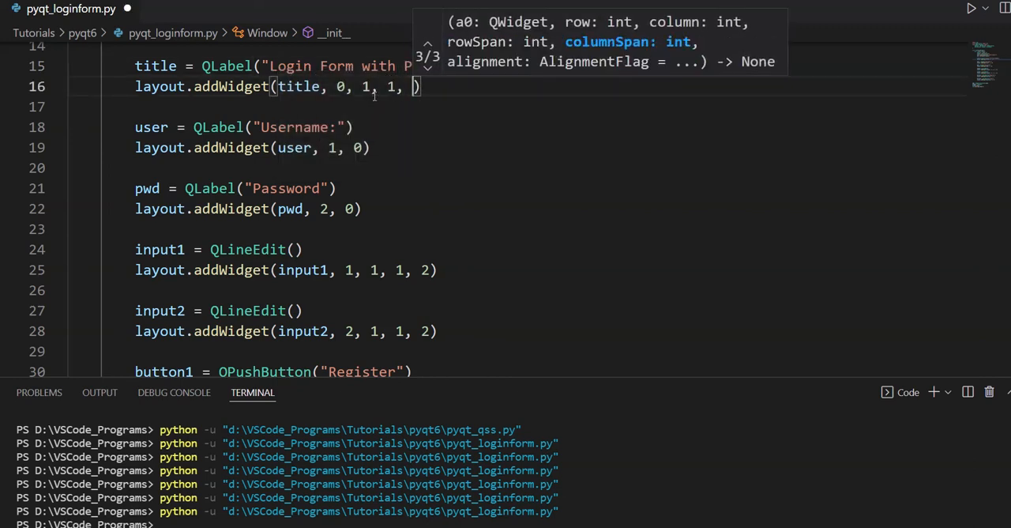
Step: Place the title at (0, 0) spanning 1 row, 3 columns with Qt.AlignmentFlag.AlignCenter
{"action": "type", "text": "3"}
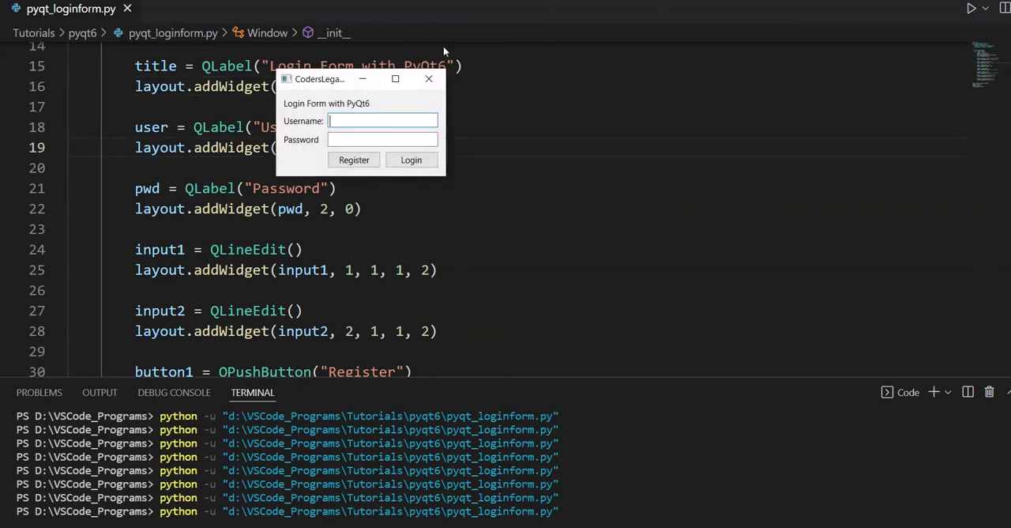
{"action": "mouse_move", "coordinate": [283, 104]}
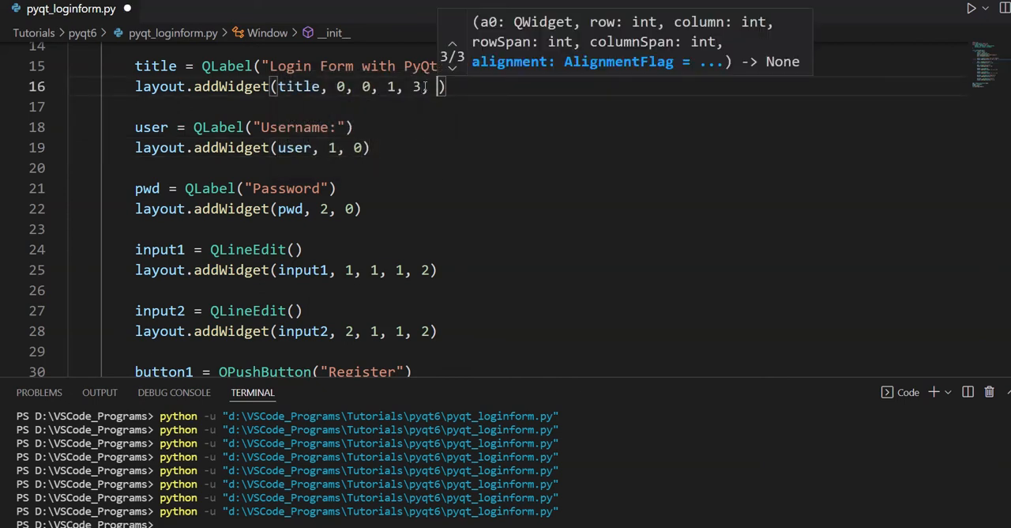
{"action": "type", "text": "Qt.AlignmentFlag.AlignCenter"}
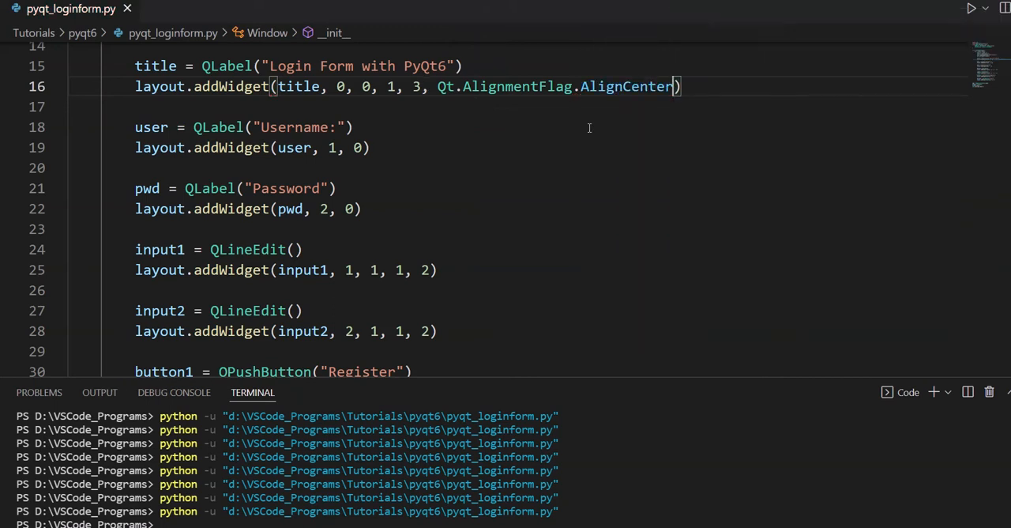
{"action": "left_click", "coordinate": [970, 8]}
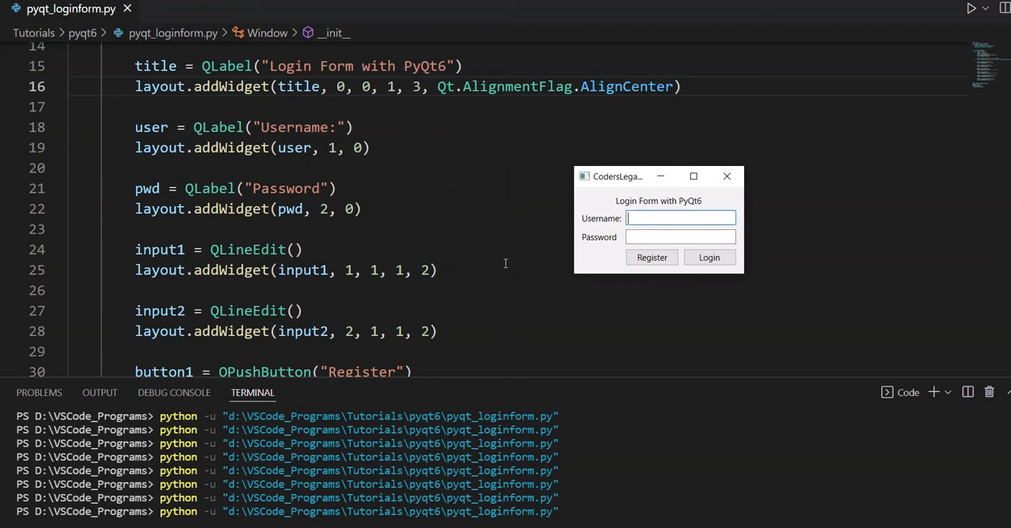
{"action": "mouse_move", "coordinate": [545, 201]}
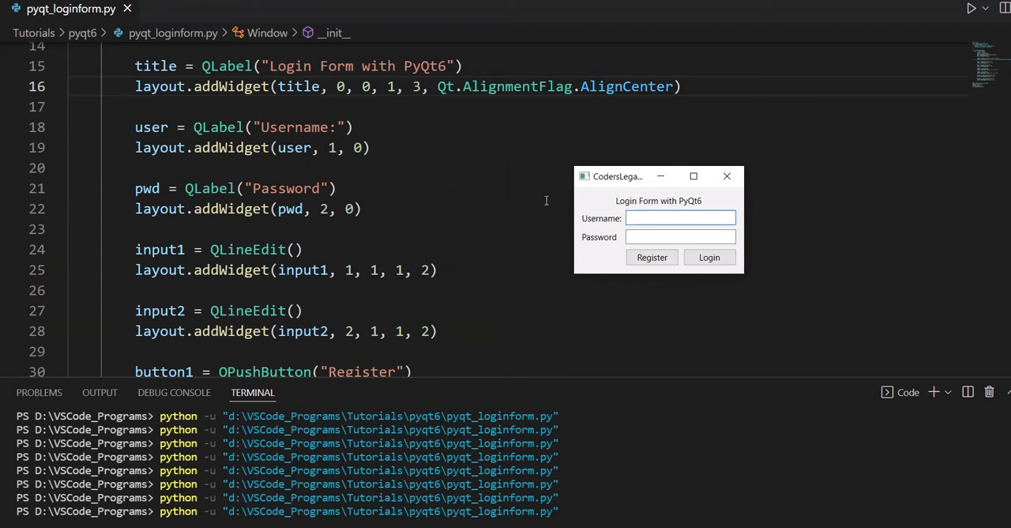
{"action": "mouse_move", "coordinate": [585, 237]}
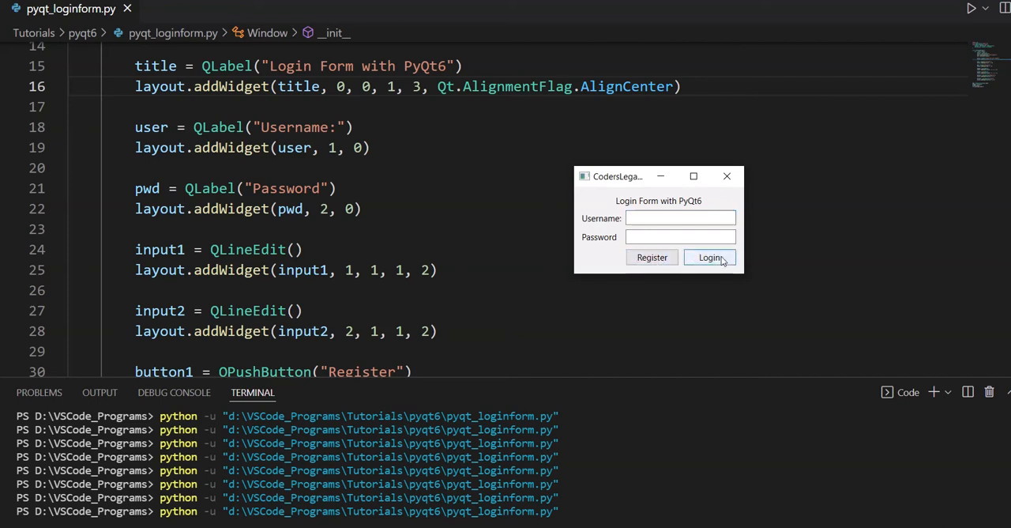
{"action": "mouse_move", "coordinate": [651, 256]}
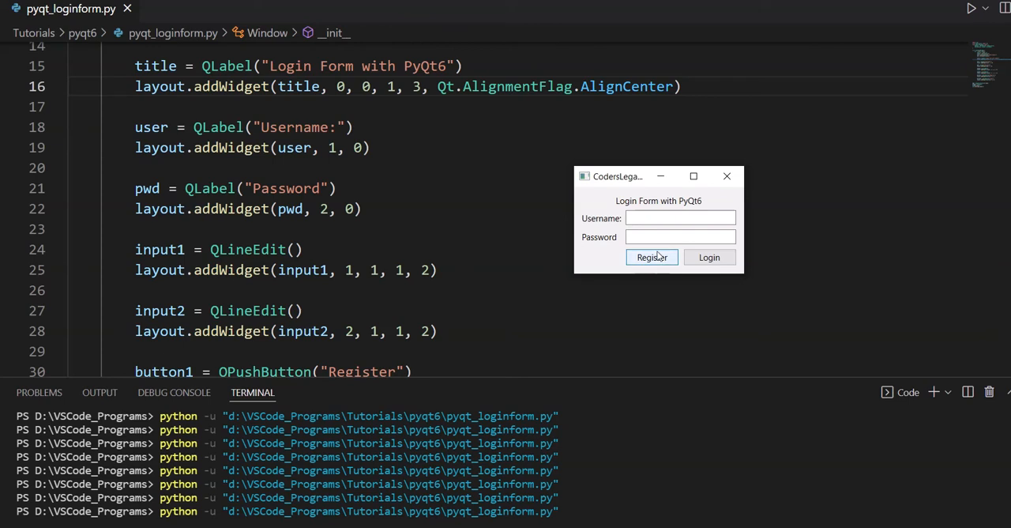
{"action": "mouse_move", "coordinate": [727, 201]}
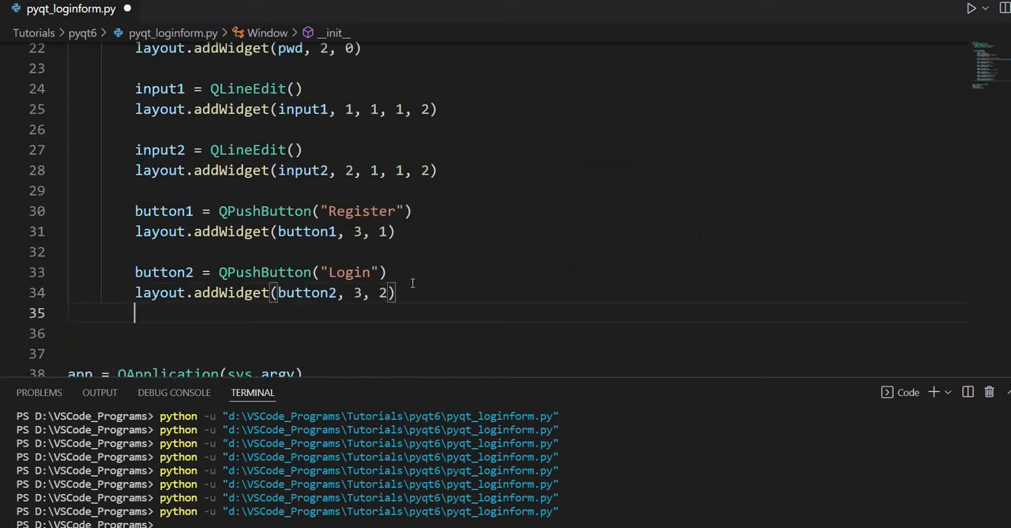
Step: Define a login(self) method and connect button2's clicked signal to self.login
{"action": "type", "text": "def l"}
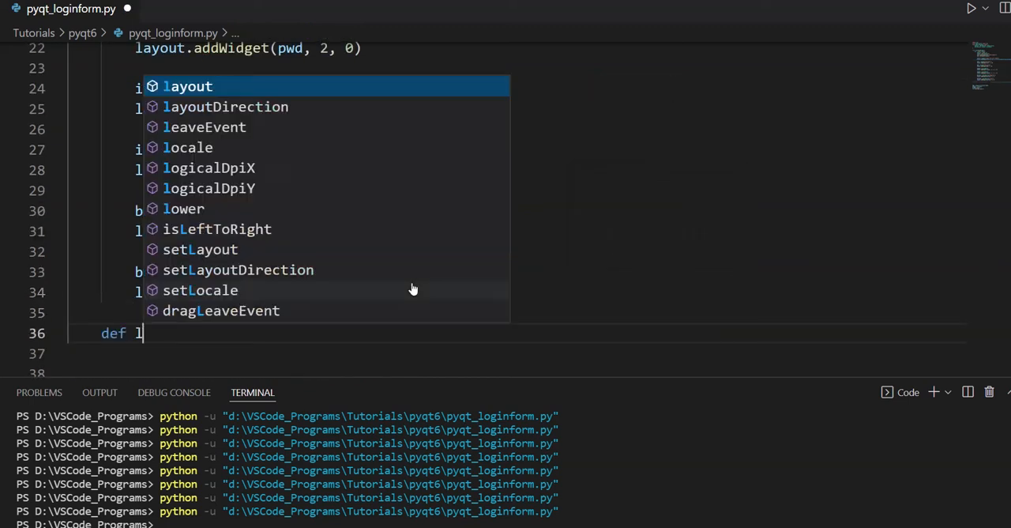
{"action": "type", "text": "ogin(self):"}
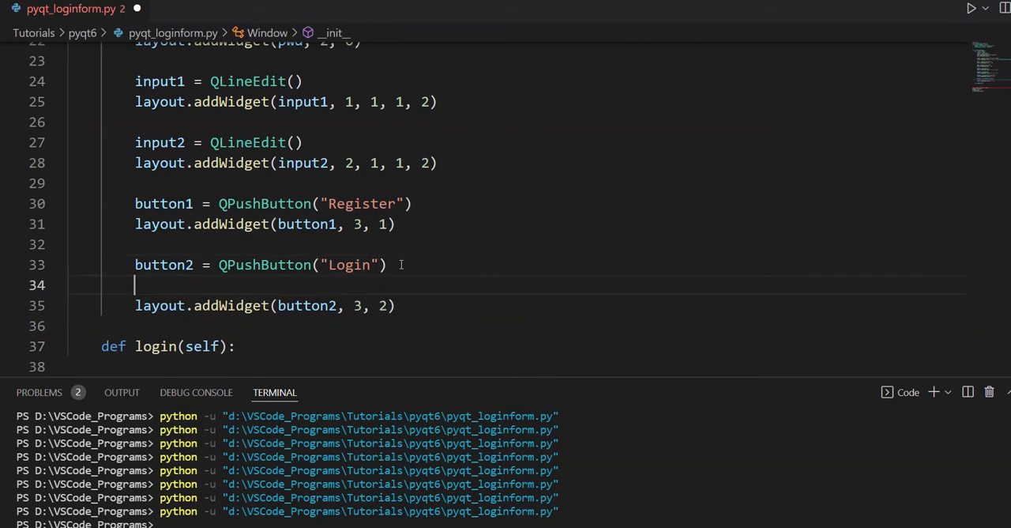
{"action": "type", "text": "button2.clicked("}
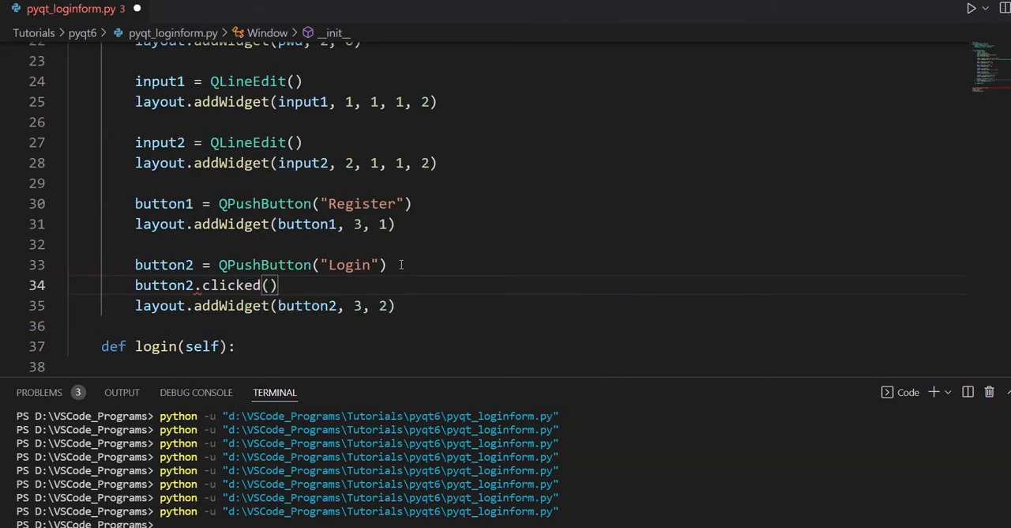
{"action": "type", "text": ".conne"}
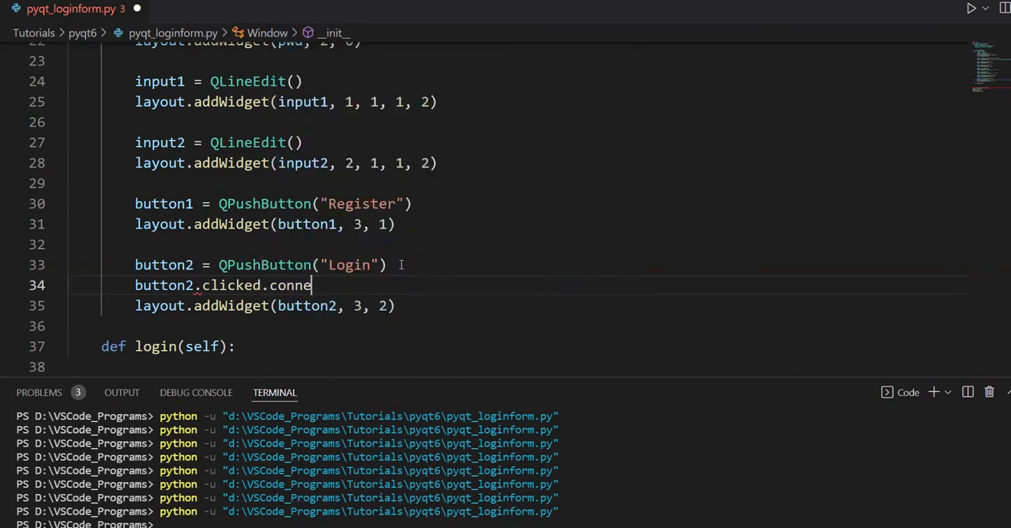
{"action": "type", "text": "ct(self."}
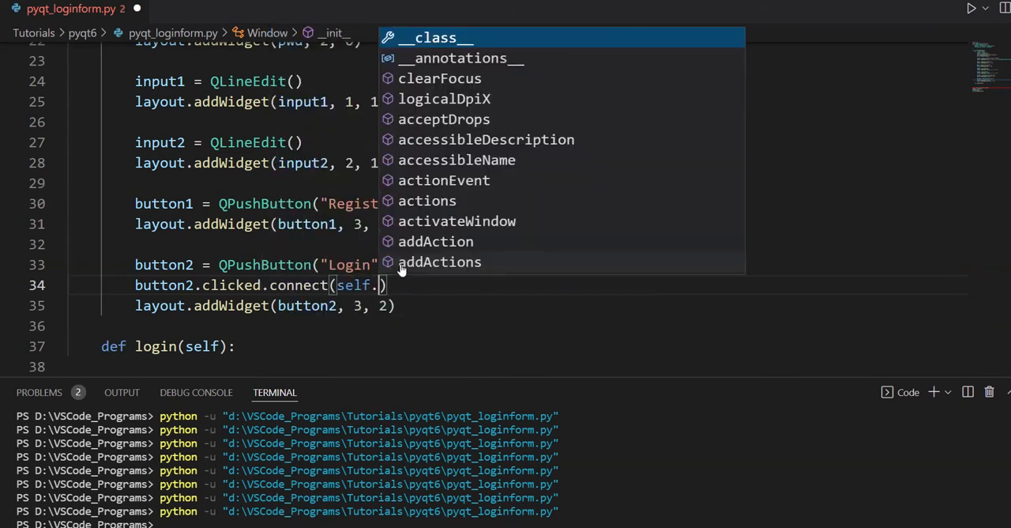
{"action": "type", "text": "login"}
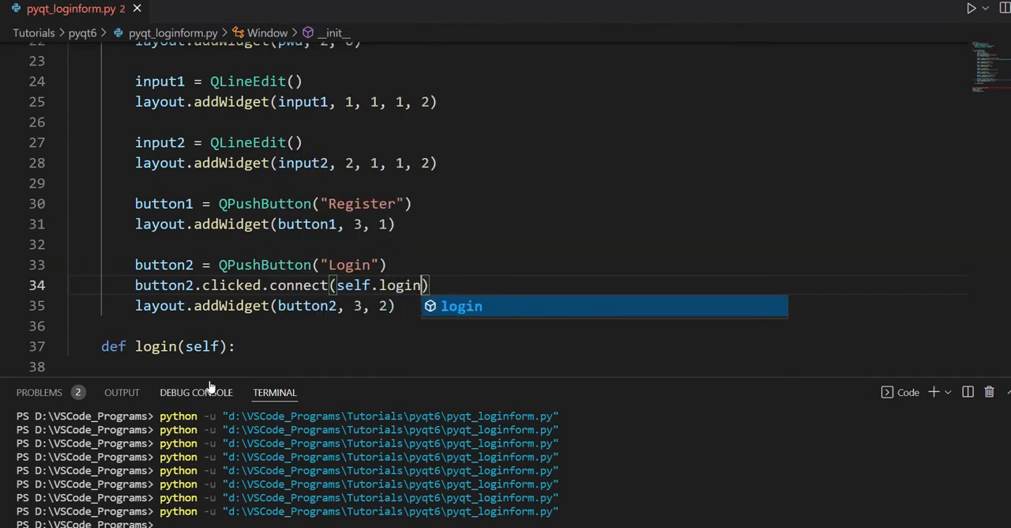
{"action": "scroll", "scroll_direction": "down", "scroll_amount": 3}
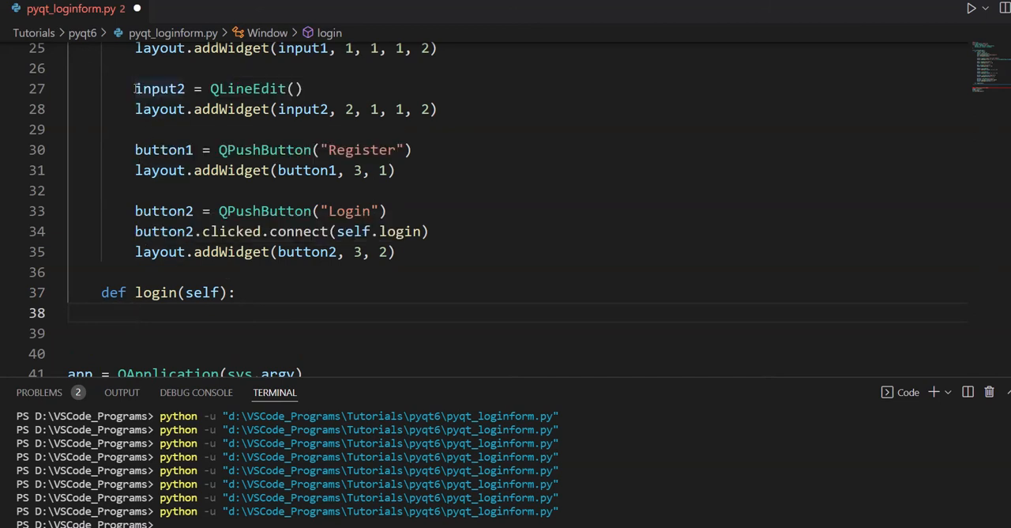
Step: Make input2 an attribute (self.input2) and read self.input2.text() inside login
{"action": "left_click", "coordinate": [158, 88]}
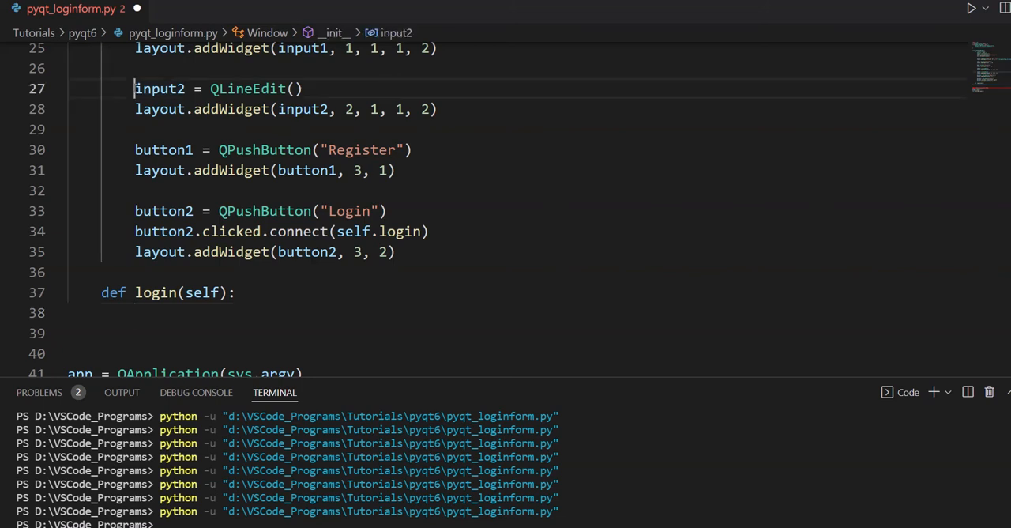
{"action": "type", "text": "self."}
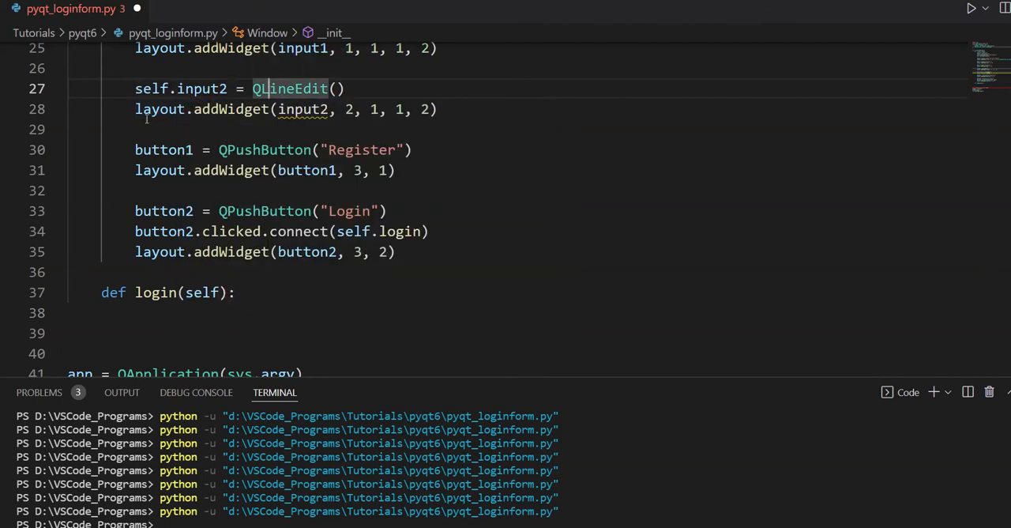
{"action": "type", "text": "self."}
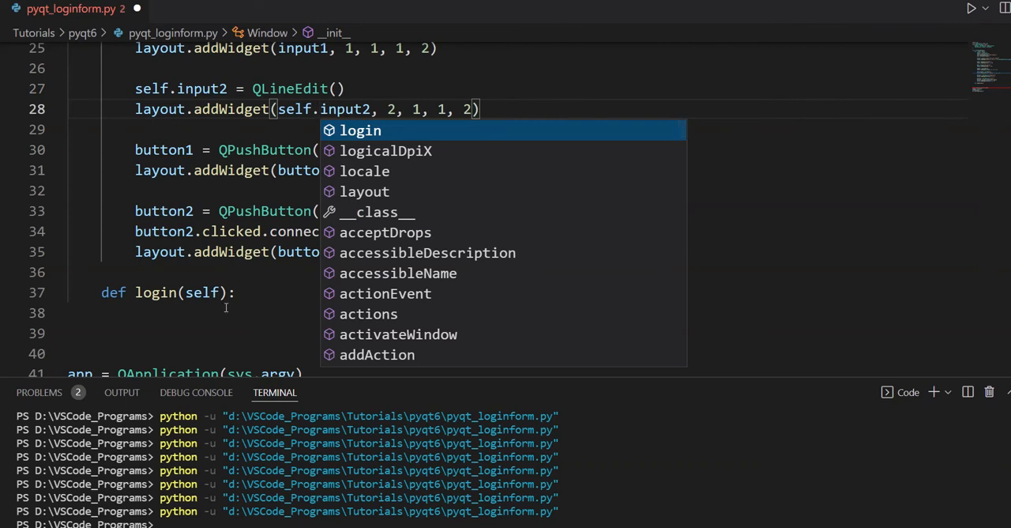
{"action": "type", "text": "self."}
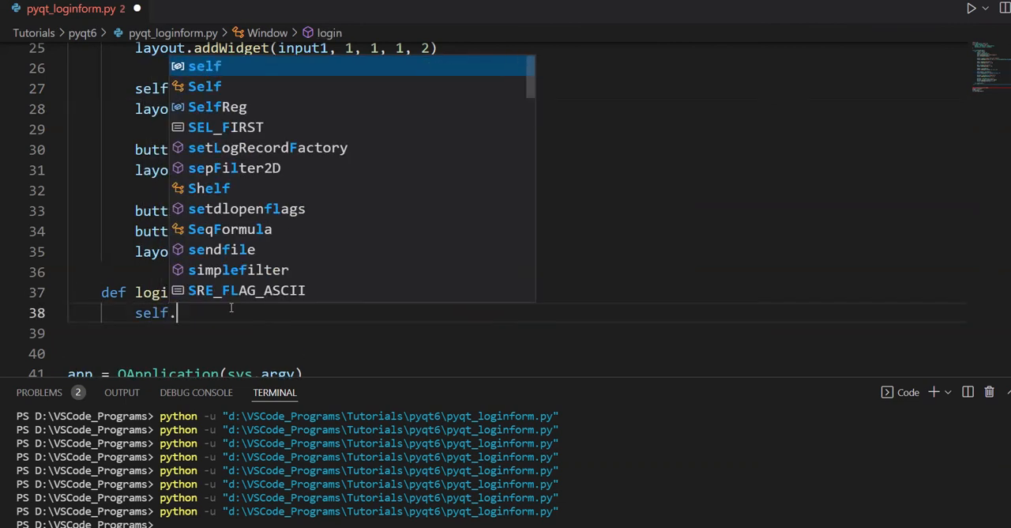
{"action": "type", "text": "input2"}
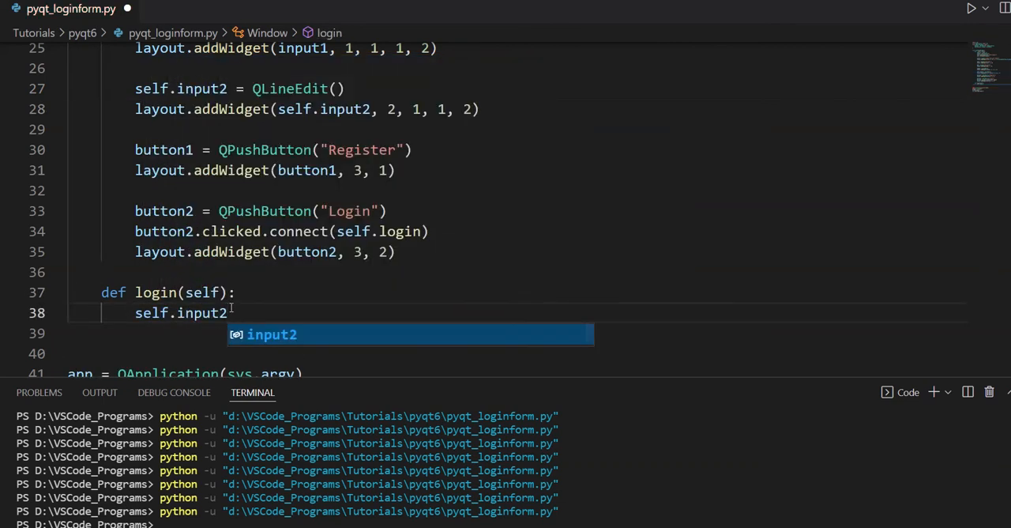
{"action": "type", "text": ".text()"}
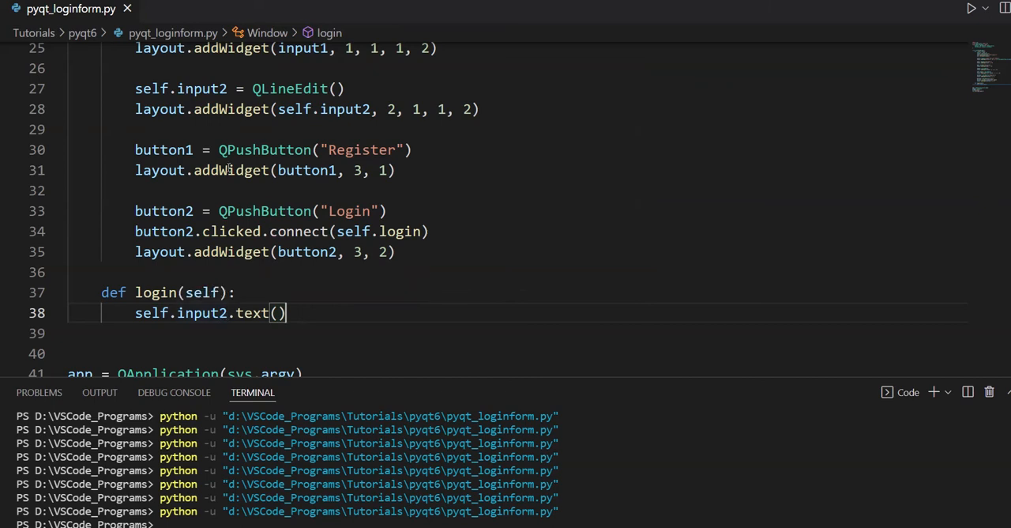
{"action": "mouse_move", "coordinate": [142, 341]}
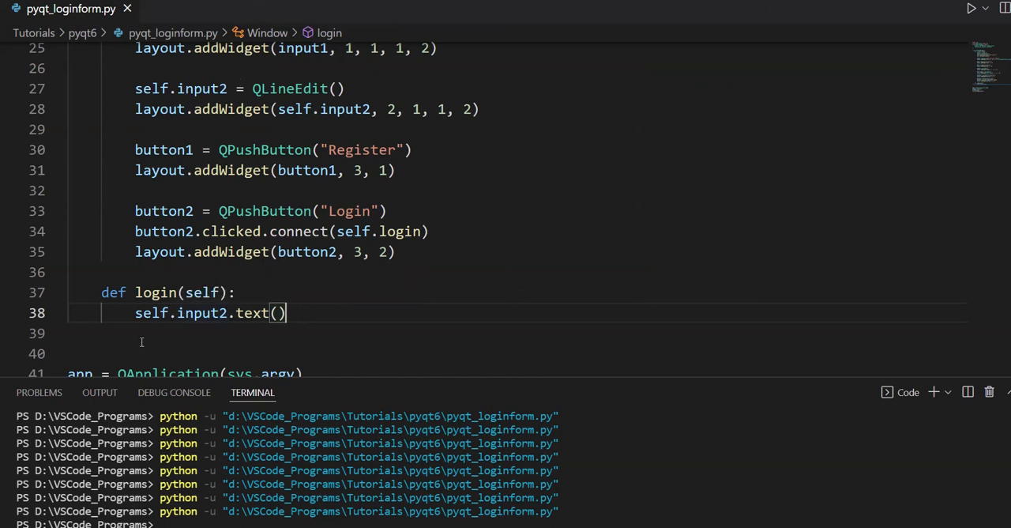
{"action": "type", "text": "if ("}
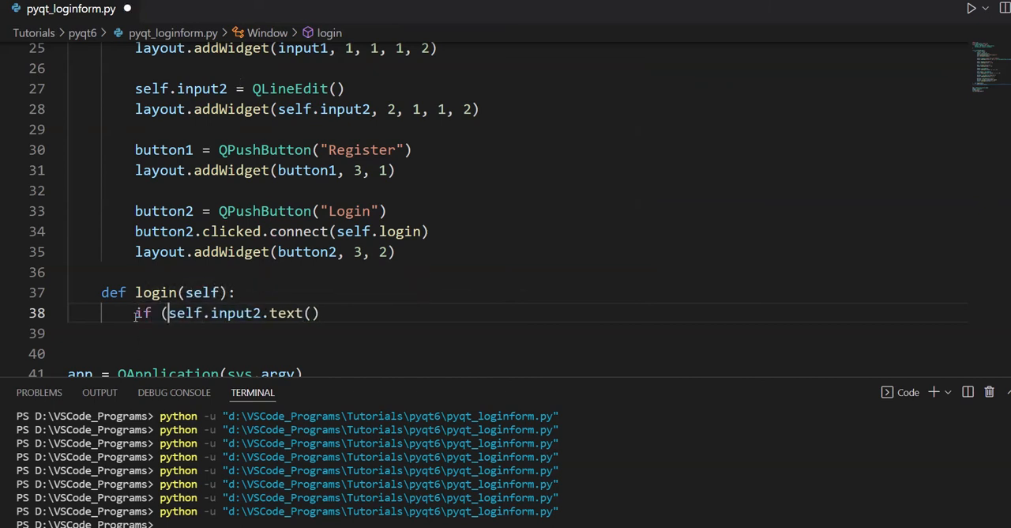
{"action": "key", "text": "Backspace"}
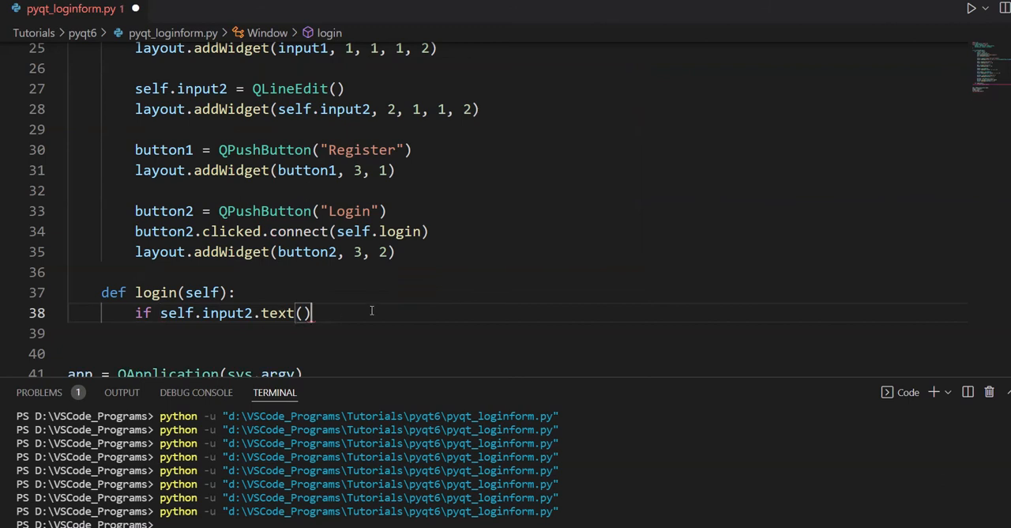
{"action": "type", "text": "== \"\""}
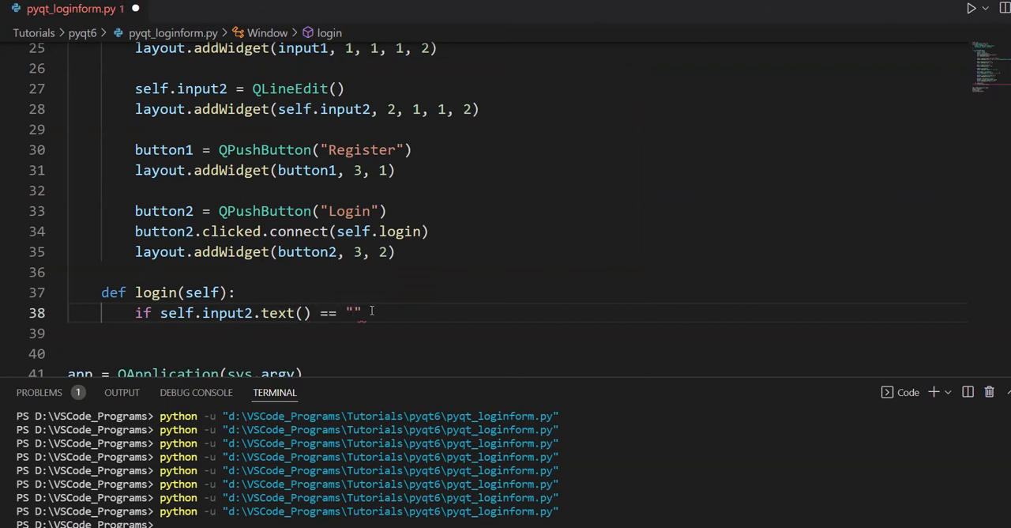
{"action": "type", "text": "12"}
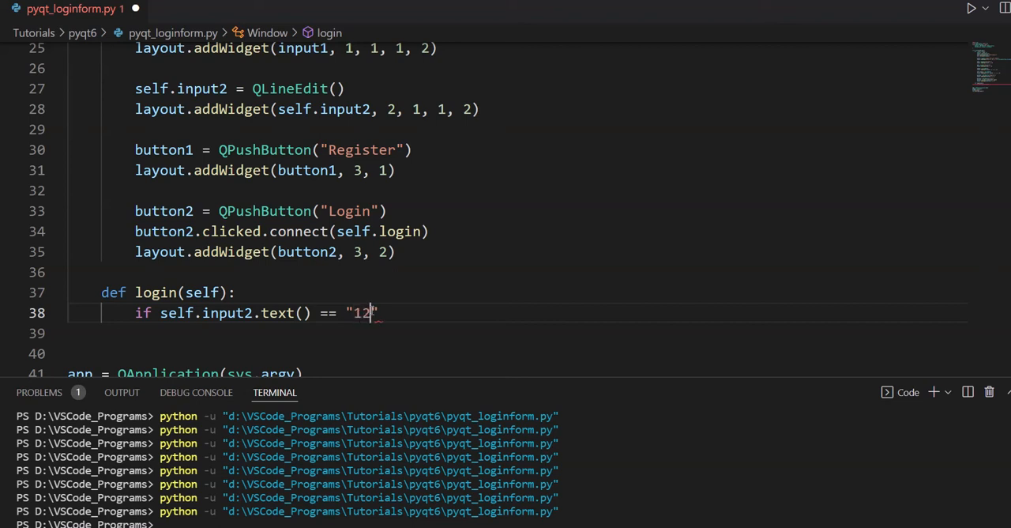
{"action": "type", "text": "345678"}
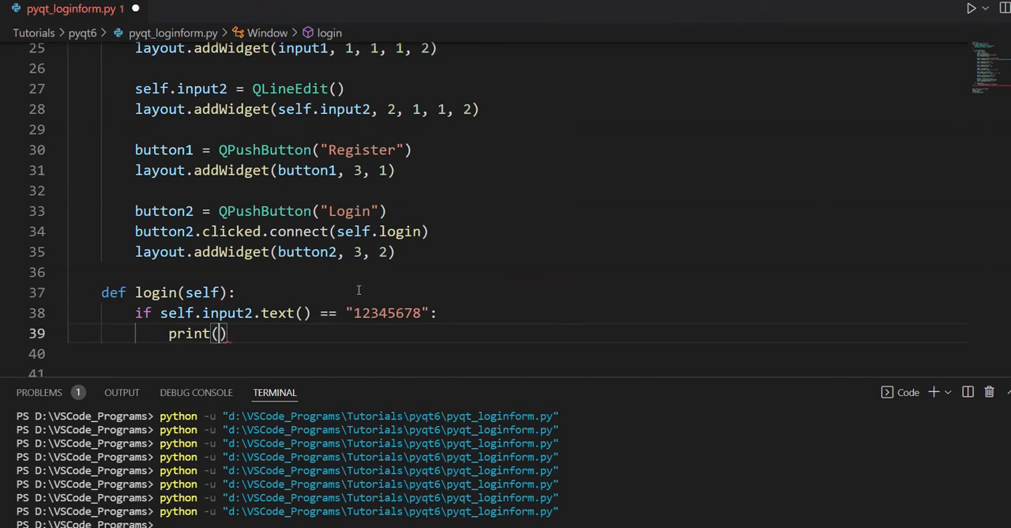
{"action": "type", "text": "P\""}
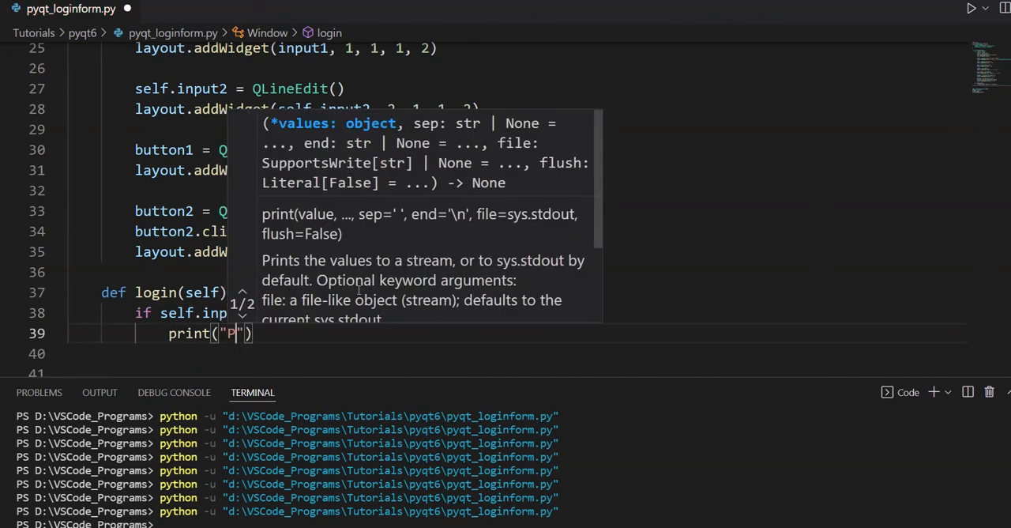
{"action": "type", "text": "assword is correct"}
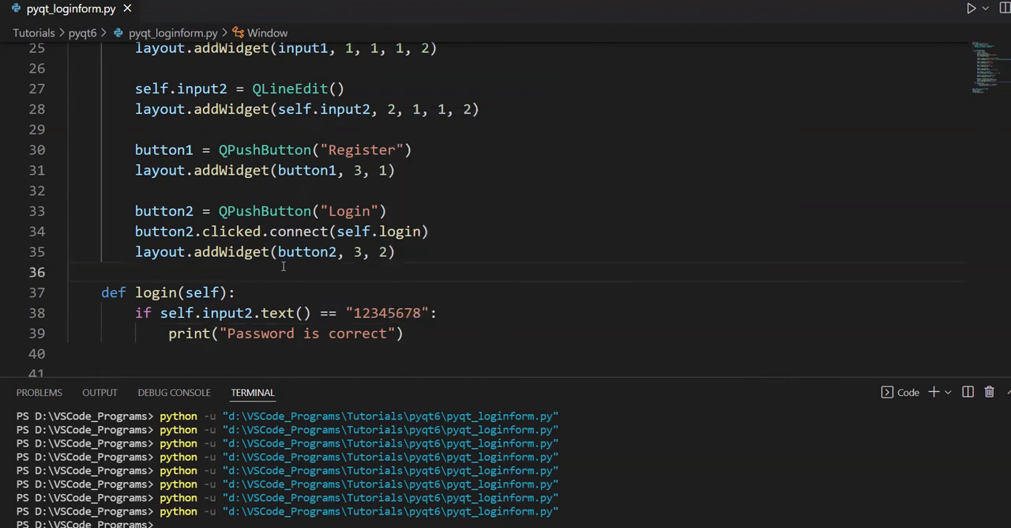
{"action": "mouse_move", "coordinate": [326, 111]}
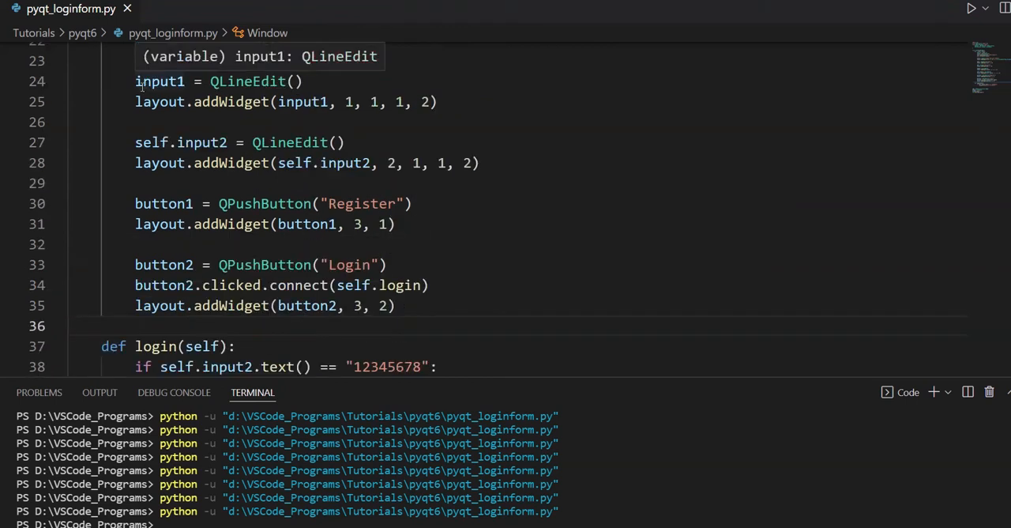
Step: Extend the condition to also check self.input1.text() against "CodersLegacy"
{"action": "type", "text": "self."}
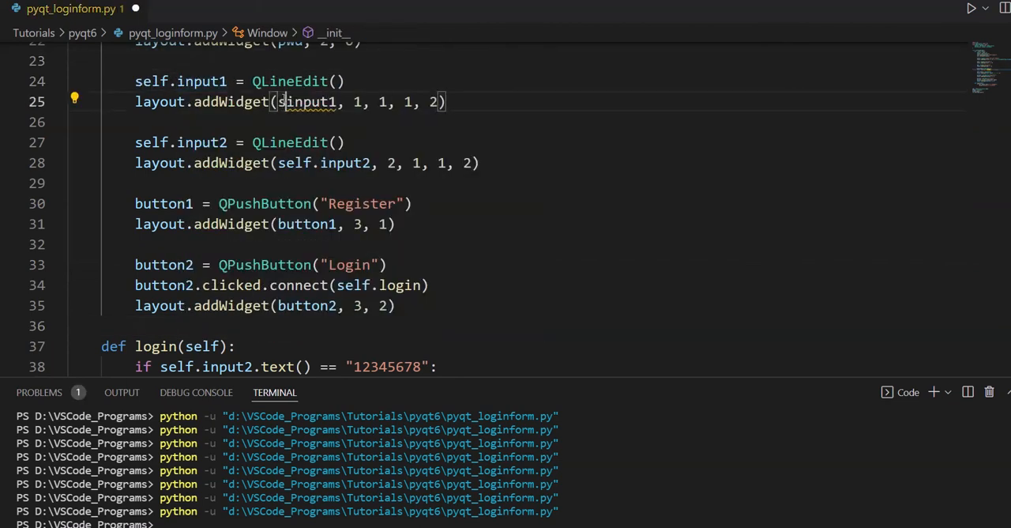
{"action": "scroll", "scroll_direction": "down", "scroll_amount": 3}
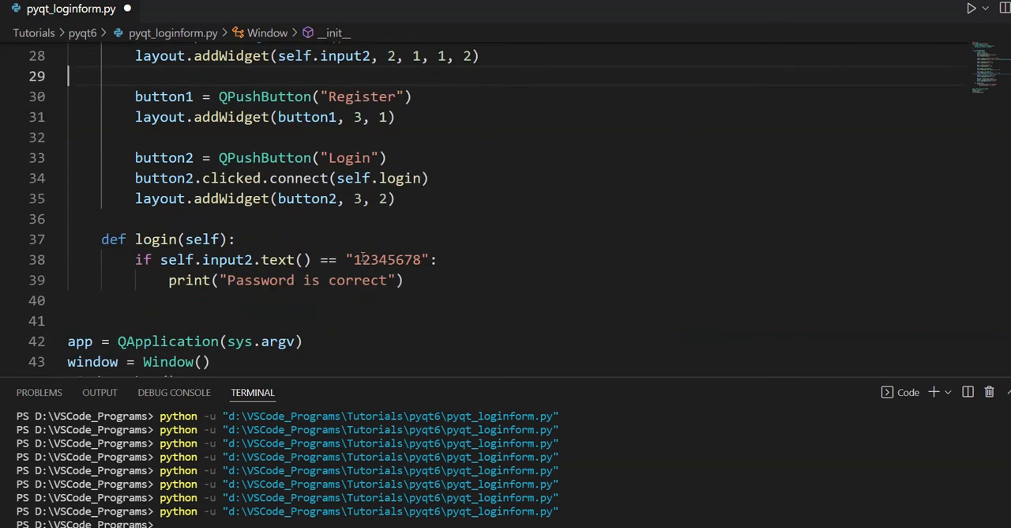
{"action": "left_click", "coordinate": [159, 259]}
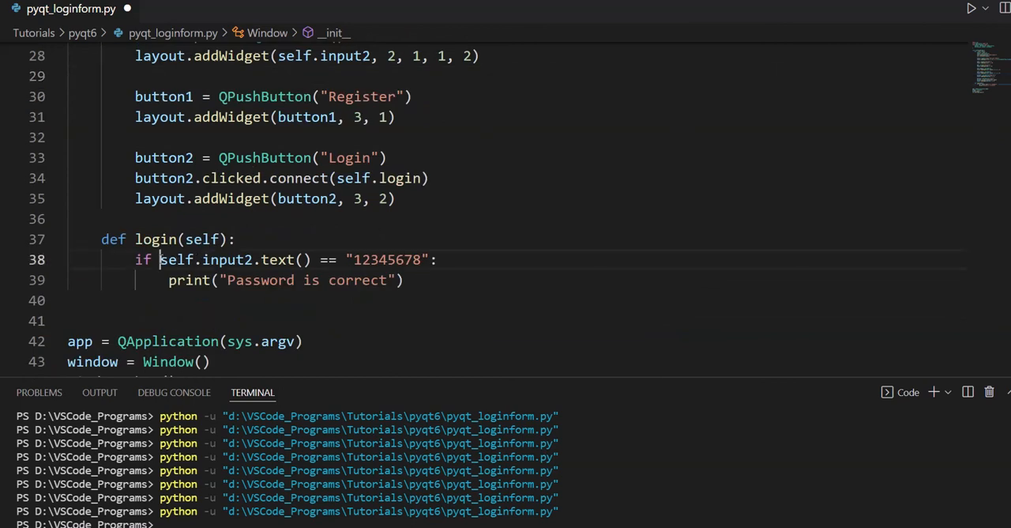
{"action": "type", "text": "self"}
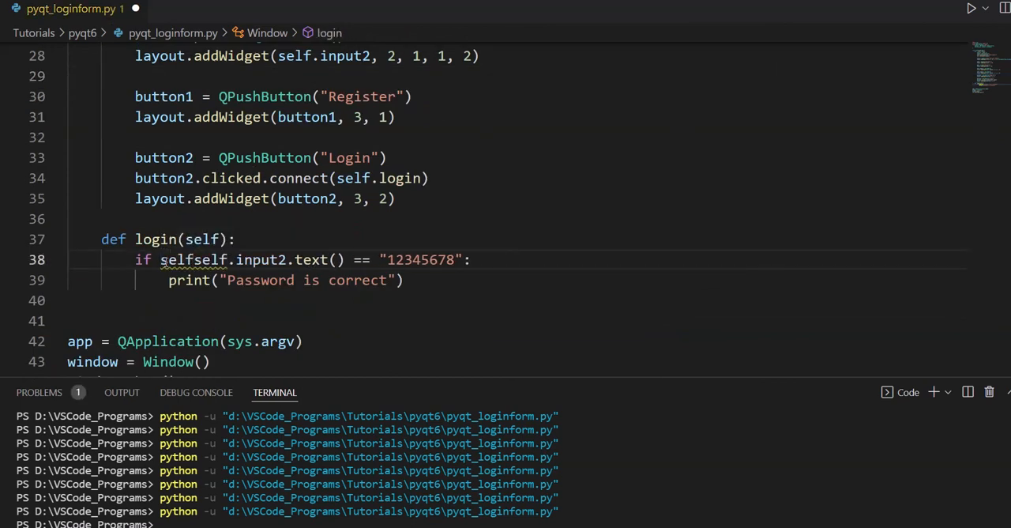
{"action": "type", "text": ".input1.text("}
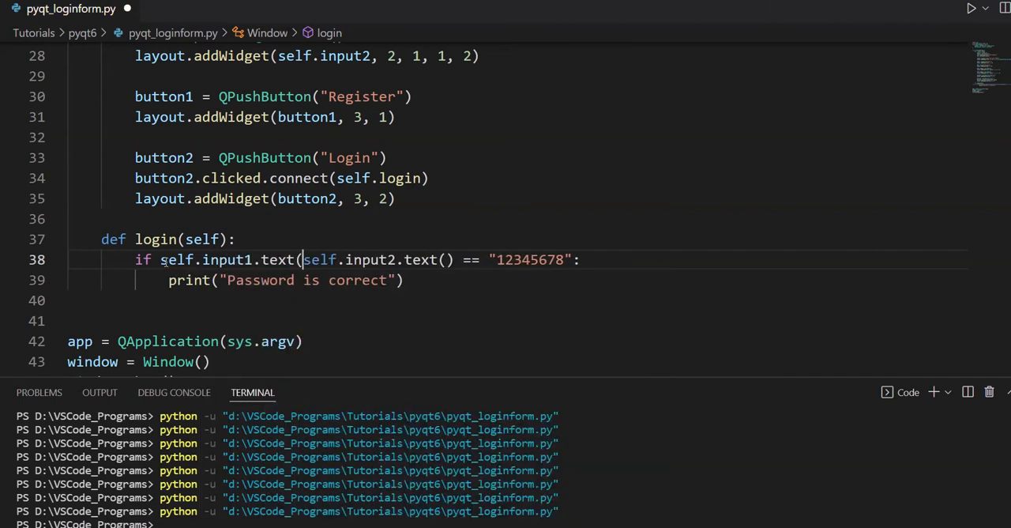
{"action": "type", "text": "\"CodersLegacy\" and"}
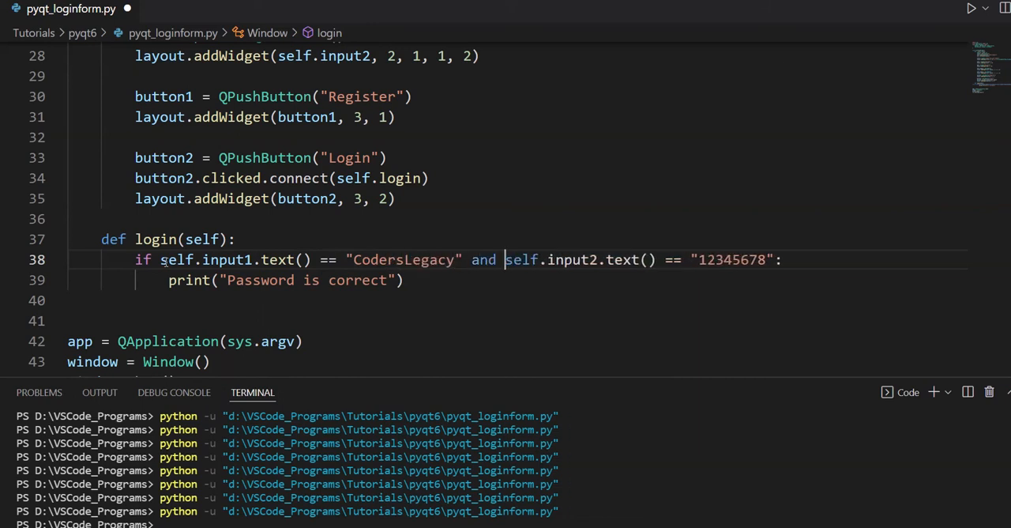
Step: Reword the success message to "Username and Password are correct"
{"action": "left_click", "coordinate": [355, 280]}
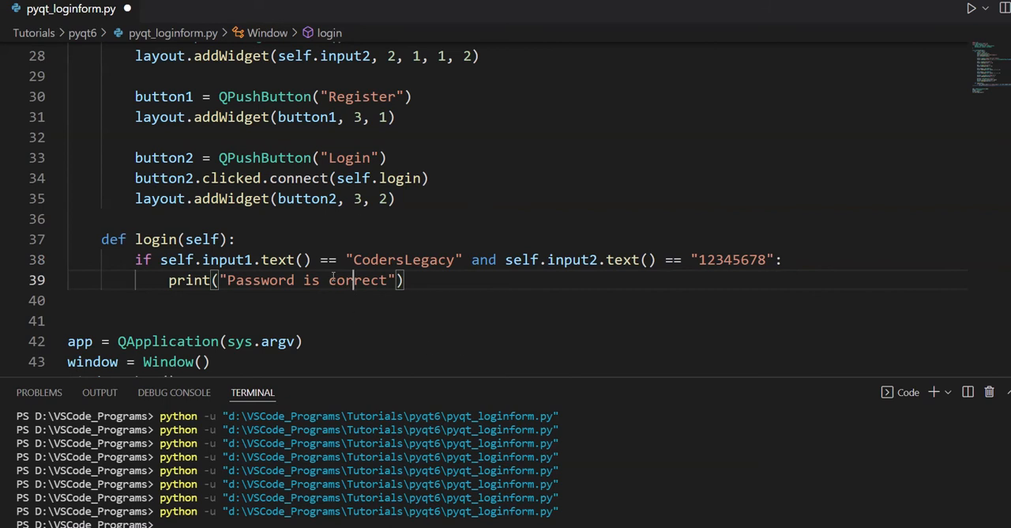
{"action": "left_click", "coordinate": [228, 279]}
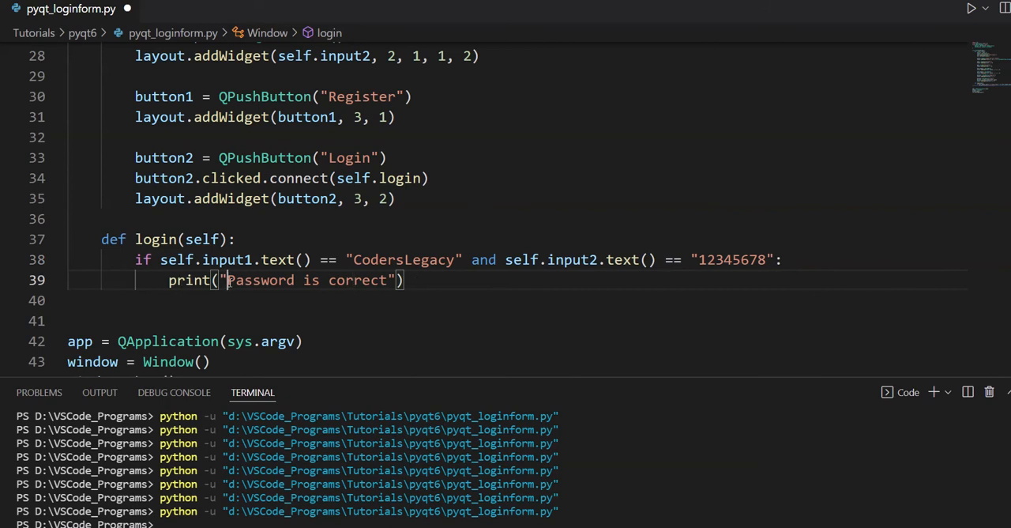
{"action": "type", "text": "Username and"}
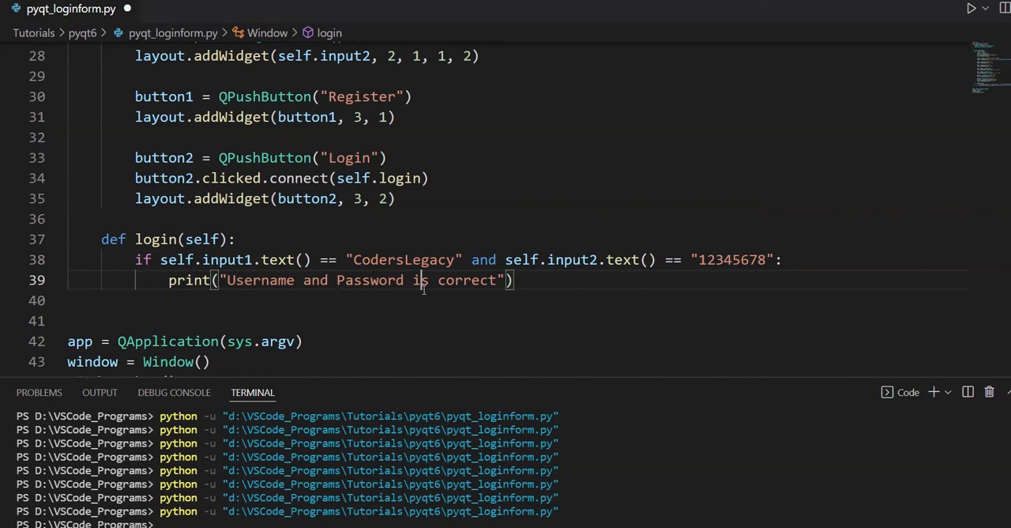
{"action": "type", "text": "are"}
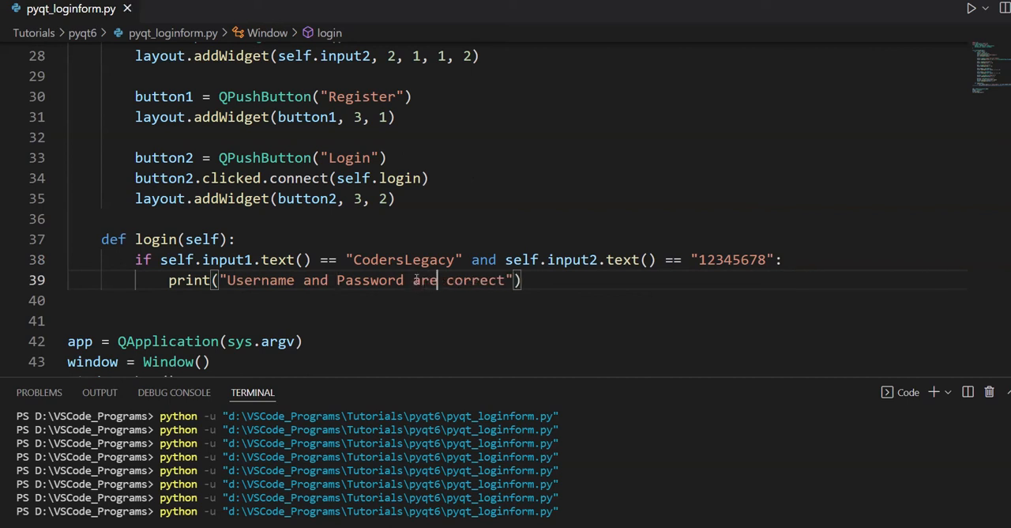
{"action": "left_click", "coordinate": [973, 8]}
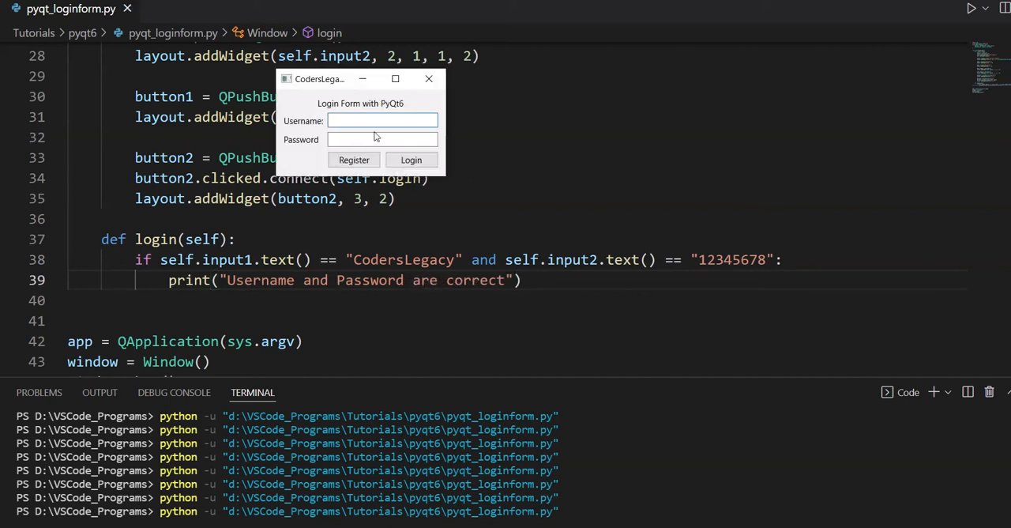
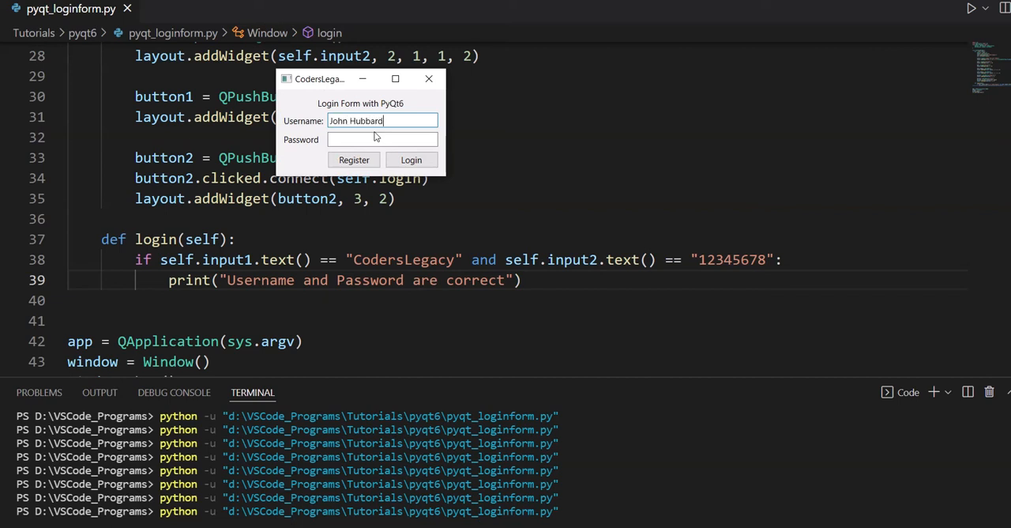
{"action": "left_click", "coordinate": [382, 139]}
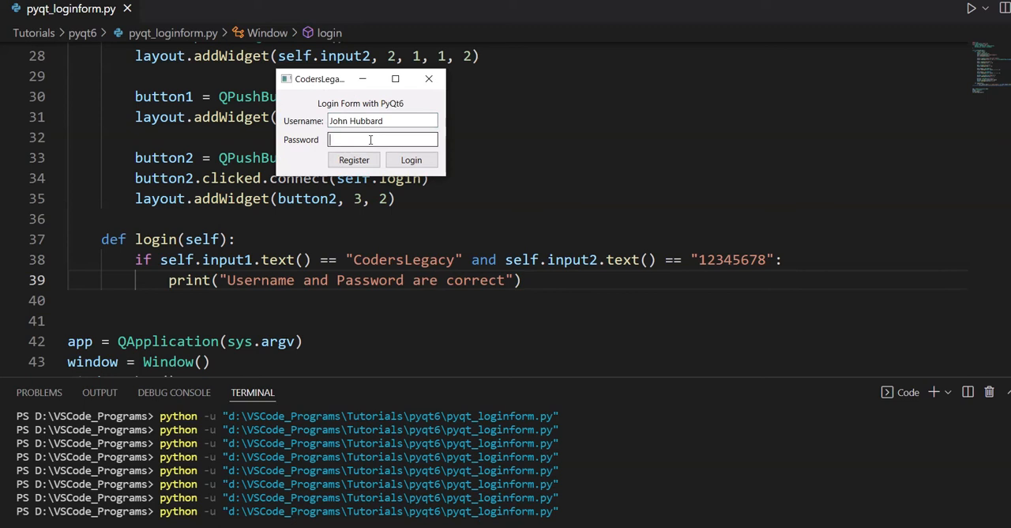
{"action": "type", "text": "12345"}
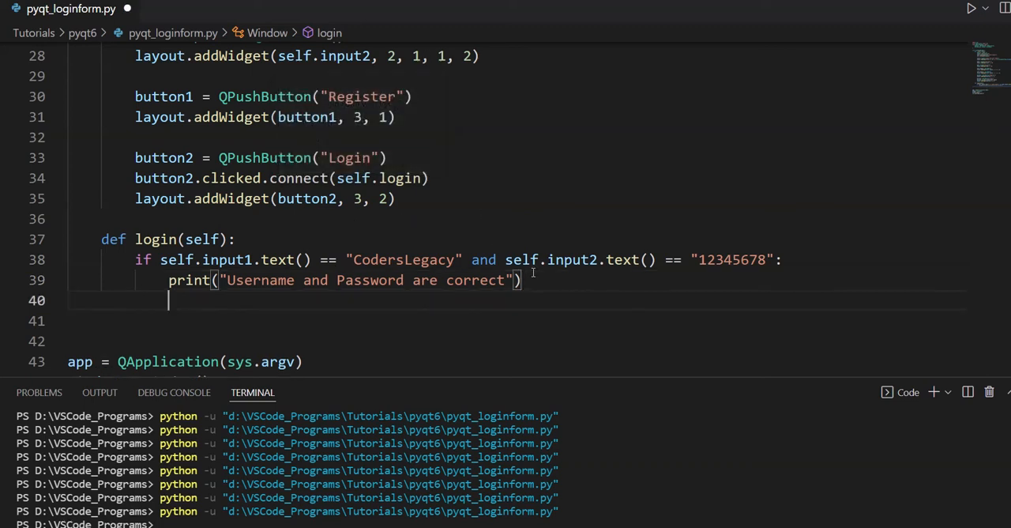
Step: Add an else branch that prints "Invalid" for non-matching credentials
{"action": "type", "text": "else:"}
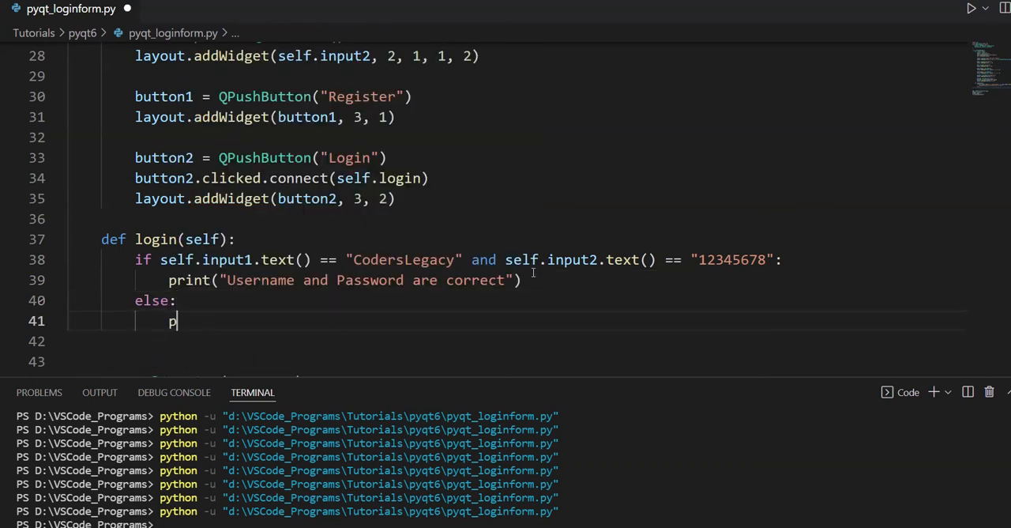
{"action": "type", "text": "rint(\"INvalid\""}
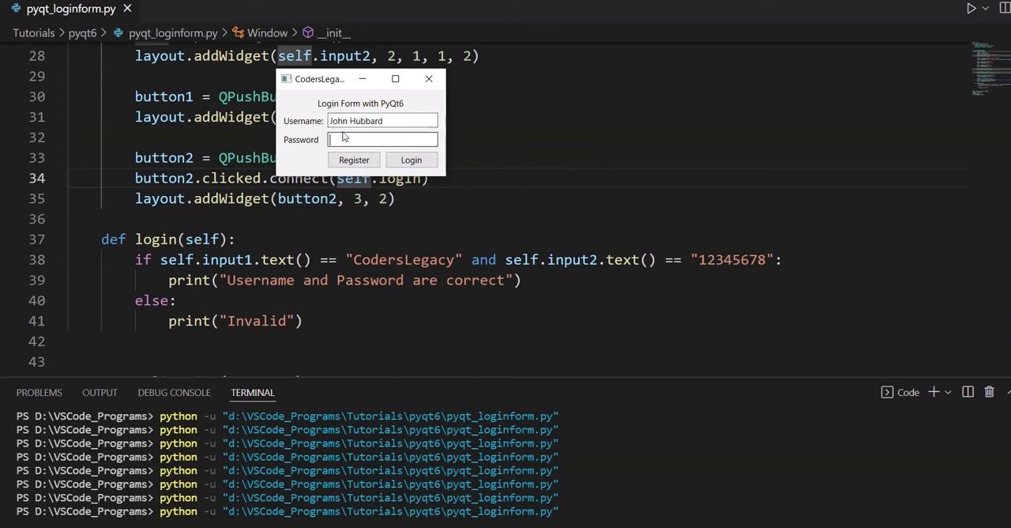
Step: Submit the form with a wrong password 12345 so the terminal prints Invalid
{"action": "type", "text": "12345"}
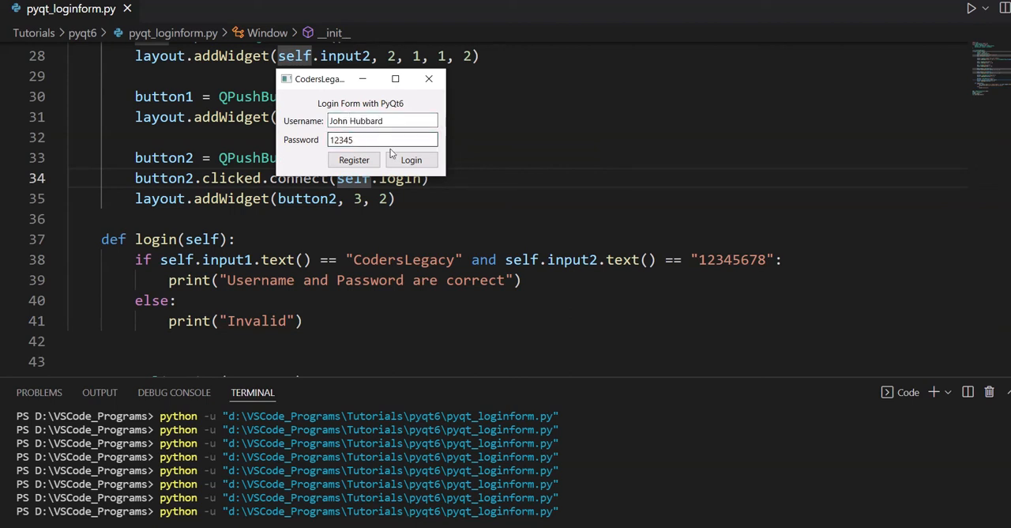
{"action": "left_click", "coordinate": [411, 160]}
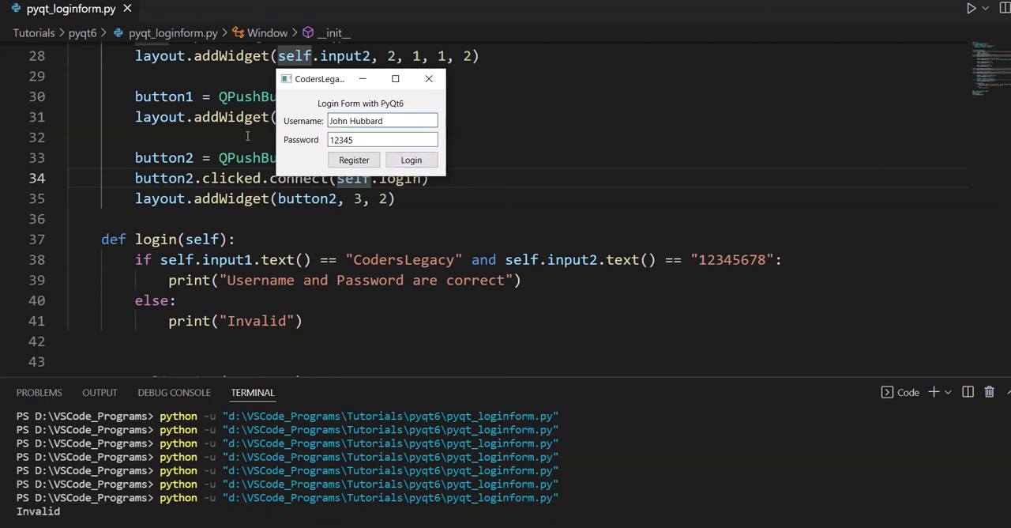
{"action": "type", "text": "Code"}
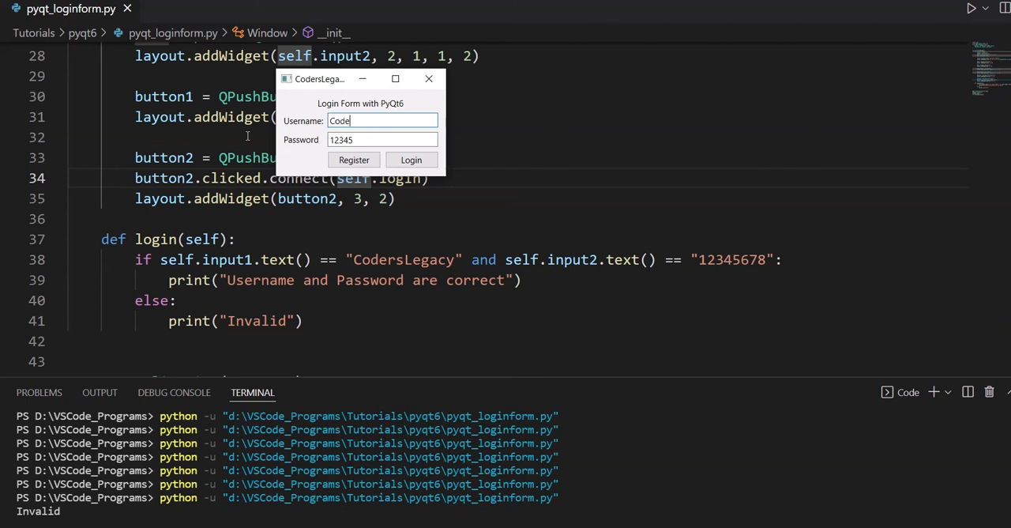
{"action": "type", "text": "rsLegacy"}
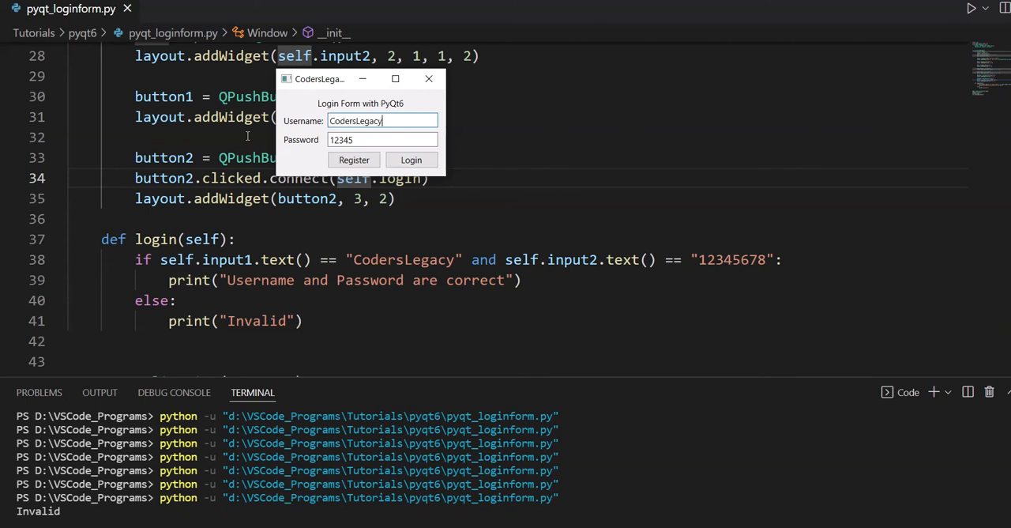
{"action": "left_click", "coordinate": [382, 139]}
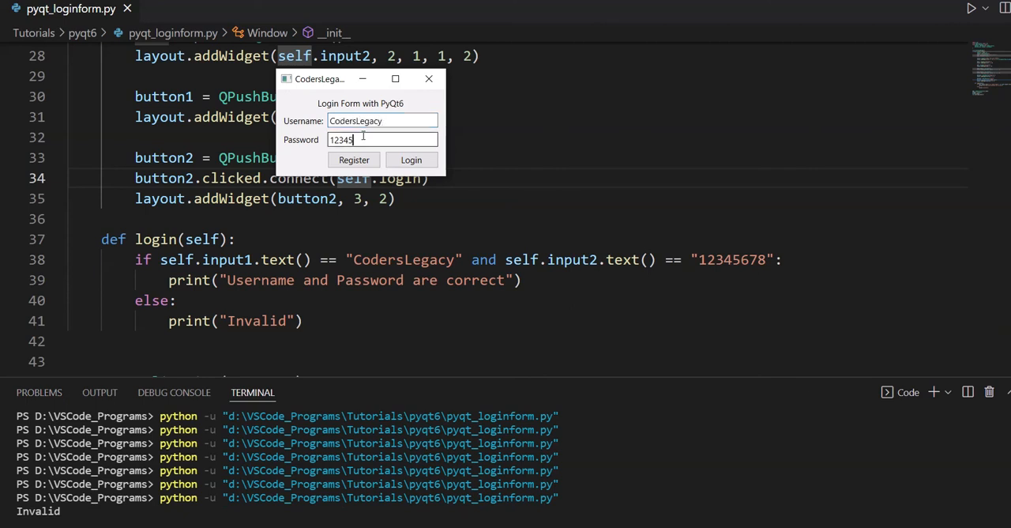
{"action": "type", "text": "678"}
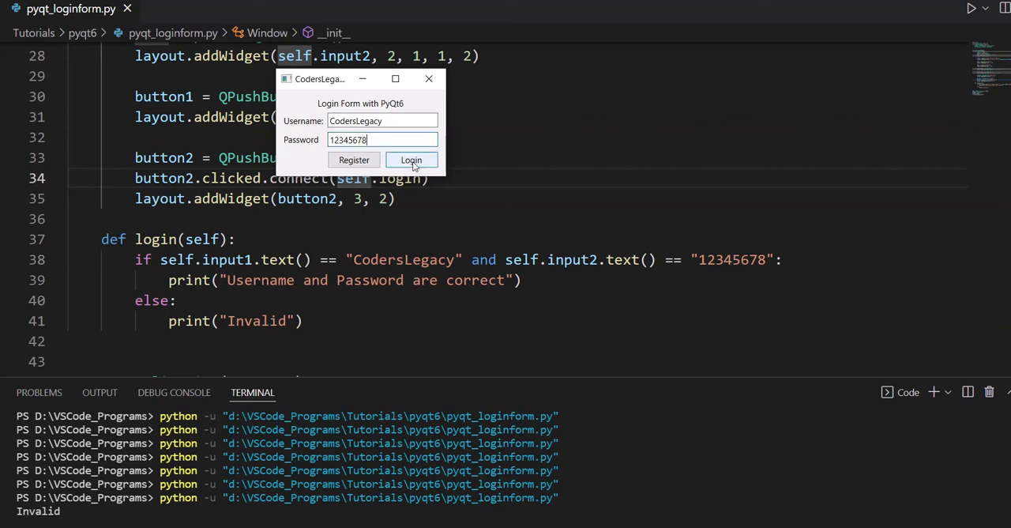
{"action": "left_click", "coordinate": [411, 160]}
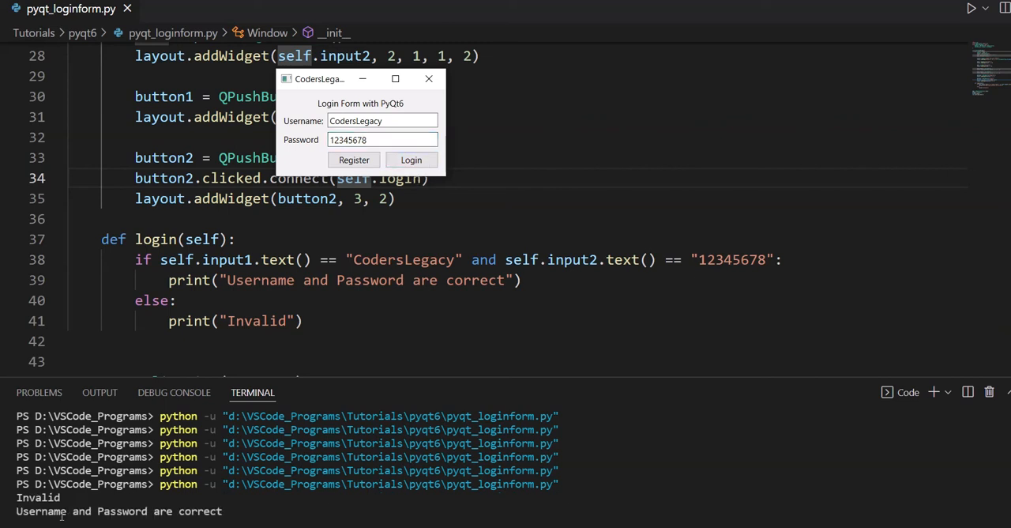
{"action": "mouse_move", "coordinate": [406, 110]}
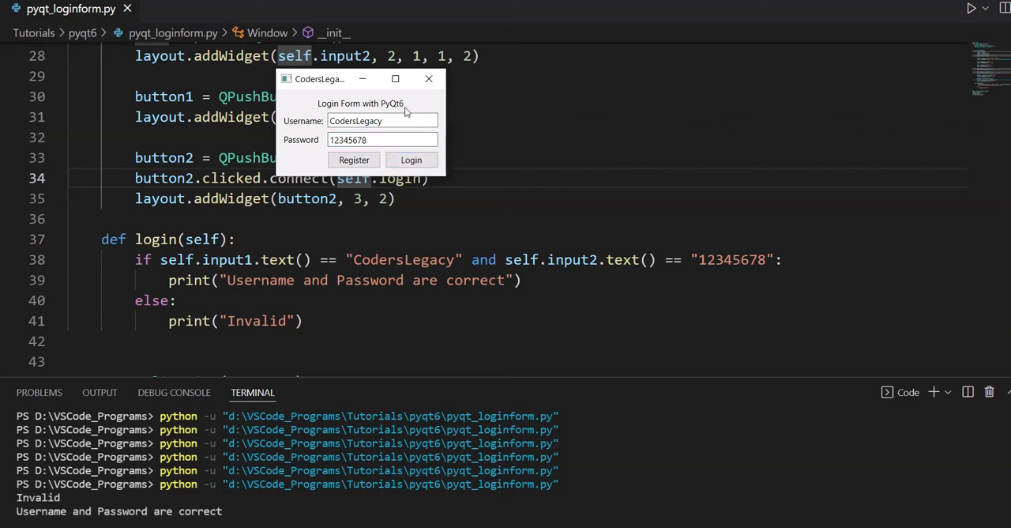
{"action": "left_click", "coordinate": [430, 79]}
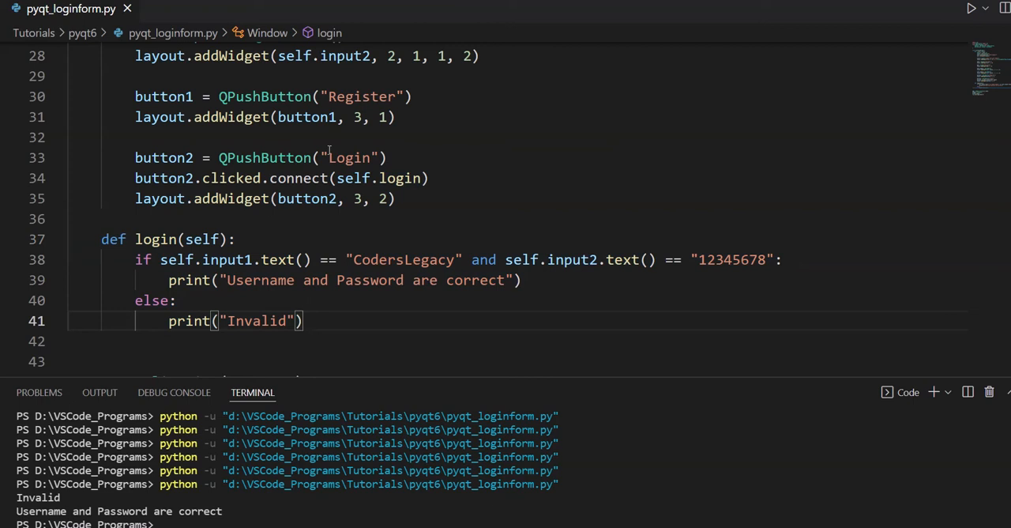
{"action": "scroll", "scroll_direction": "up", "scroll_amount": 3}
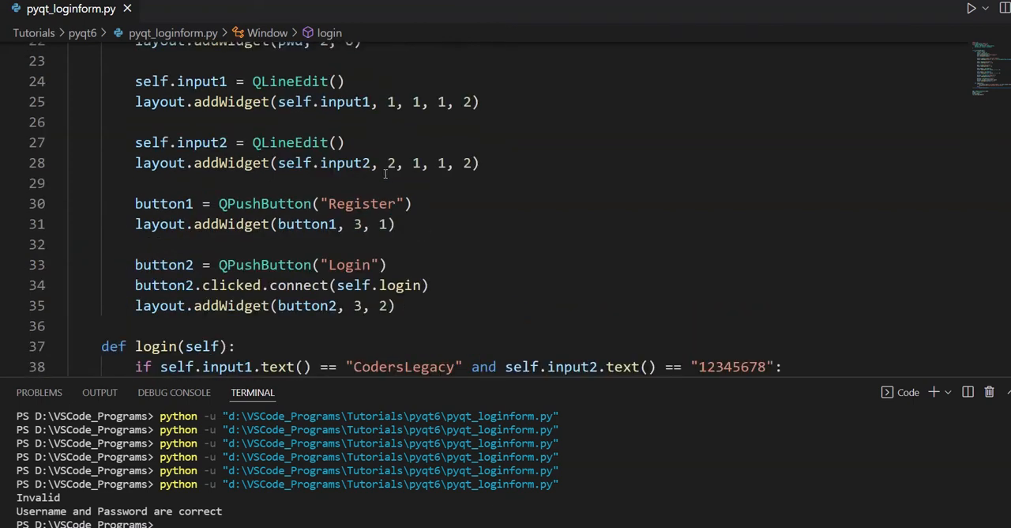
{"action": "scroll", "scroll_direction": "up", "scroll_amount": 3}
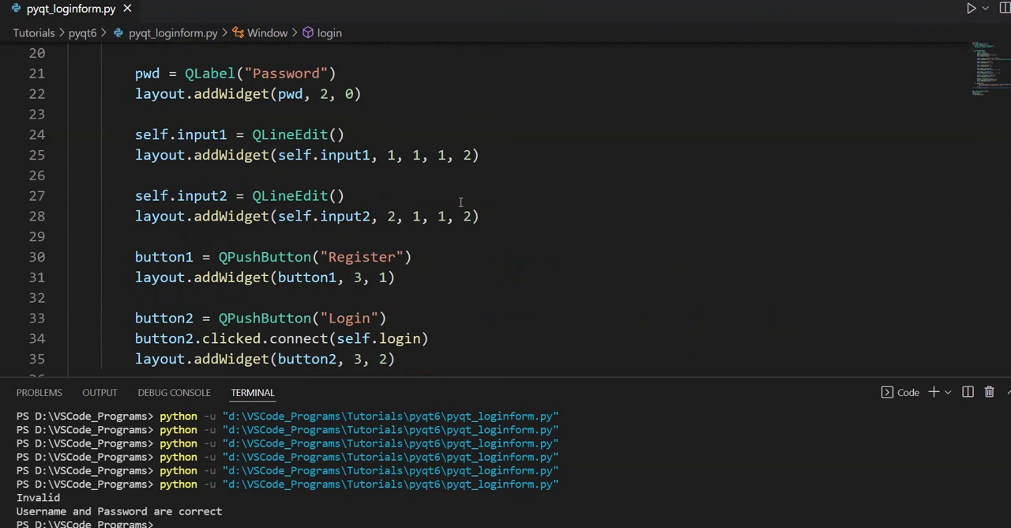
Step: Add self.input2.setEchoMode(QLineEdit.EchoMode.Password) below the password field and rerun the form
{"action": "left_click", "coordinate": [338, 196]}
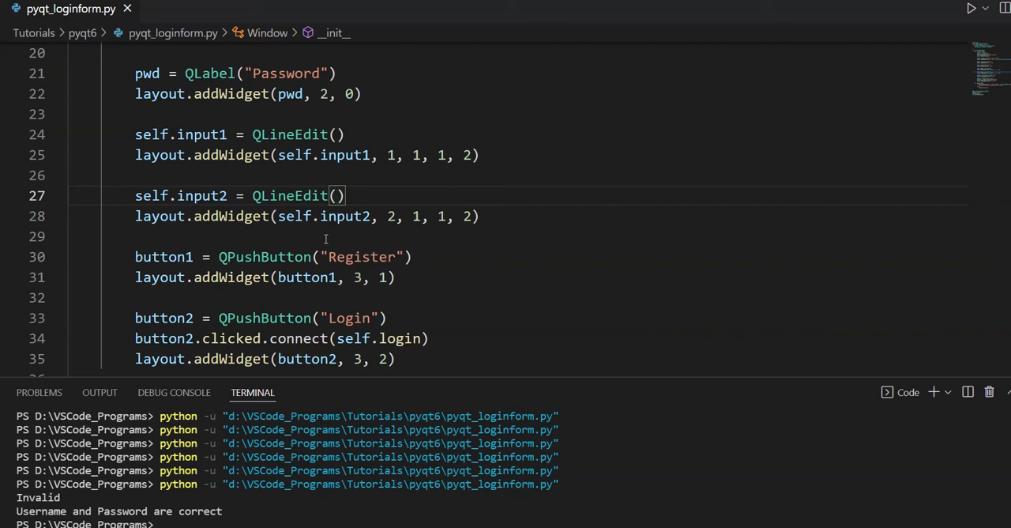
{"action": "type", "text": "self.in"}
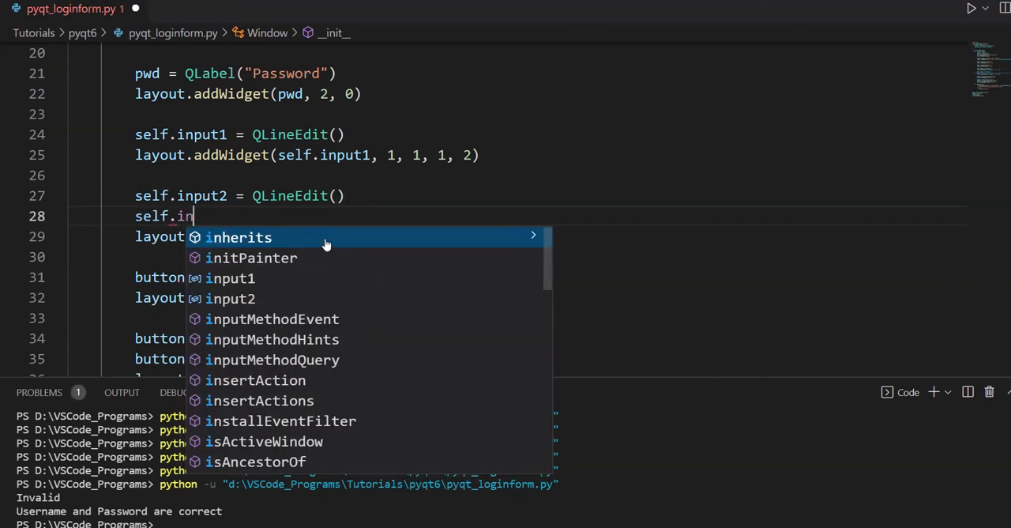
{"action": "type", "text": "put2.set"}
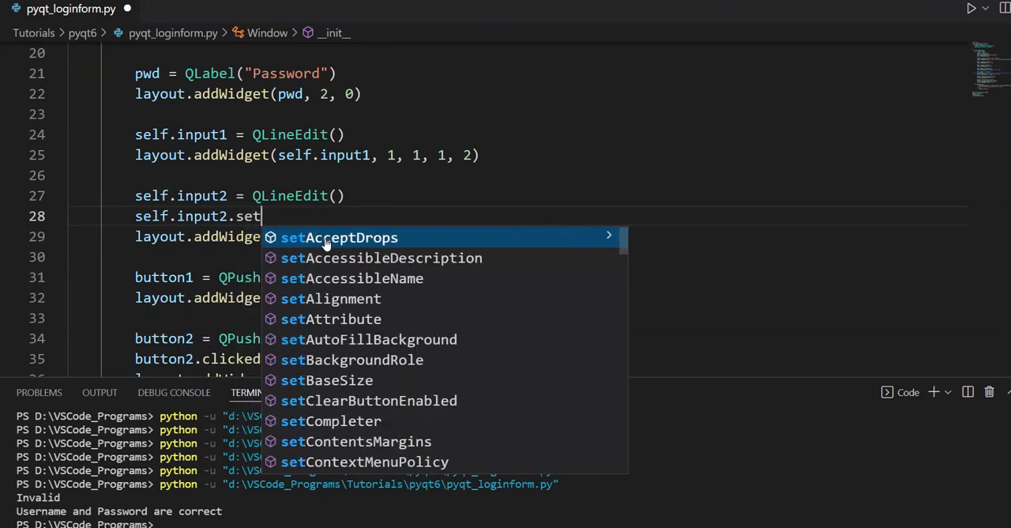
{"action": "type", "text": "EchoMode("}
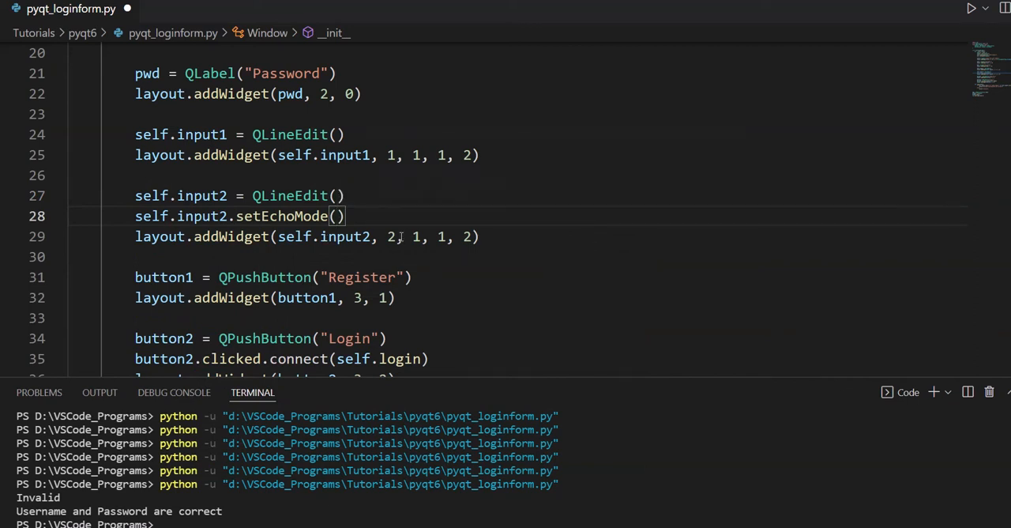
{"action": "type", "text": "QLineEdit"}
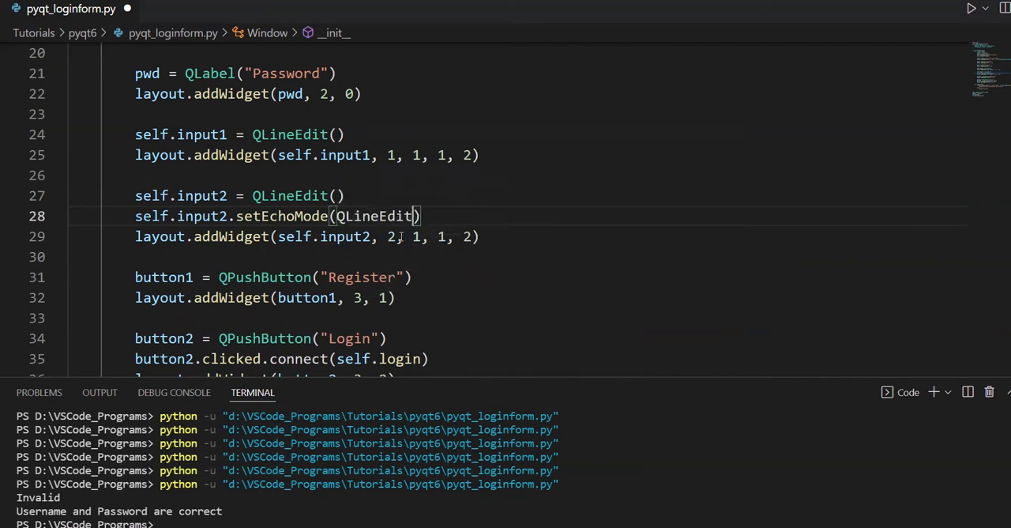
{"action": "type", "text": "E"}
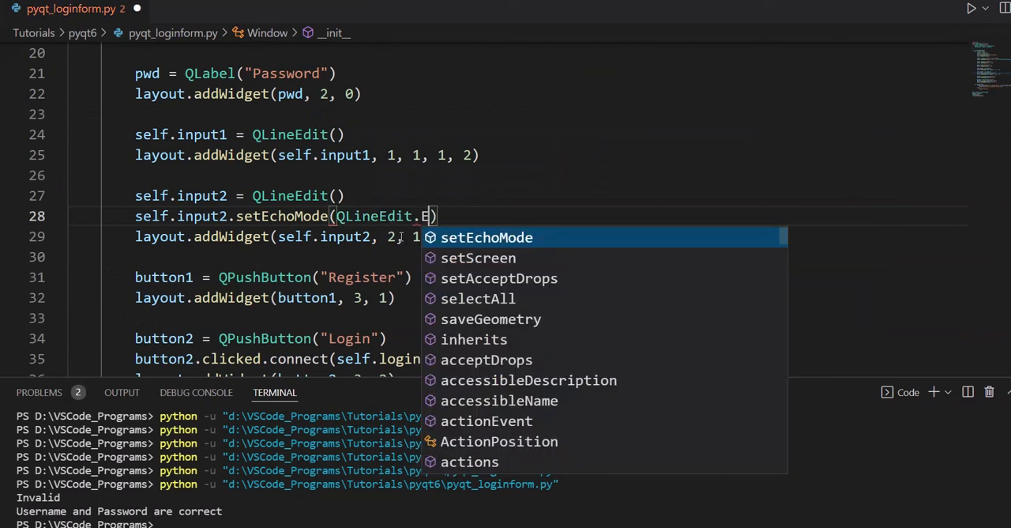
{"action": "type", "text": "choMode"}
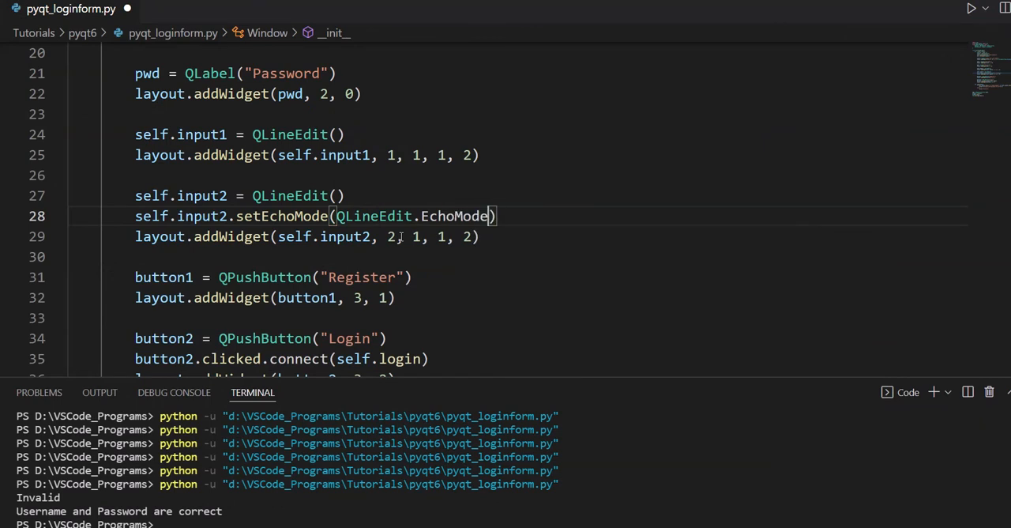
{"action": "type", "text": "."}
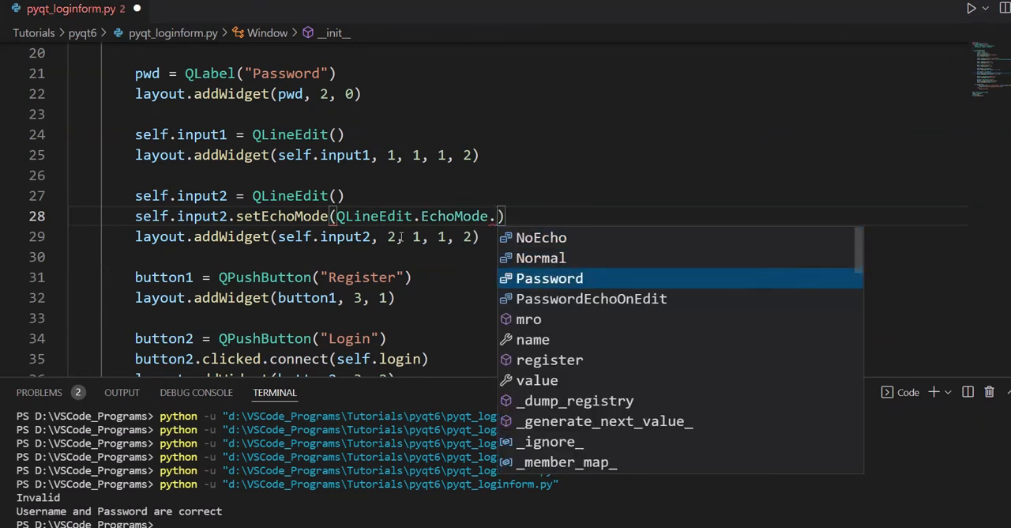
{"action": "left_click", "coordinate": [550, 278]}
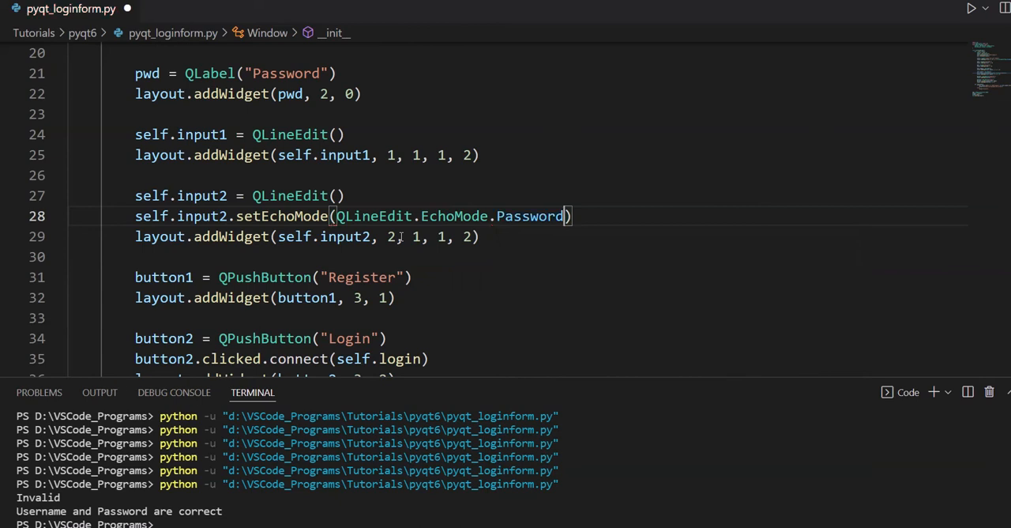
{"action": "left_click", "coordinate": [971, 7]}
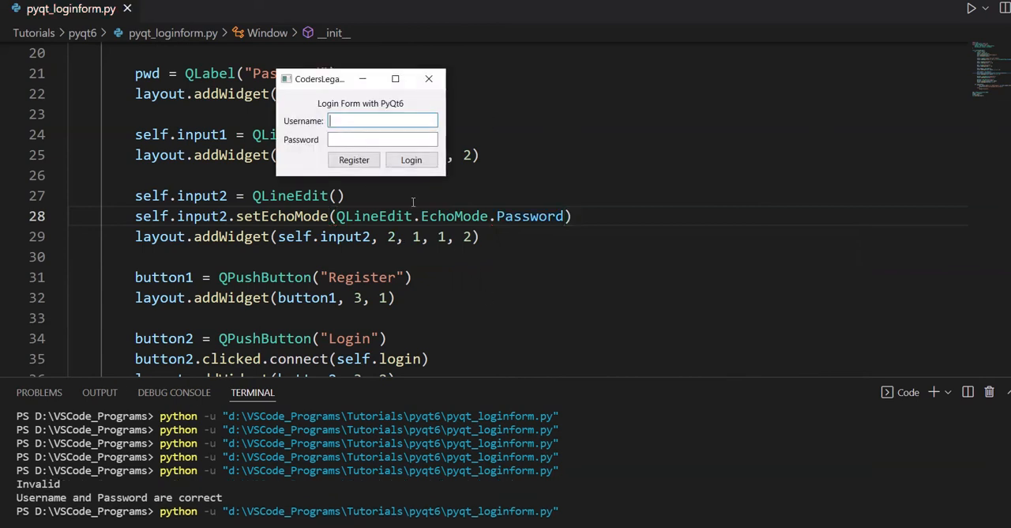
Step: Enter CodersLegacy and the masked password, submit to see the success message, then close the form
{"action": "type", "text": "CodersLegacy"}
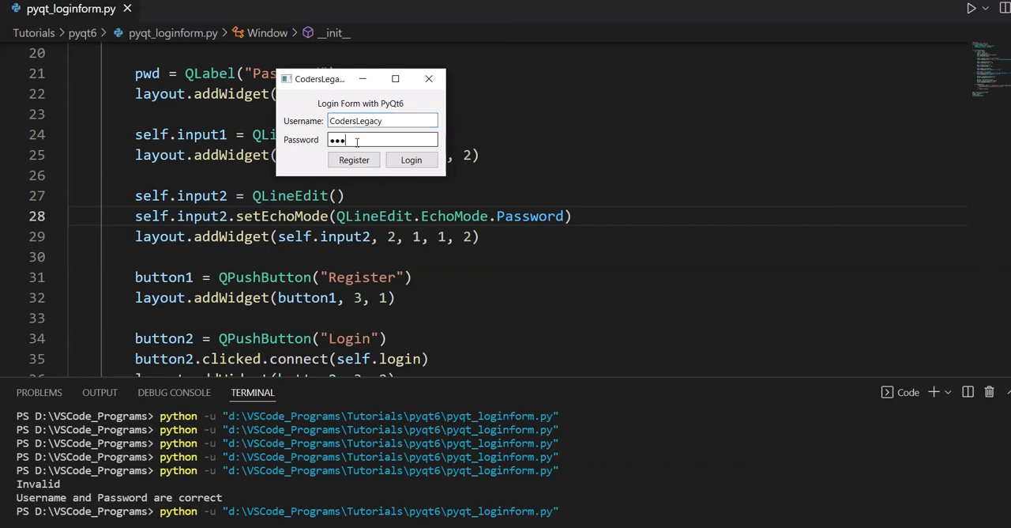
{"action": "type", "text": "password"}
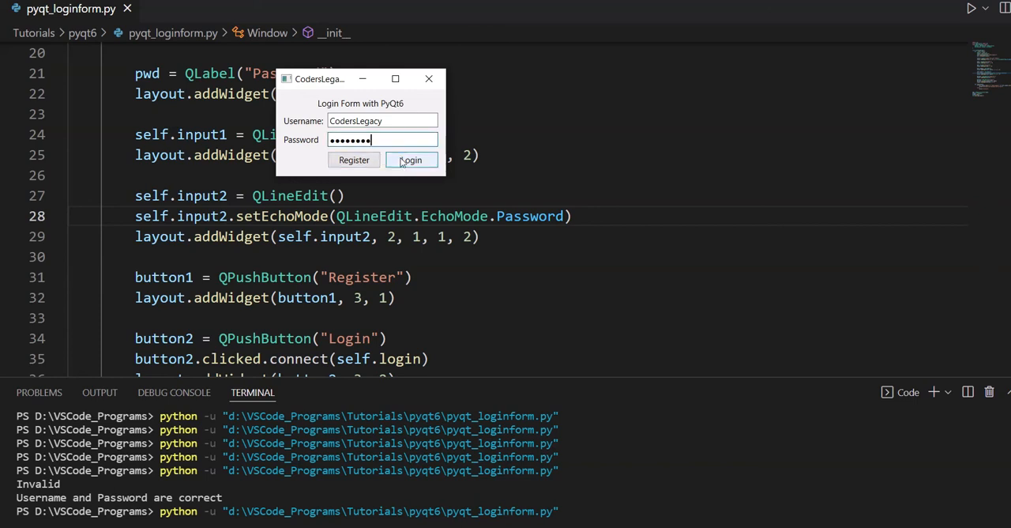
{"action": "left_click", "coordinate": [411, 159]}
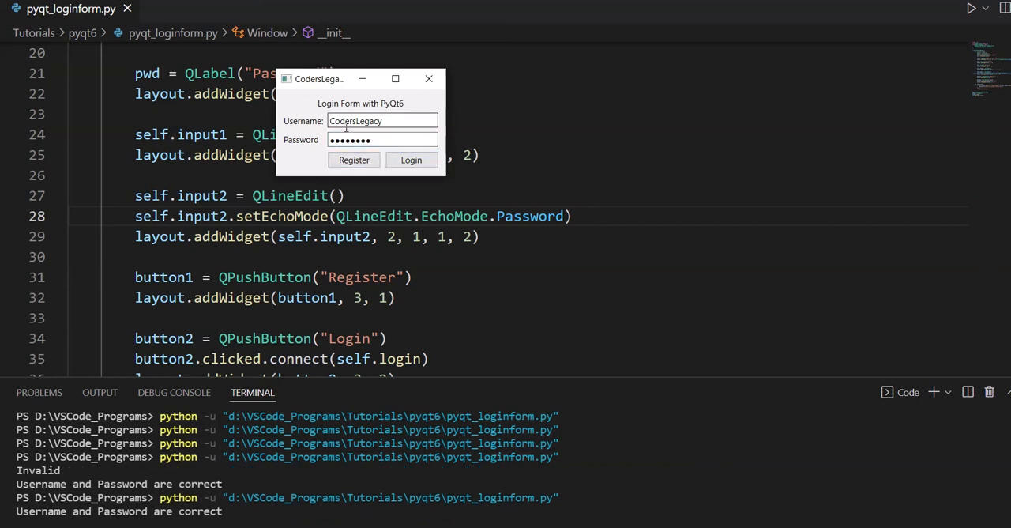
{"action": "triple_click", "coordinate": [382, 139]}
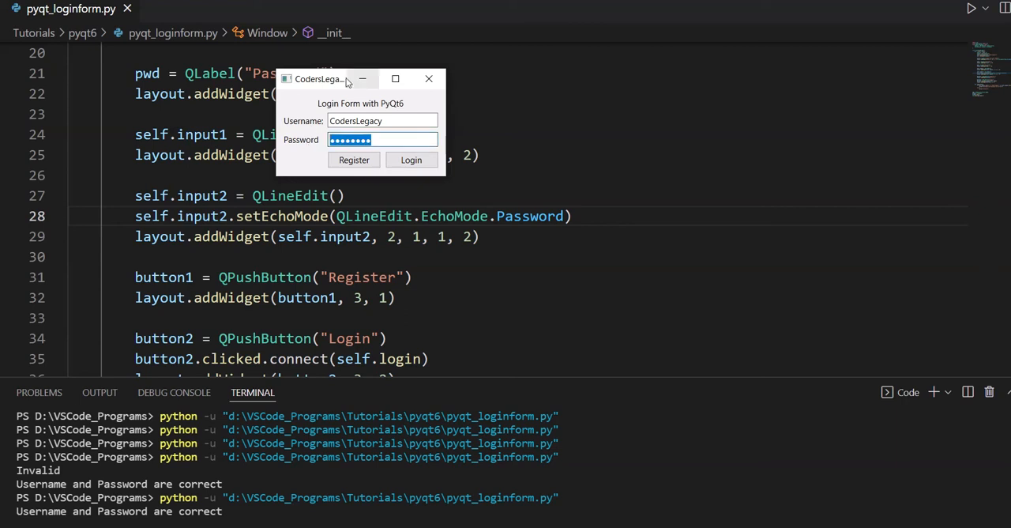
{"action": "mouse_move", "coordinate": [322, 130]}
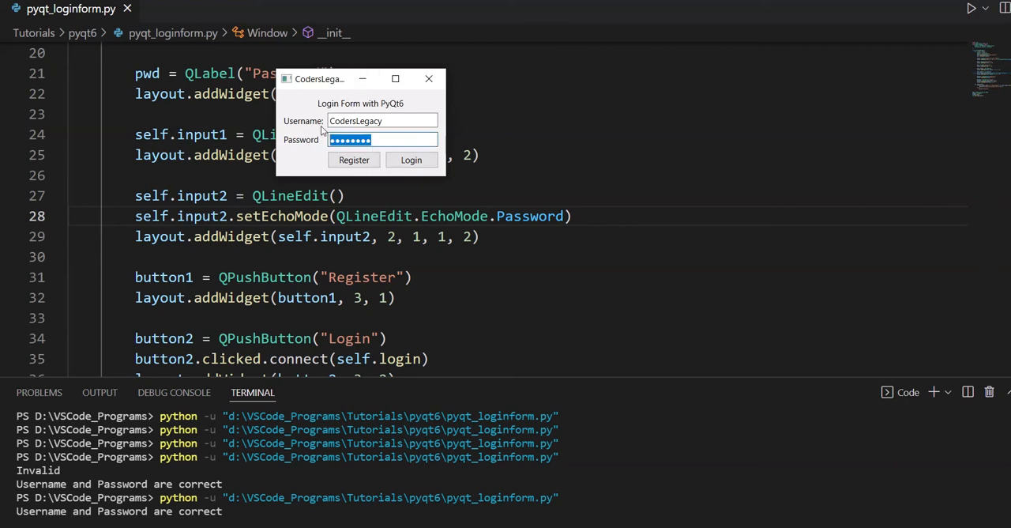
{"action": "left_click", "coordinate": [429, 79]}
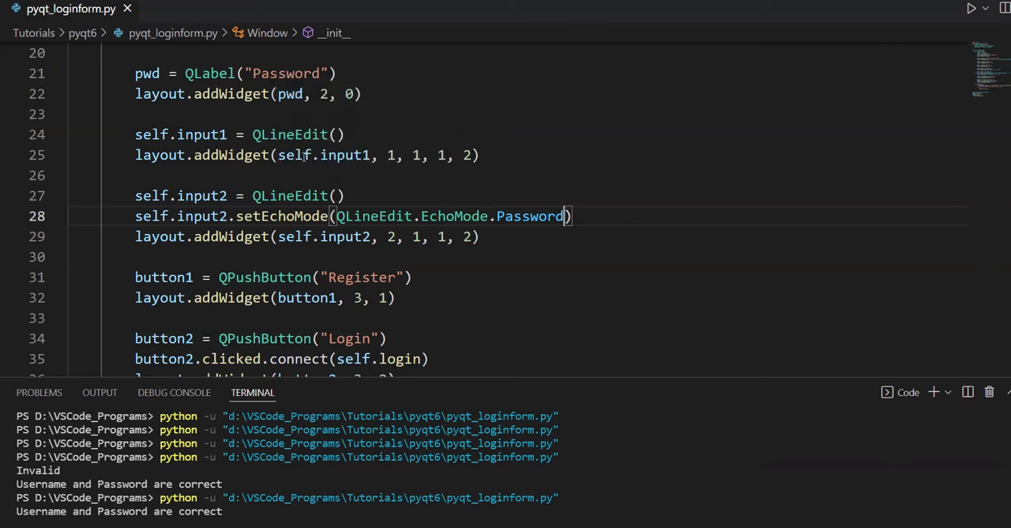
Step: Add layout.setContentsMargins(20, 20, 20, 20) and rerun the form to see the padding
{"action": "scroll", "scroll_direction": "up", "scroll_amount": 3}
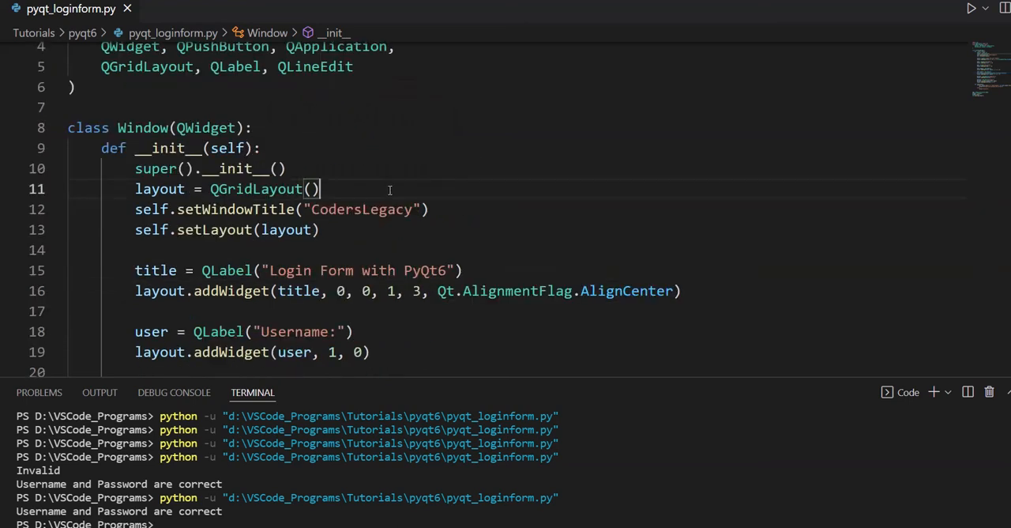
{"action": "type", "text": "l"}
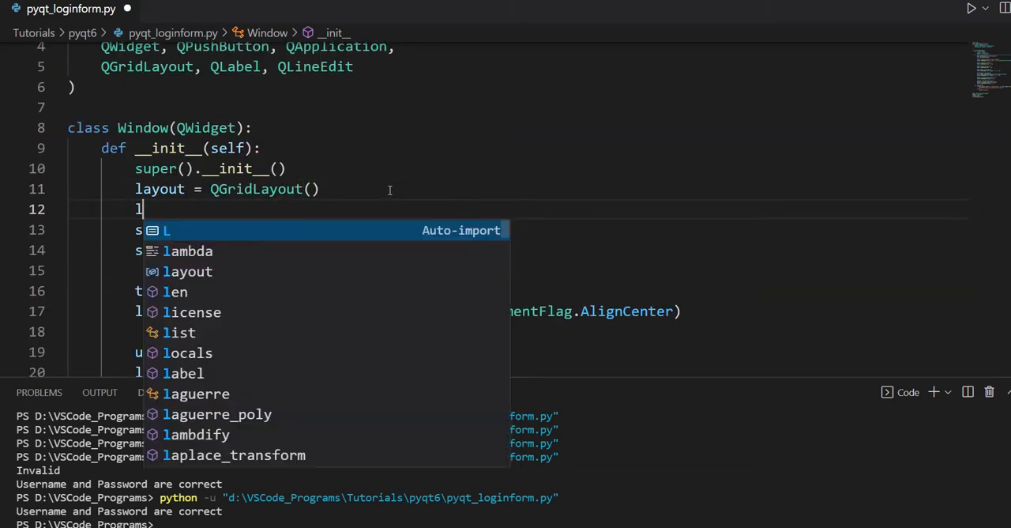
{"action": "type", "text": "ayout"}
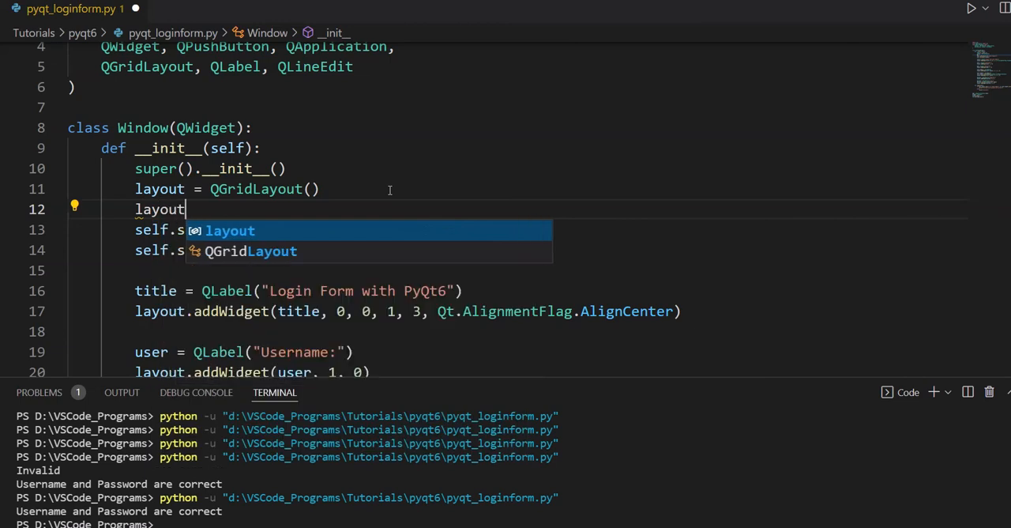
{"action": "type", "text": ".setContentsMargins(1"}
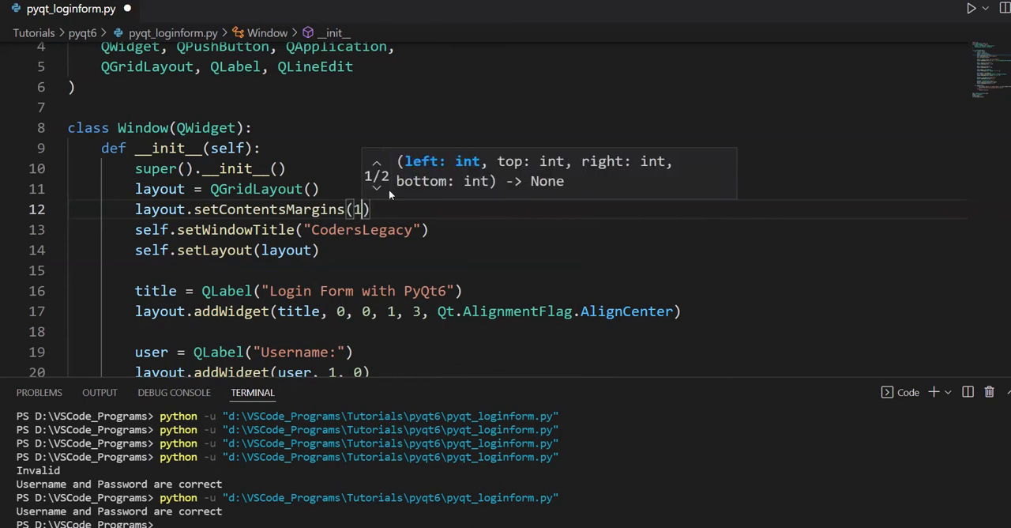
{"action": "type", "text": "20"}
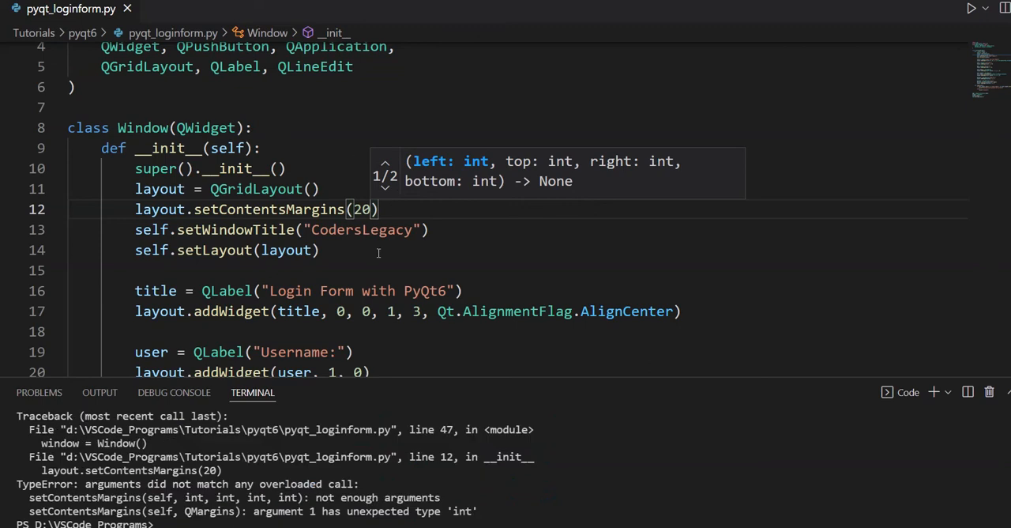
{"action": "type", "text": ", 20"}
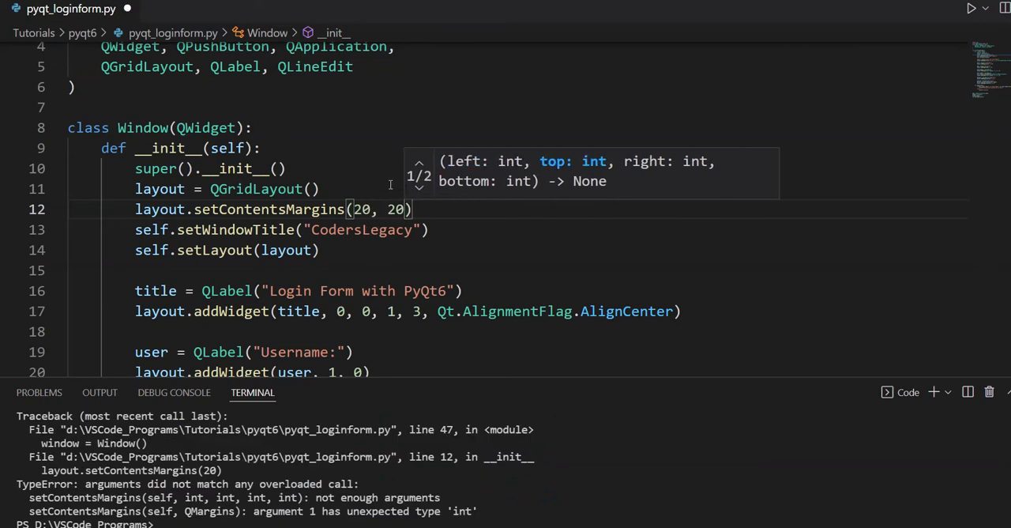
{"action": "type", "text": ", 20, 20"}
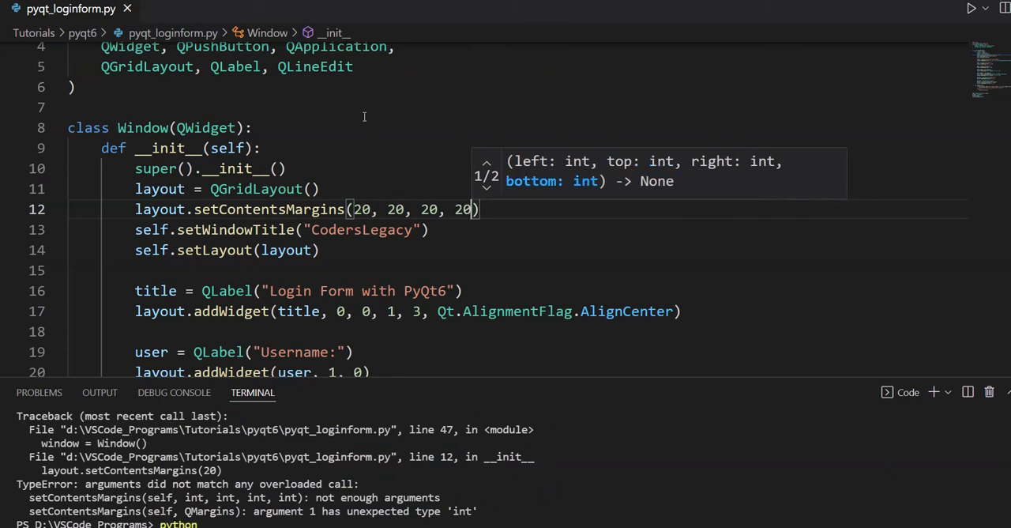
{"action": "left_click", "coordinate": [969, 9]}
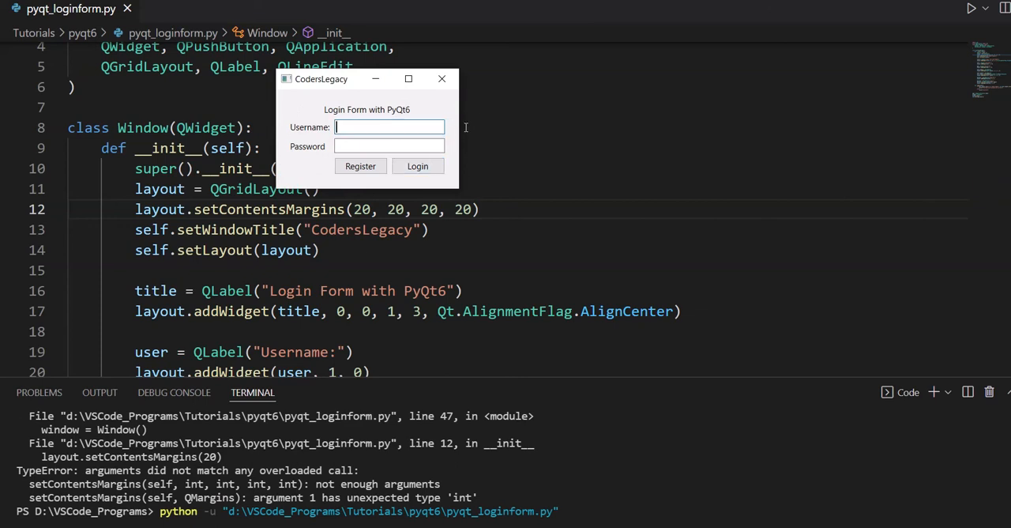
{"action": "mouse_move", "coordinate": [385, 123]}
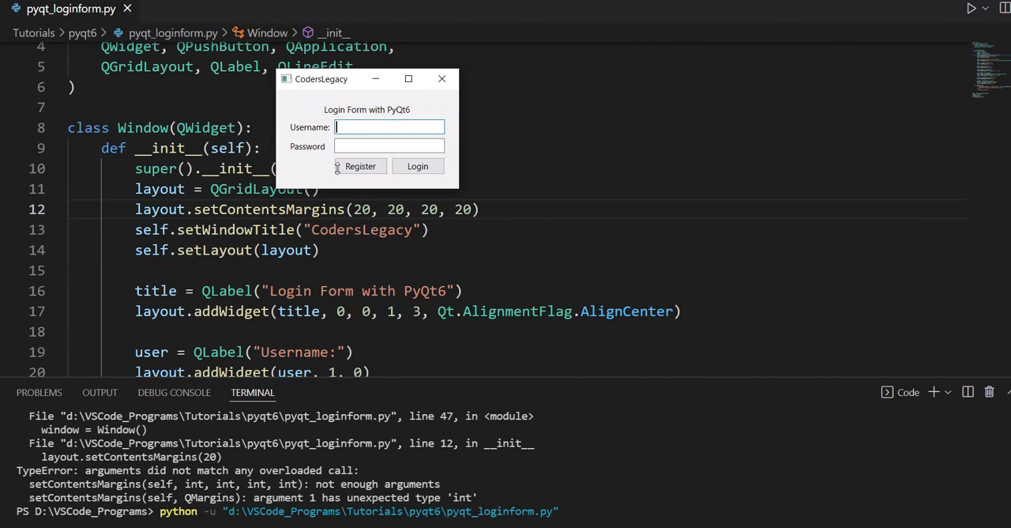
{"action": "mouse_move", "coordinate": [417, 188]}
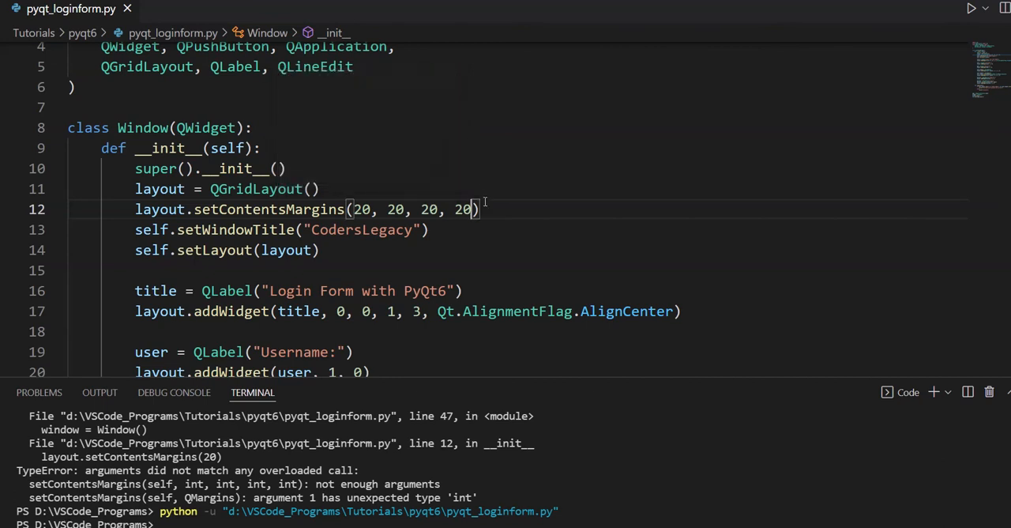
Step: Add layout.setSpacing(10) below the margins line and rerun the form
{"action": "type", "text": "layout.s"}
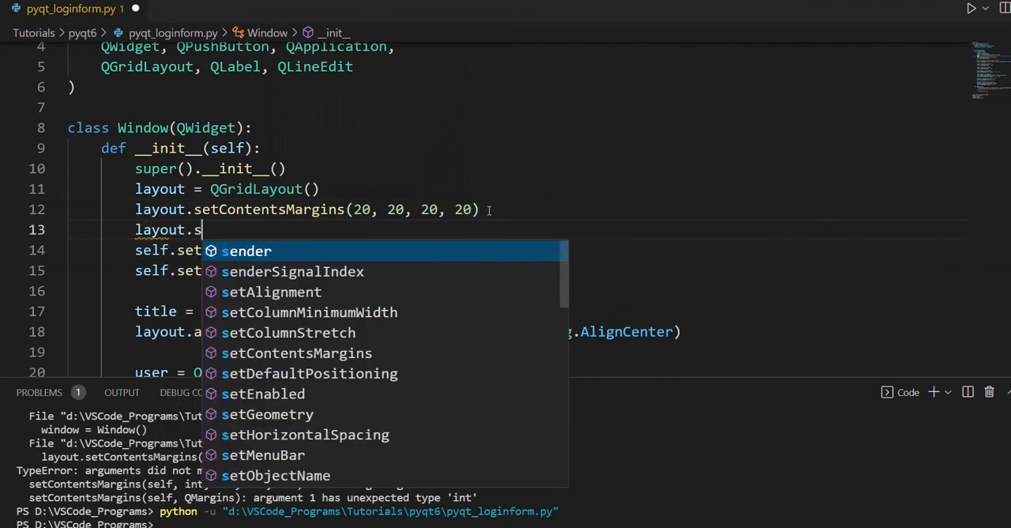
{"action": "type", "text": "etSpacing("}
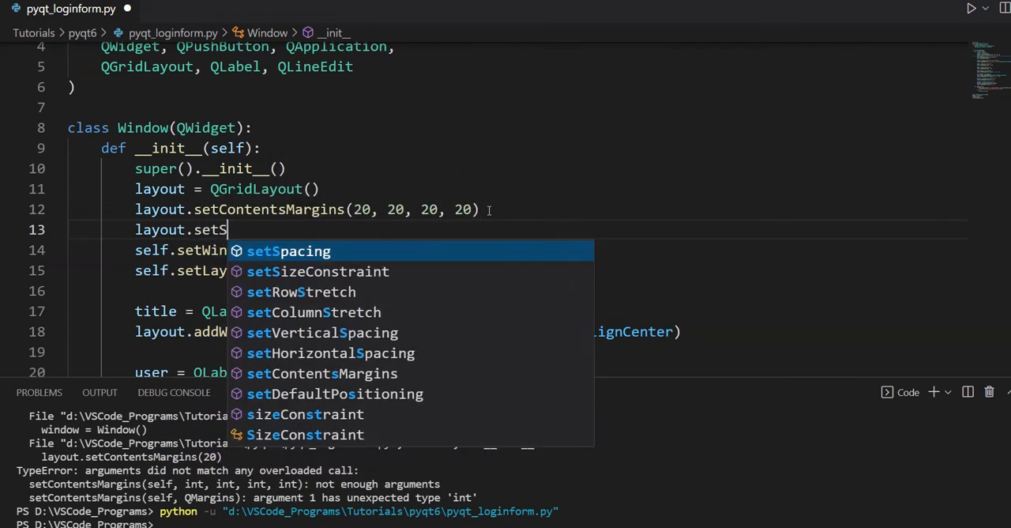
{"action": "type", "text": "pacing(1"}
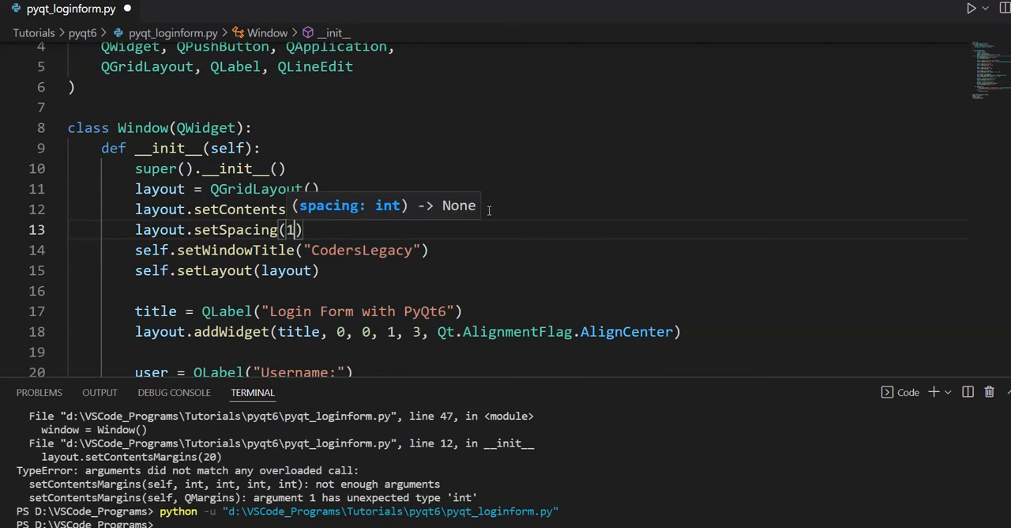
{"action": "type", "text": "0"}
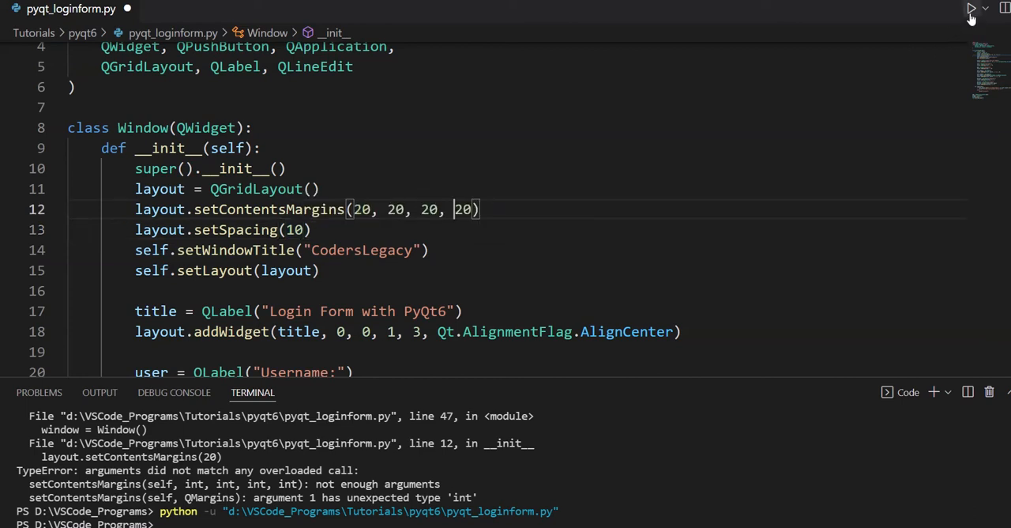
{"action": "left_click", "coordinate": [970, 9]}
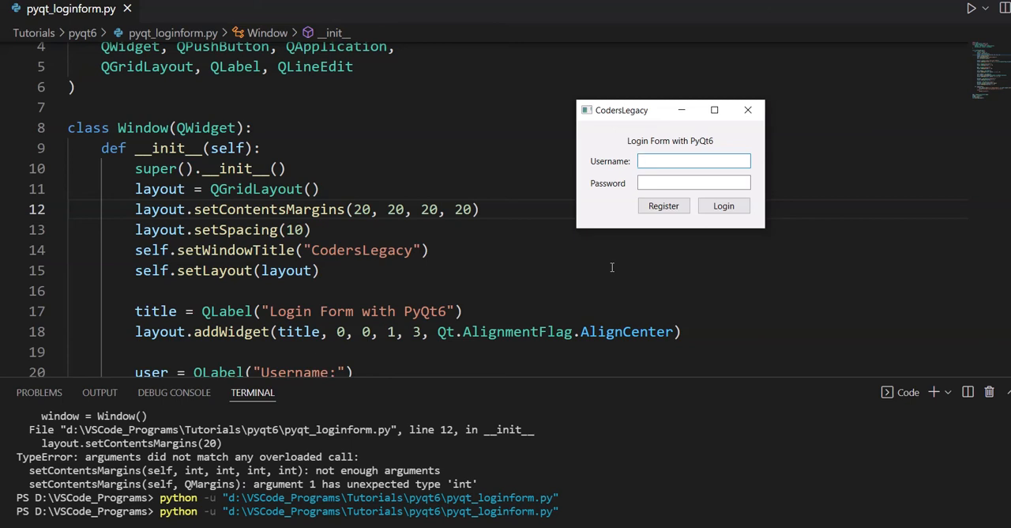
Step: Focus the username entry of the running login form, leaving it open and empty
{"action": "left_click", "coordinate": [694, 161]}
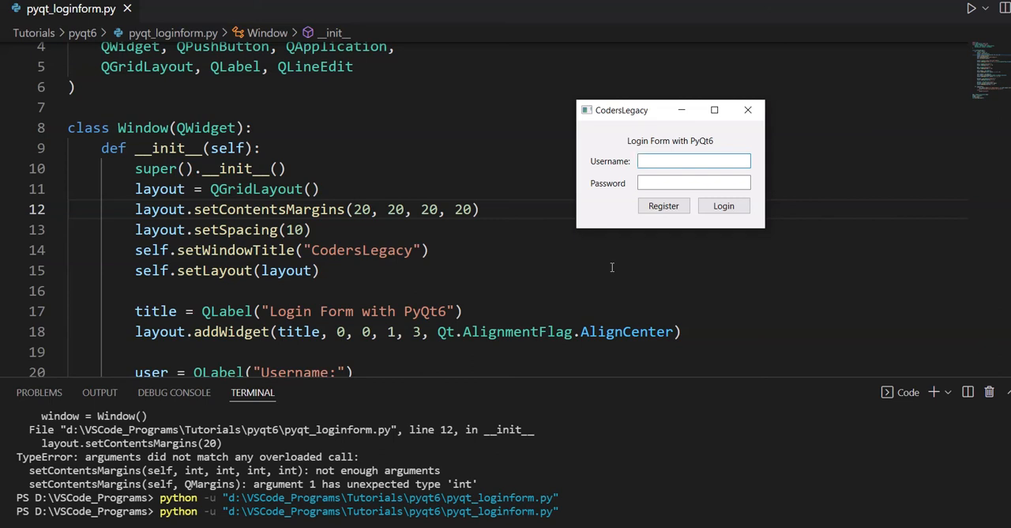
{"action": "left_click", "coordinate": [694, 161]}
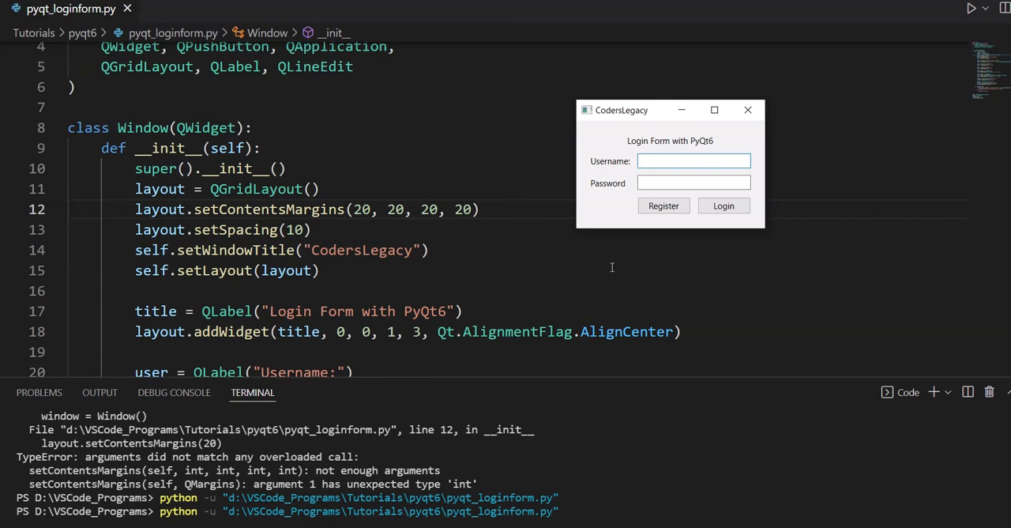
{"action": "left_click", "coordinate": [693, 161]}
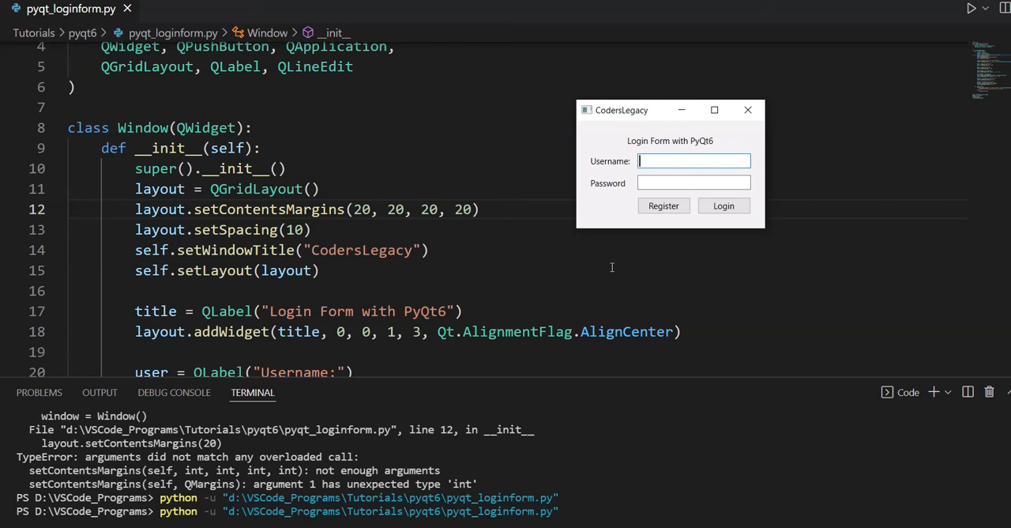